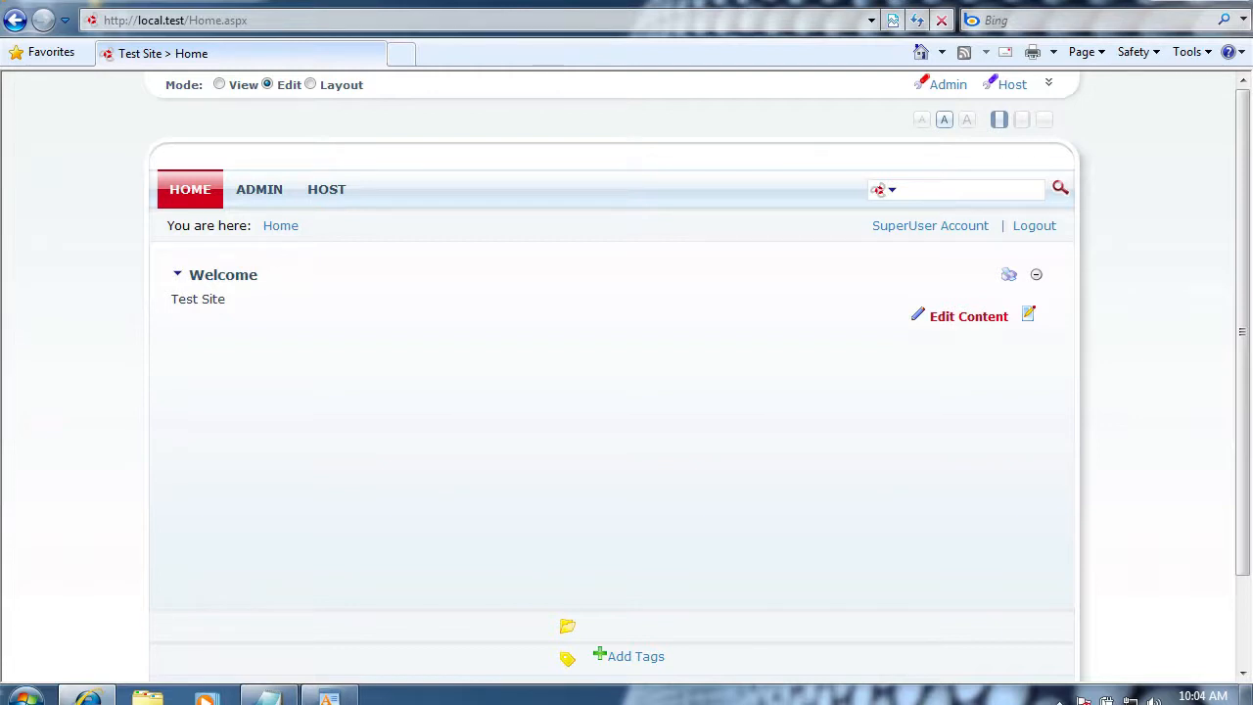
mouse_move(1241, 396)
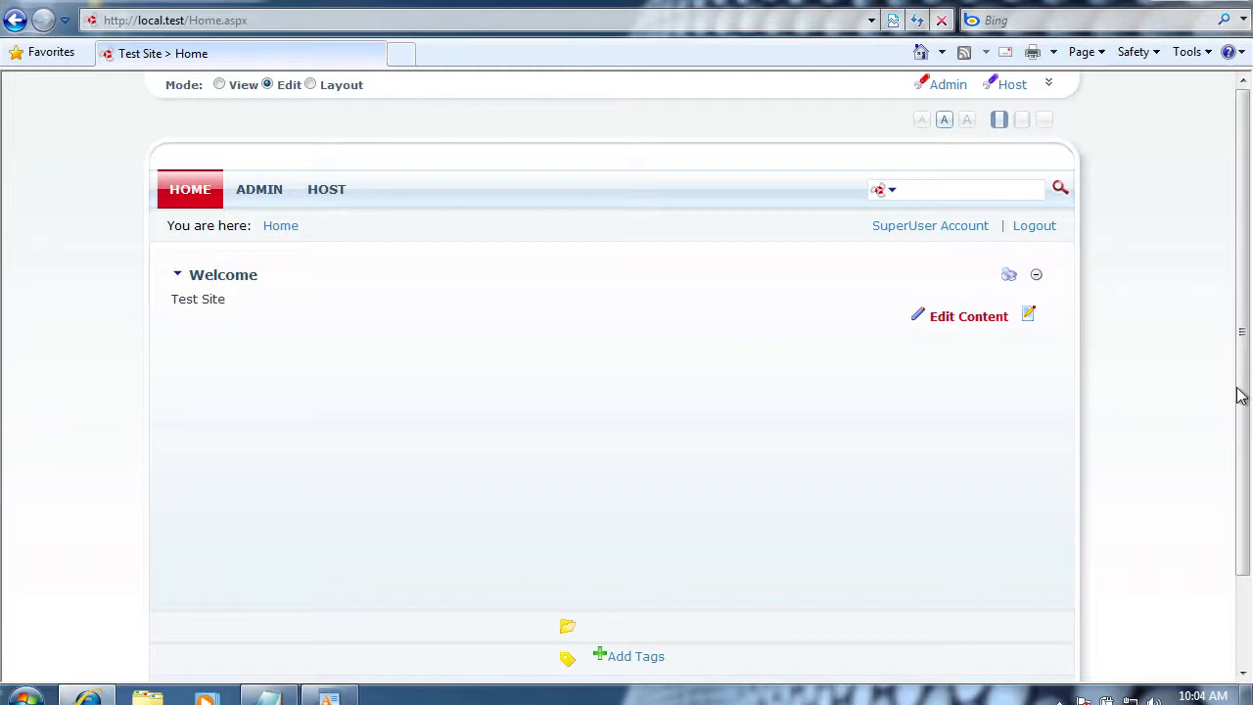
mouse_move(1124, 366)
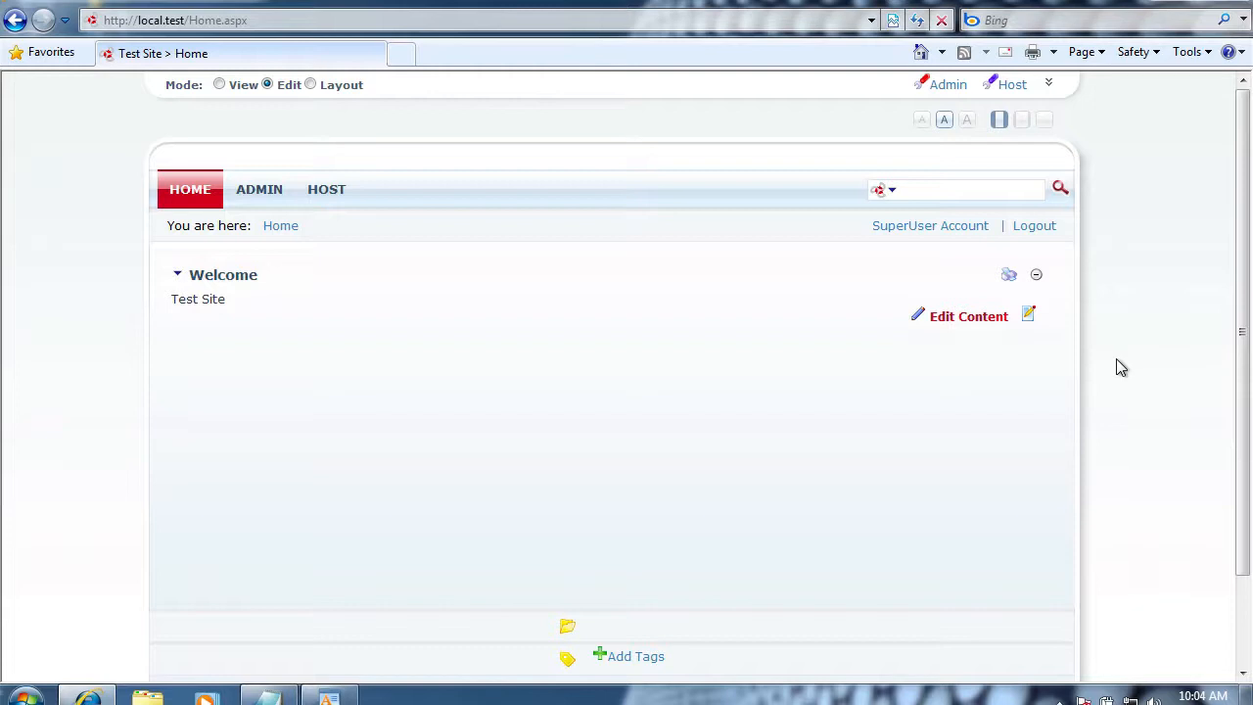
mouse_move(434, 660)
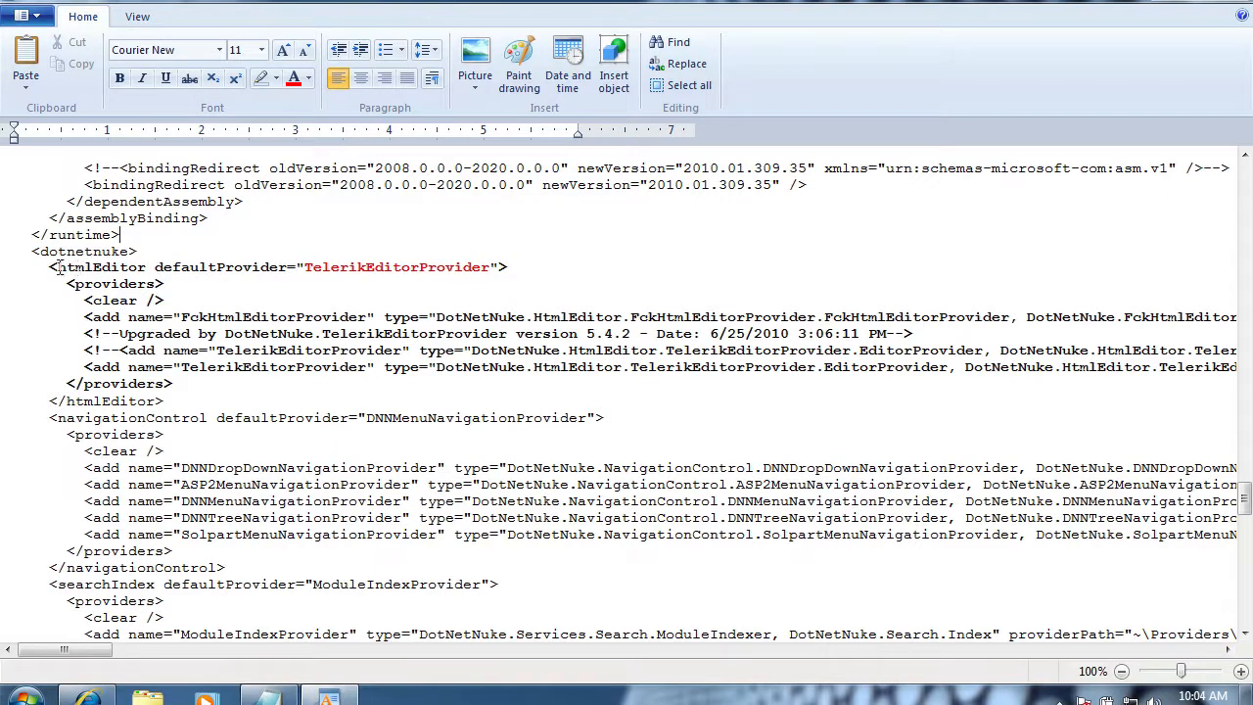
- Pick out the htmlEditor section and FckHtmlEditorProvider entry in web.config
double_click(102, 266)
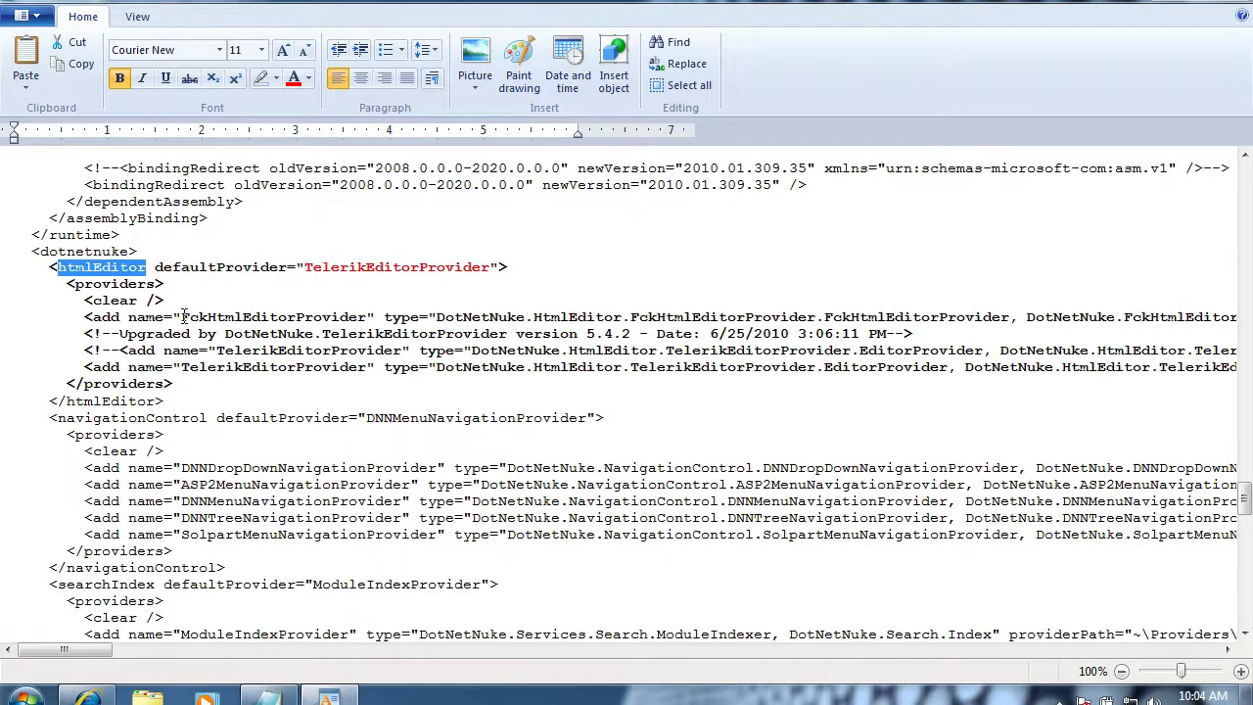
double_click(274, 317)
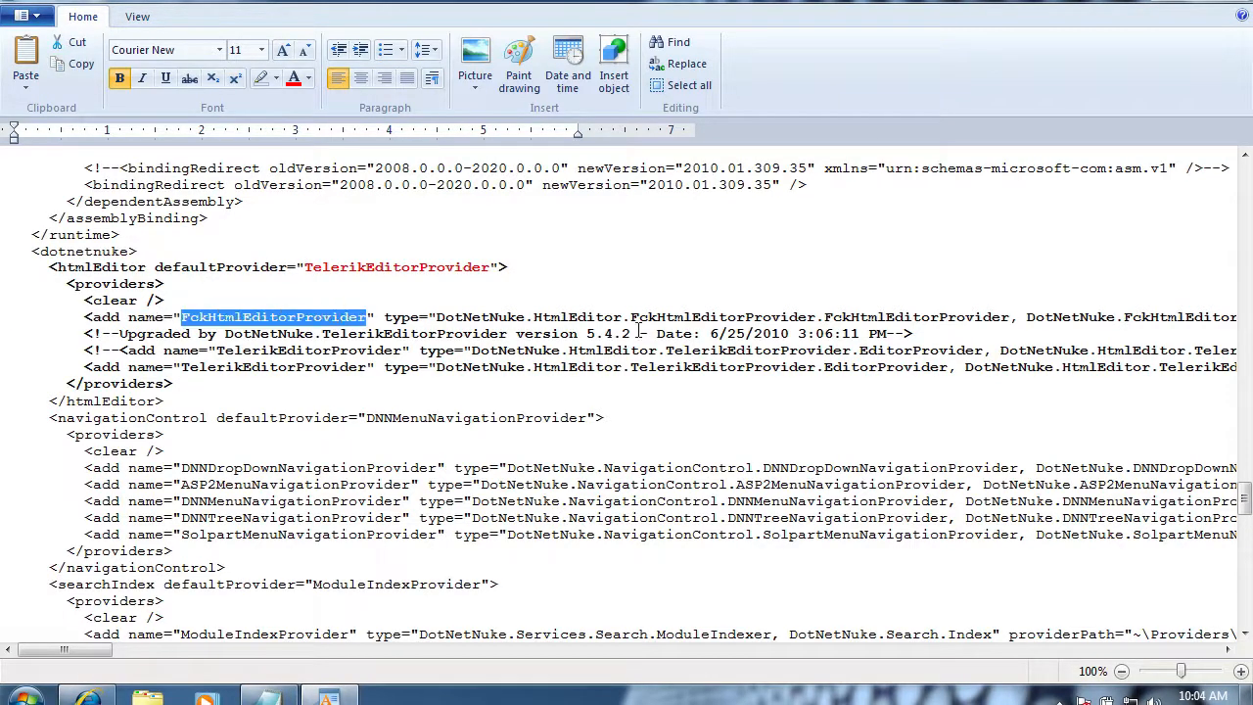
mouse_move(466, 329)
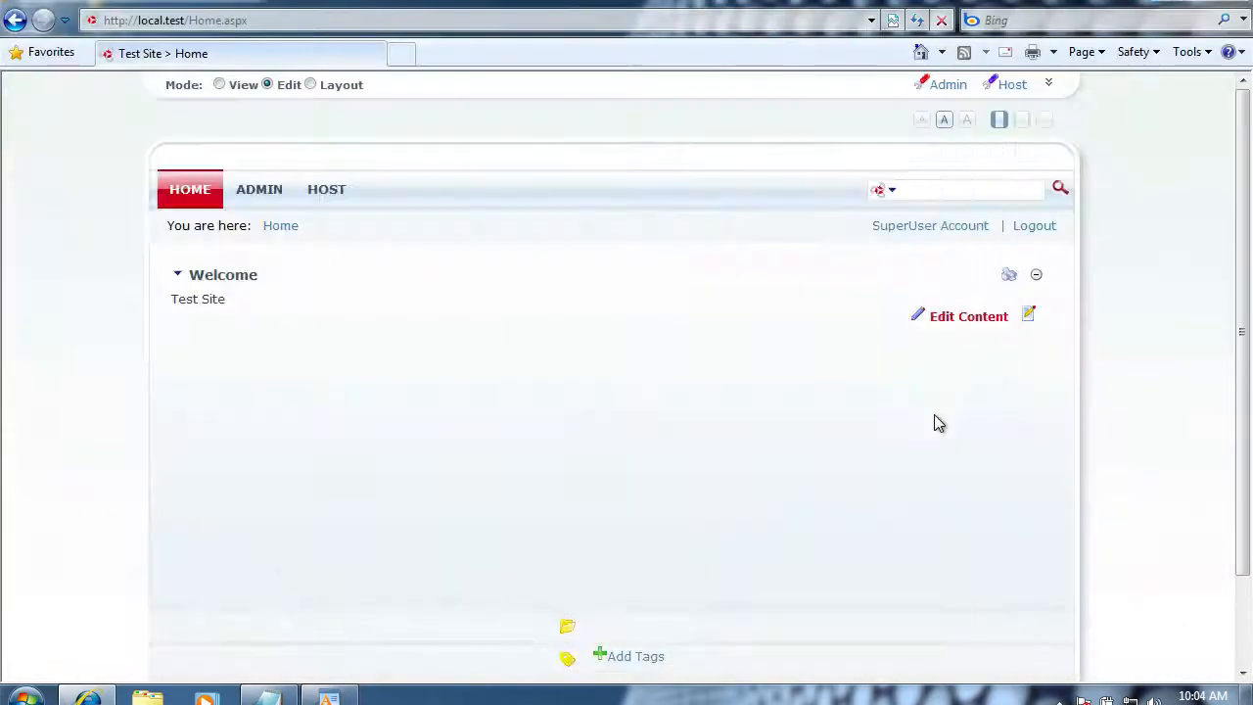
mouse_move(838, 423)
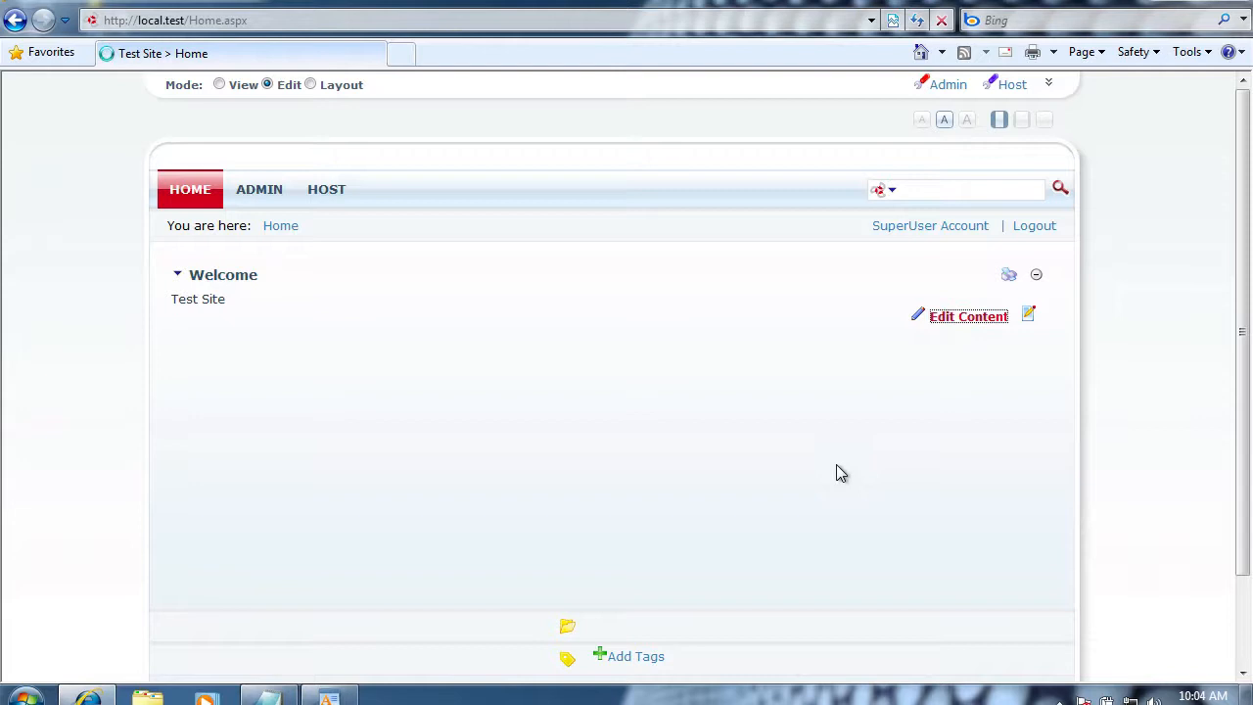
- Bring the Welcome module's Test Site text up in the rich text editor via Edit Content
left_click(967, 315)
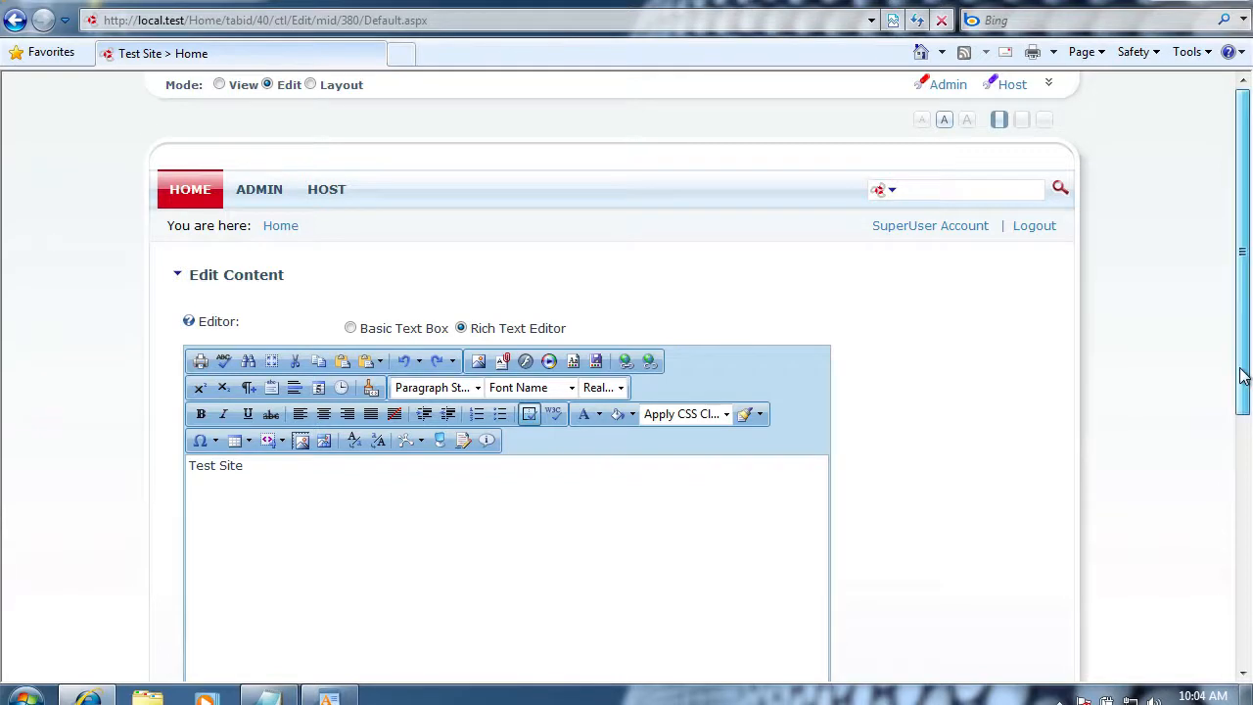
scroll("down", 3)
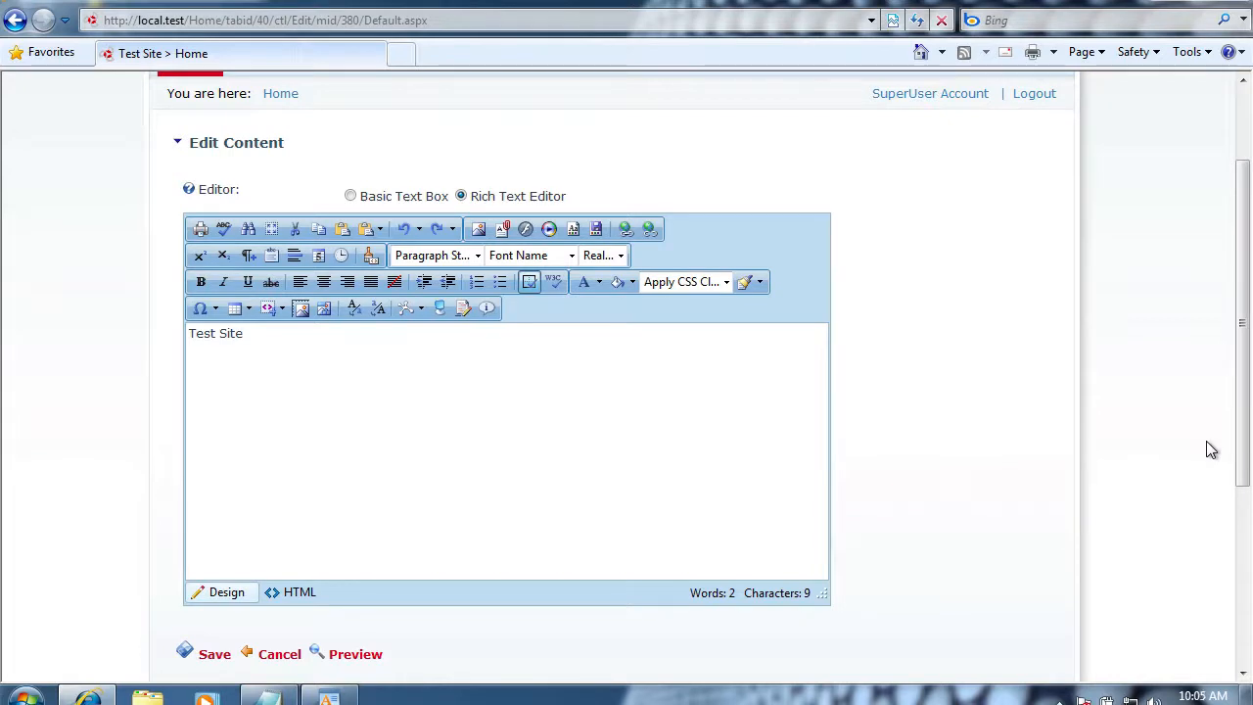
mouse_move(1192, 449)
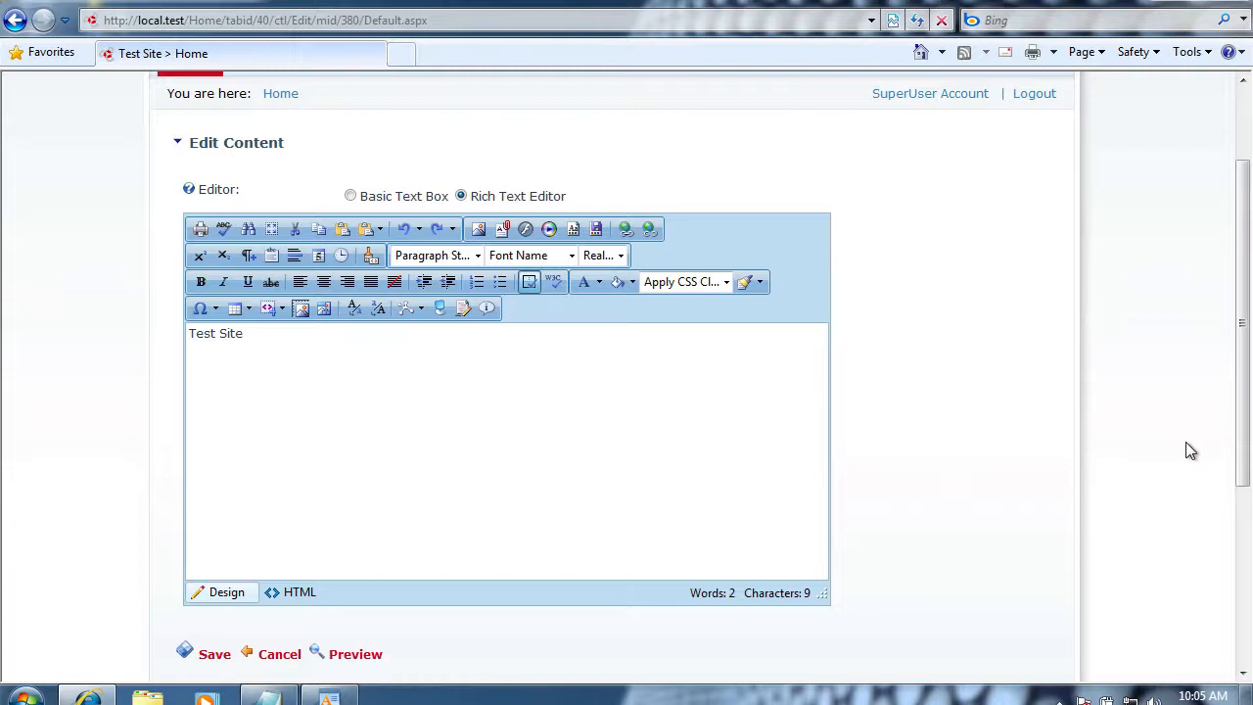
mouse_move(1184, 450)
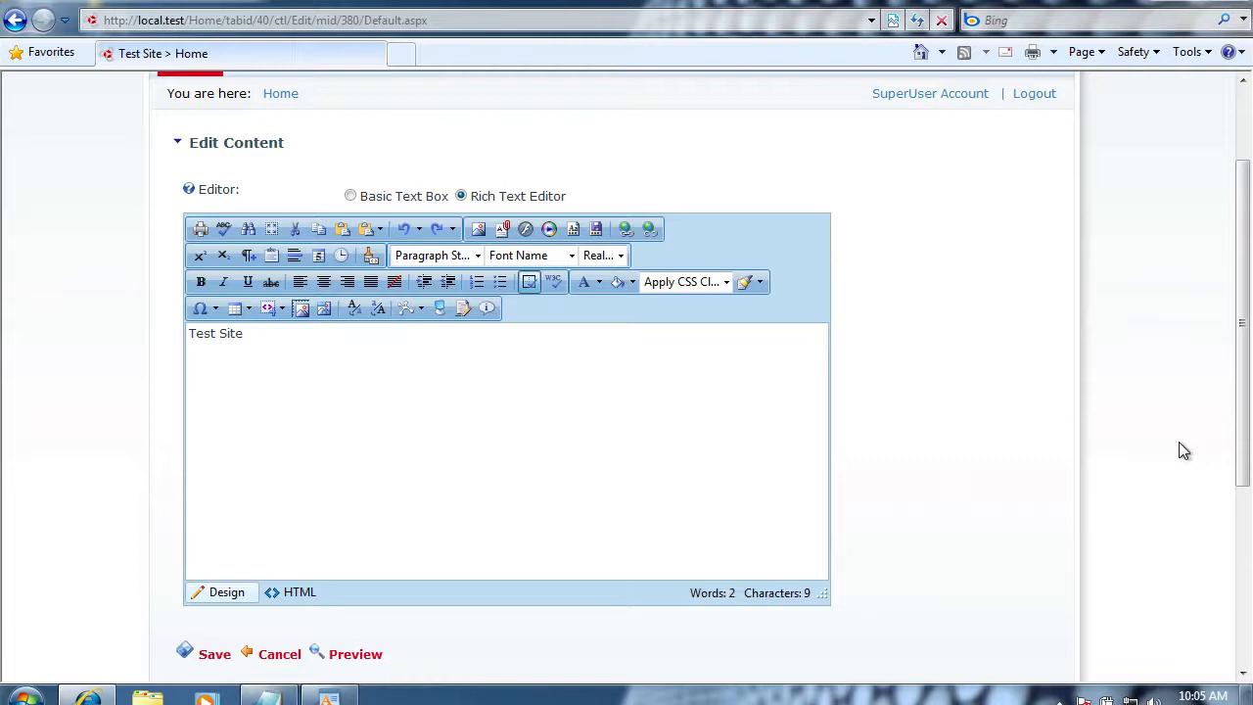
mouse_move(1167, 448)
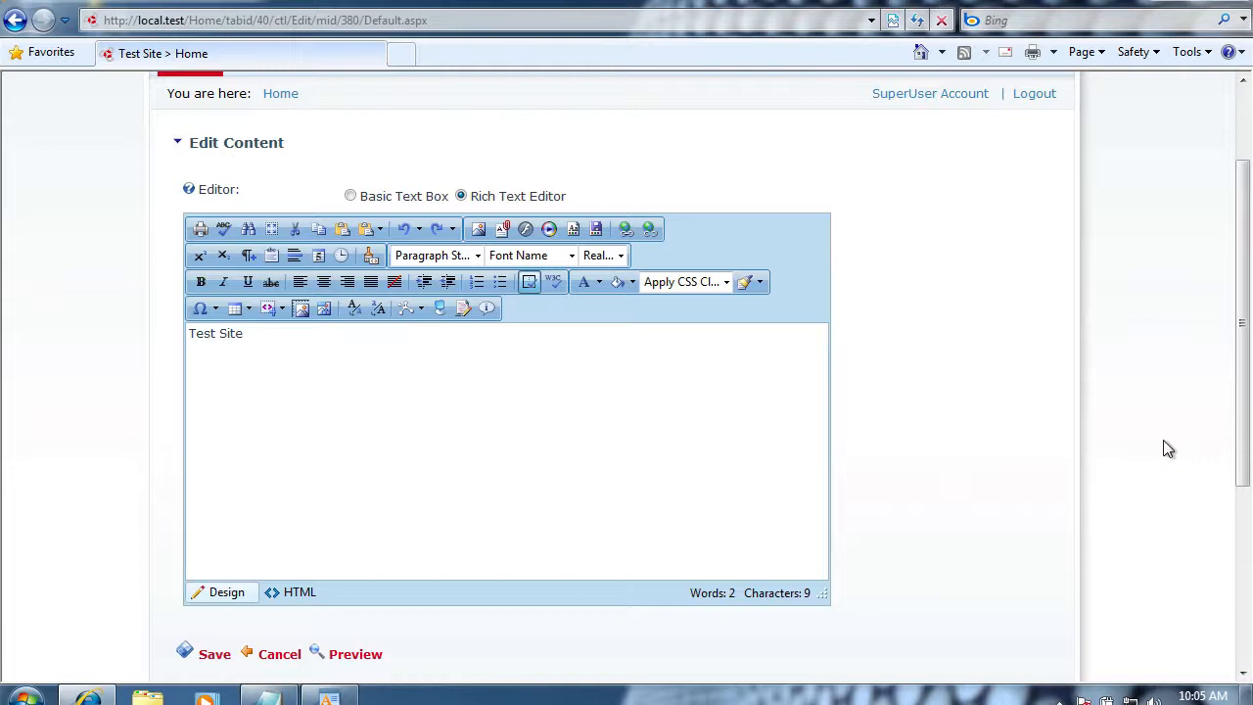
mouse_move(1159, 448)
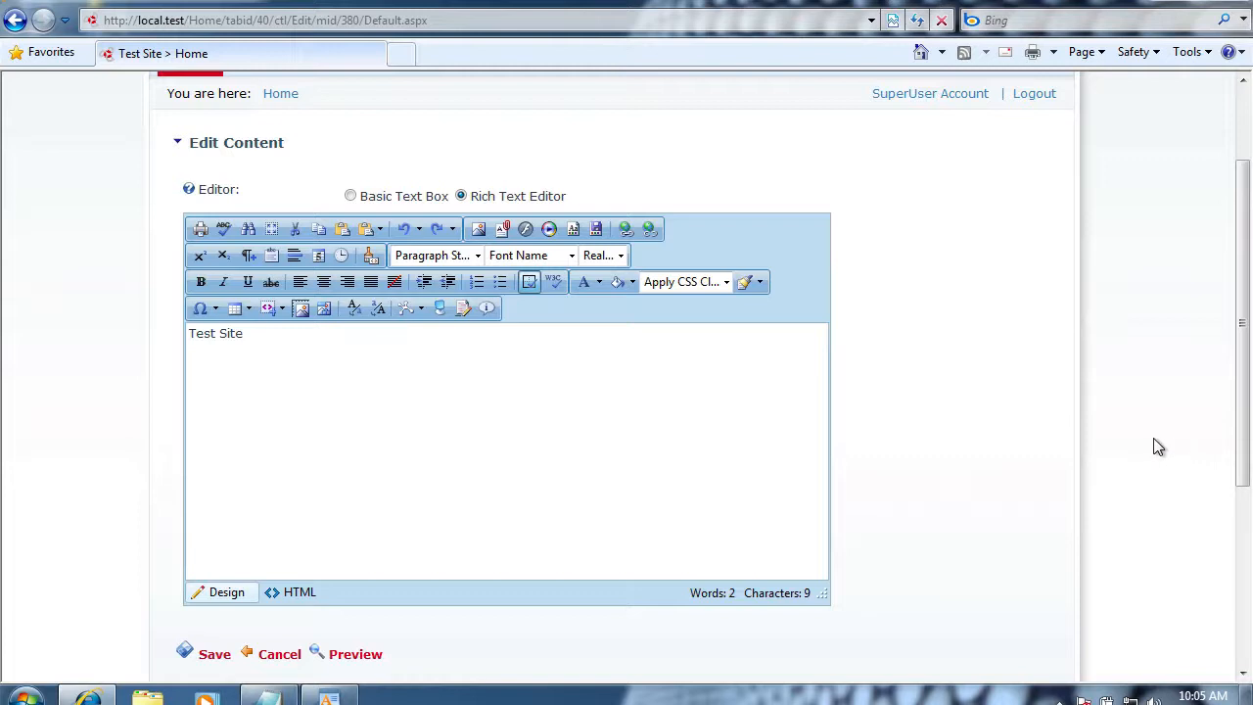
mouse_move(1061, 448)
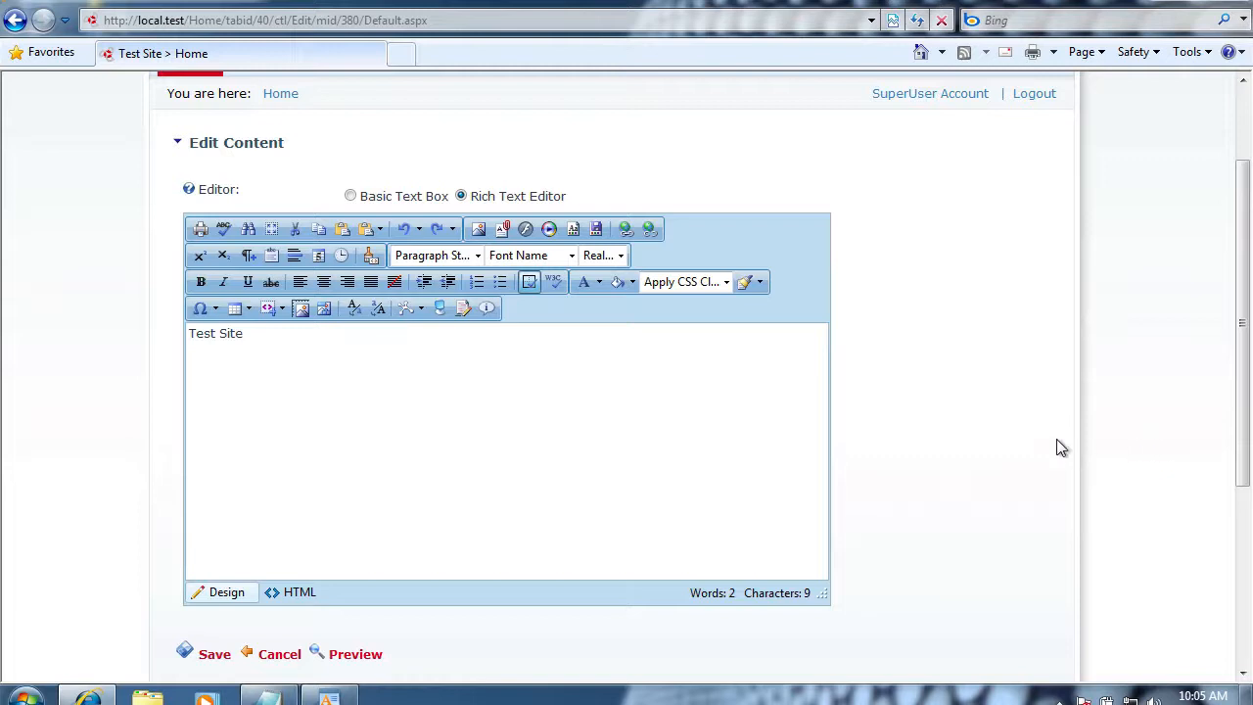
mouse_move(889, 523)
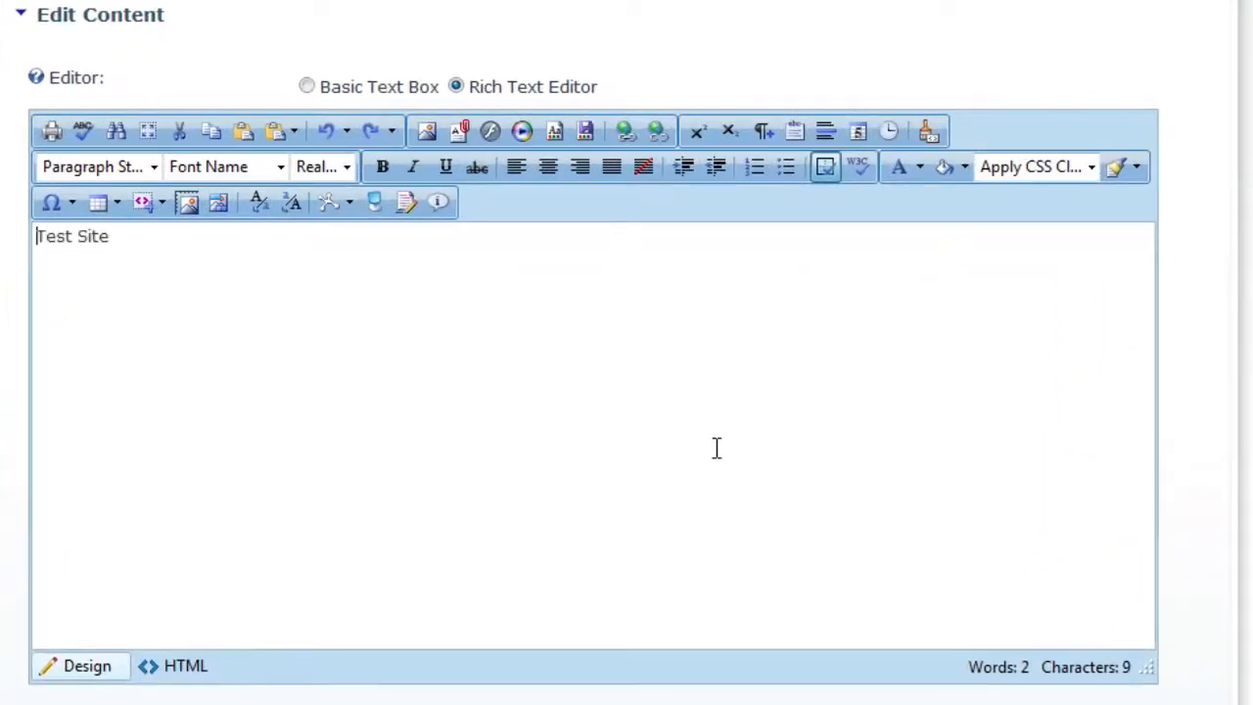
mouse_move(217, 243)
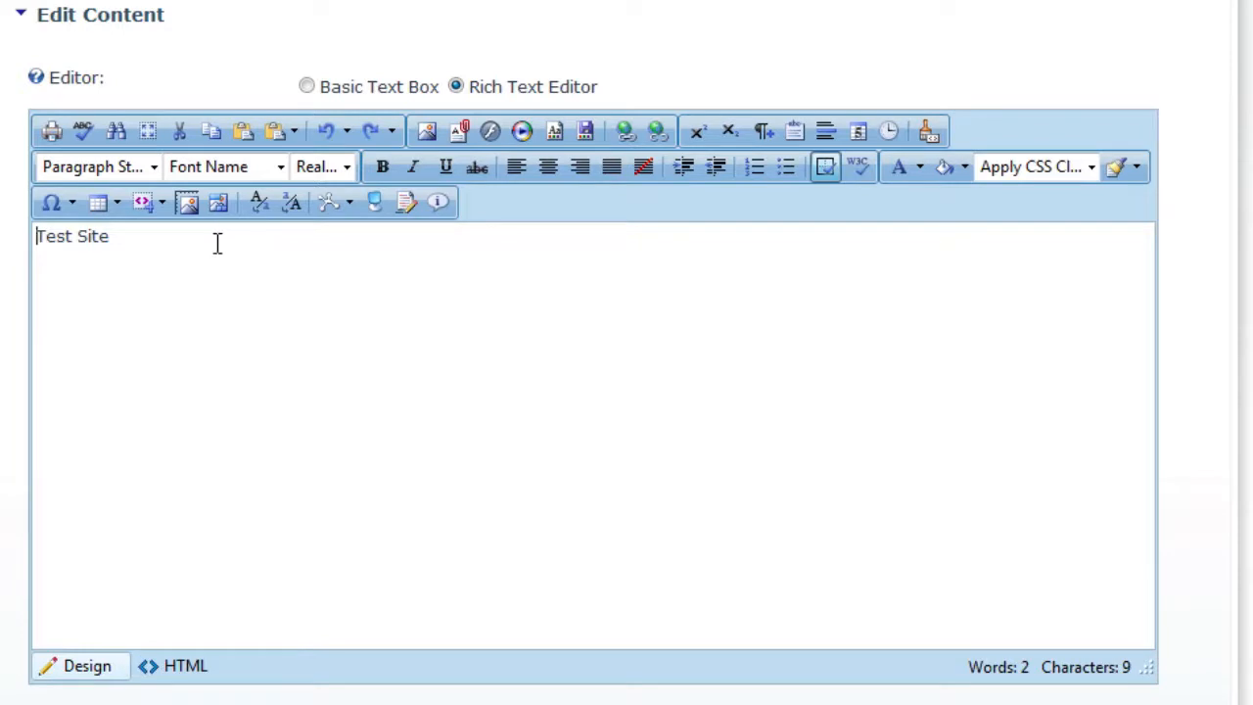
- Place the caret after Test Site in the editor to start a new line
left_click(73, 235)
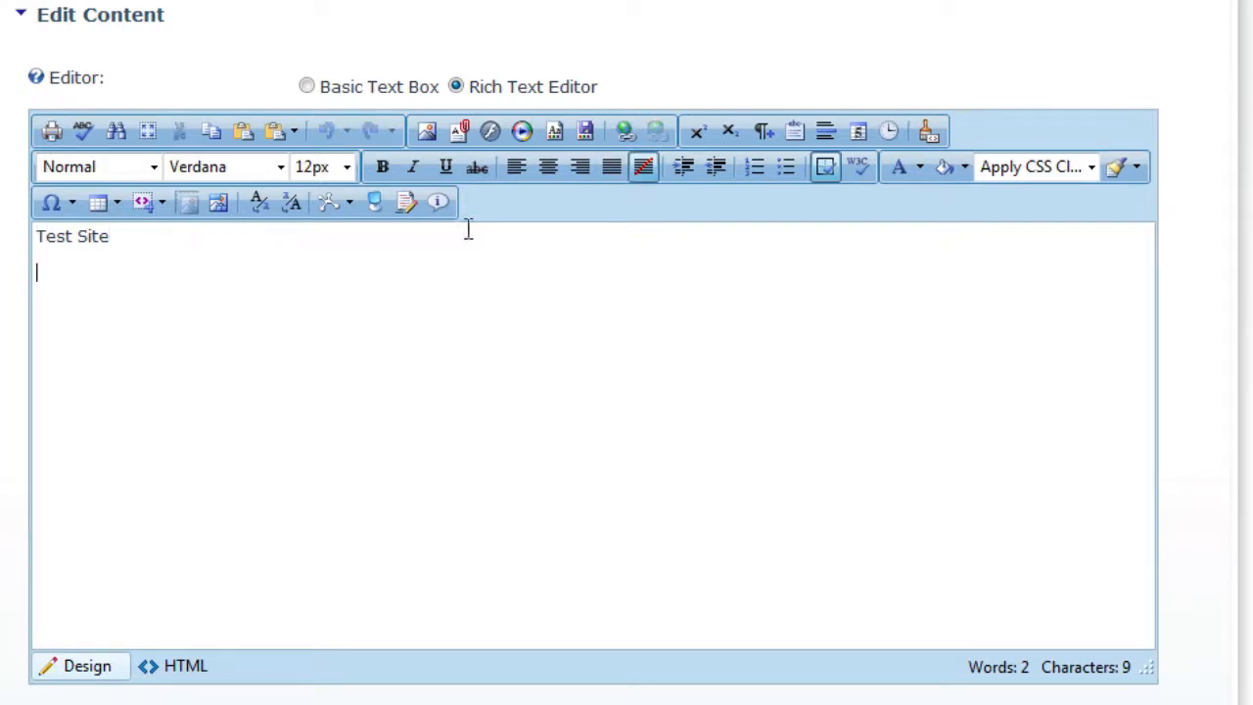
mouse_move(477, 166)
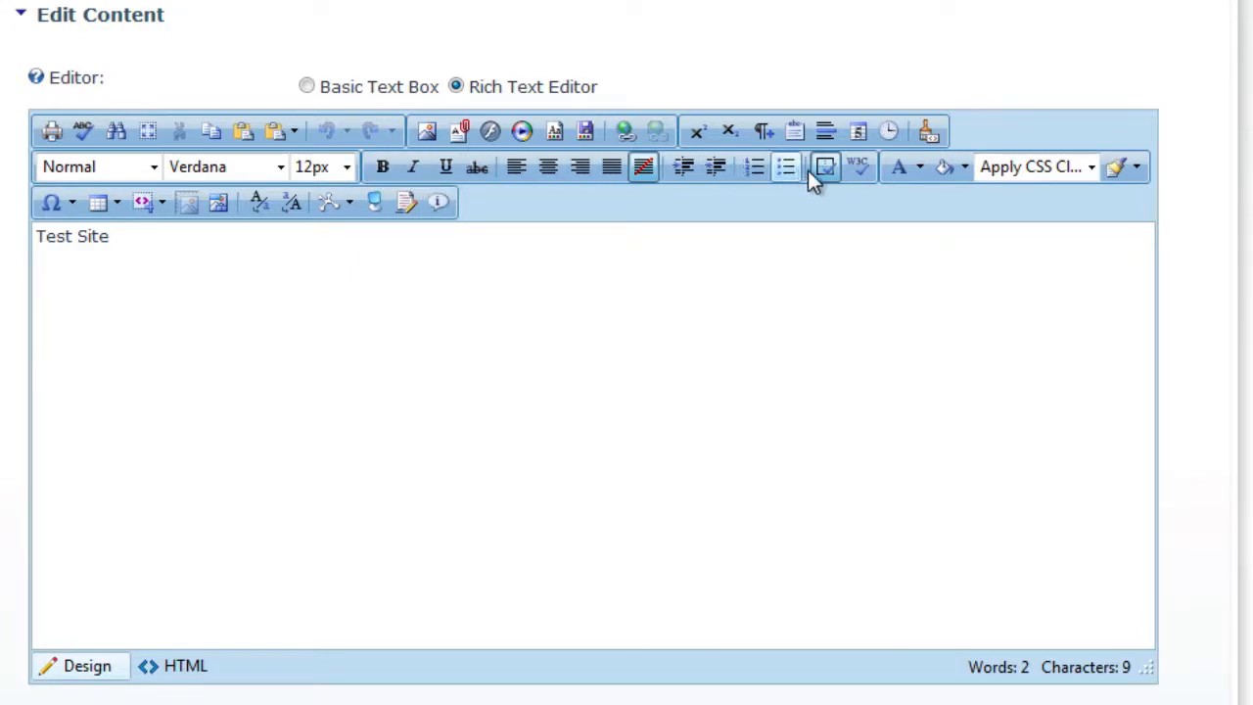
mouse_move(1086, 174)
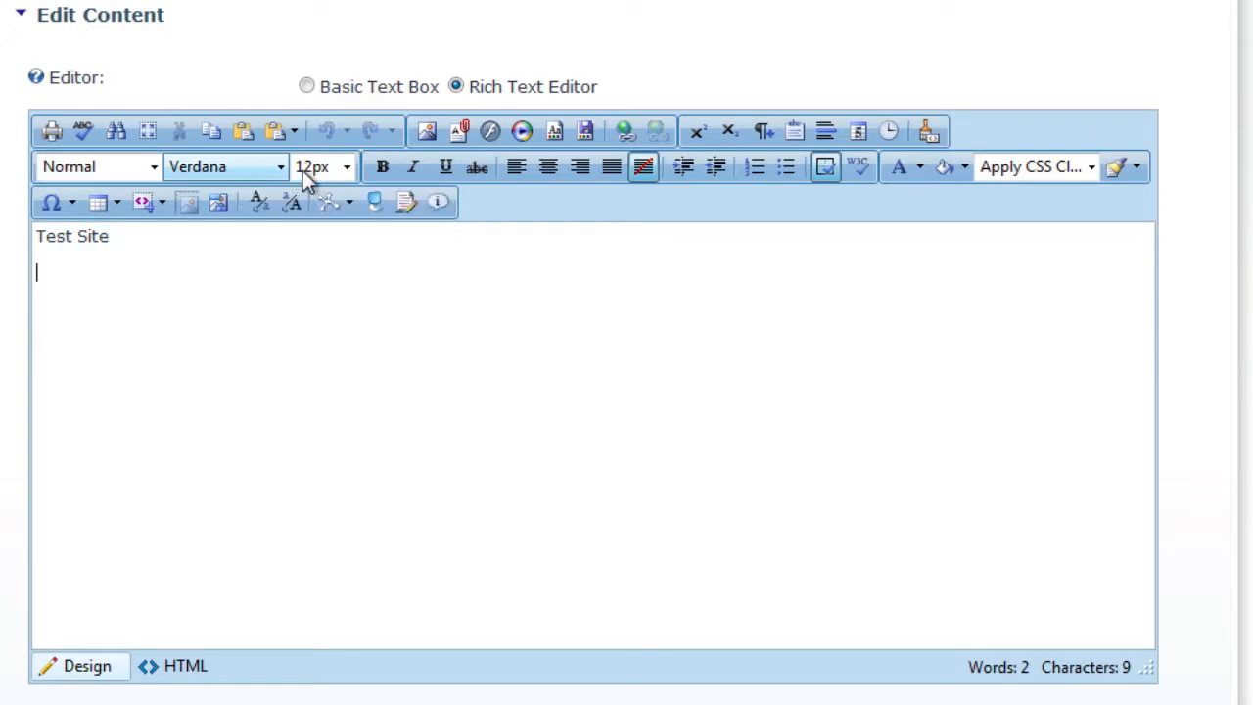
mouse_move(146, 251)
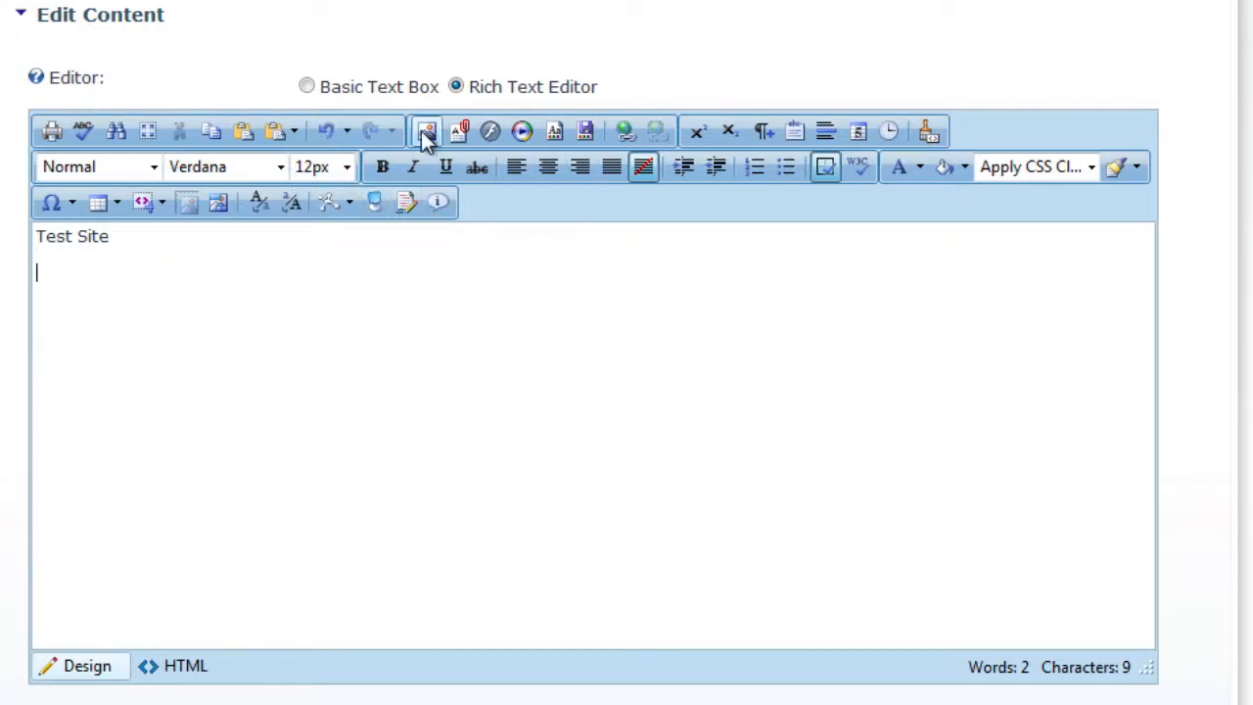
- Insert aspnet.gif from the Image Manager's Portal Root below Test Site
left_click(427, 131)
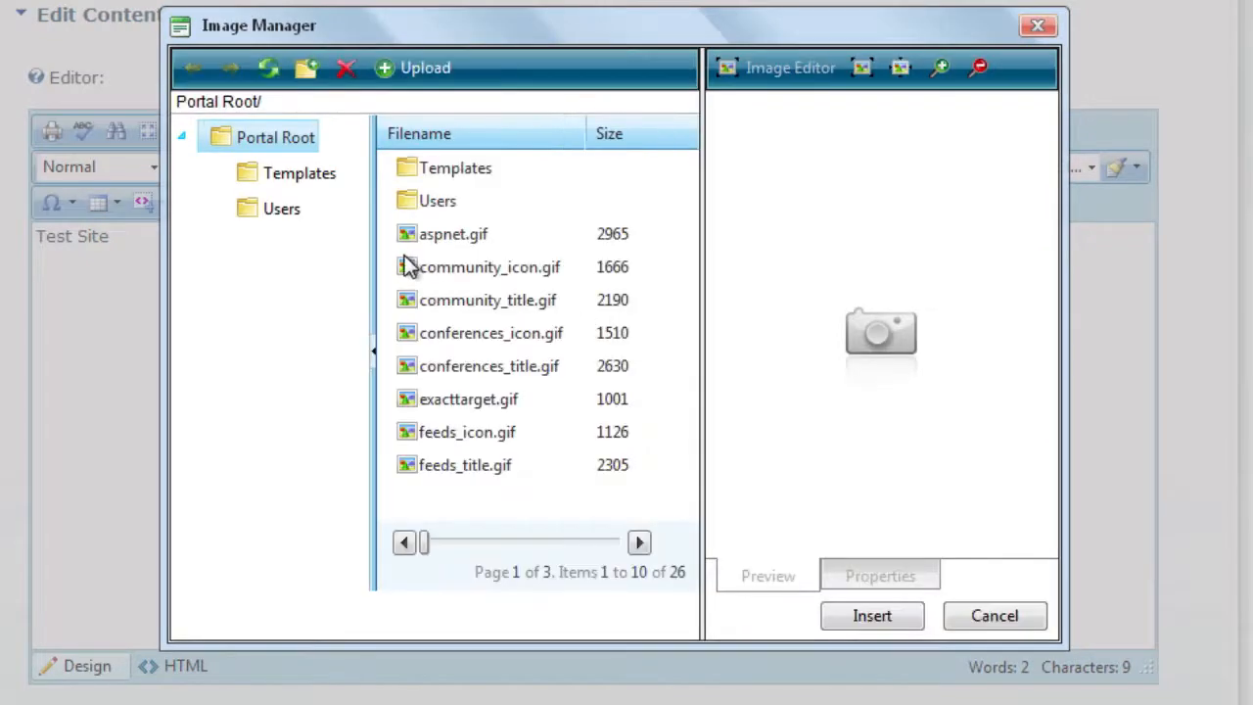
mouse_move(389, 196)
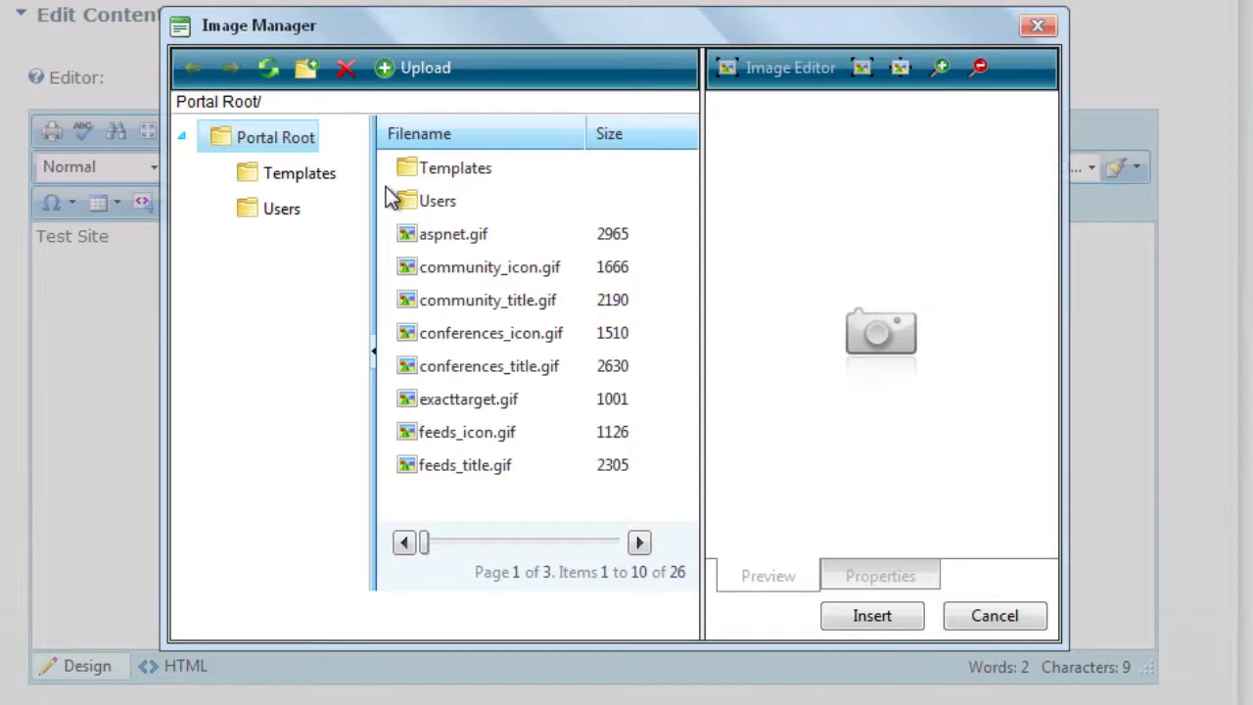
mouse_move(485, 250)
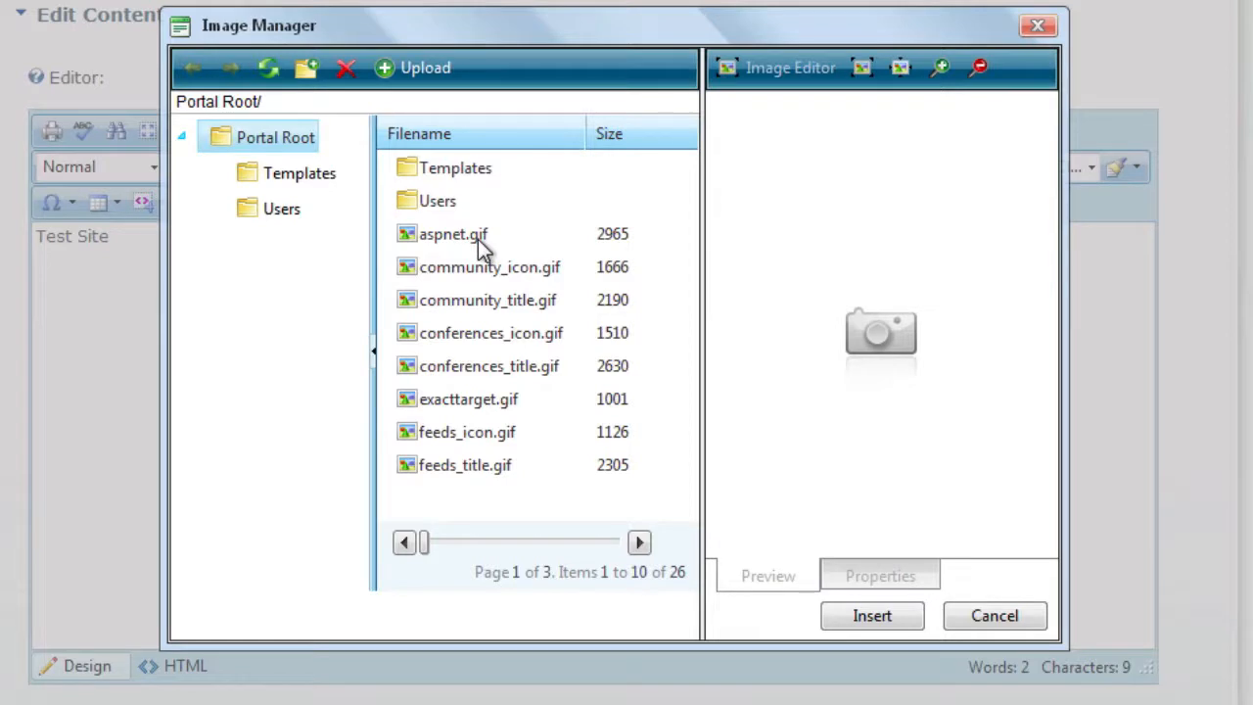
left_click(454, 233)
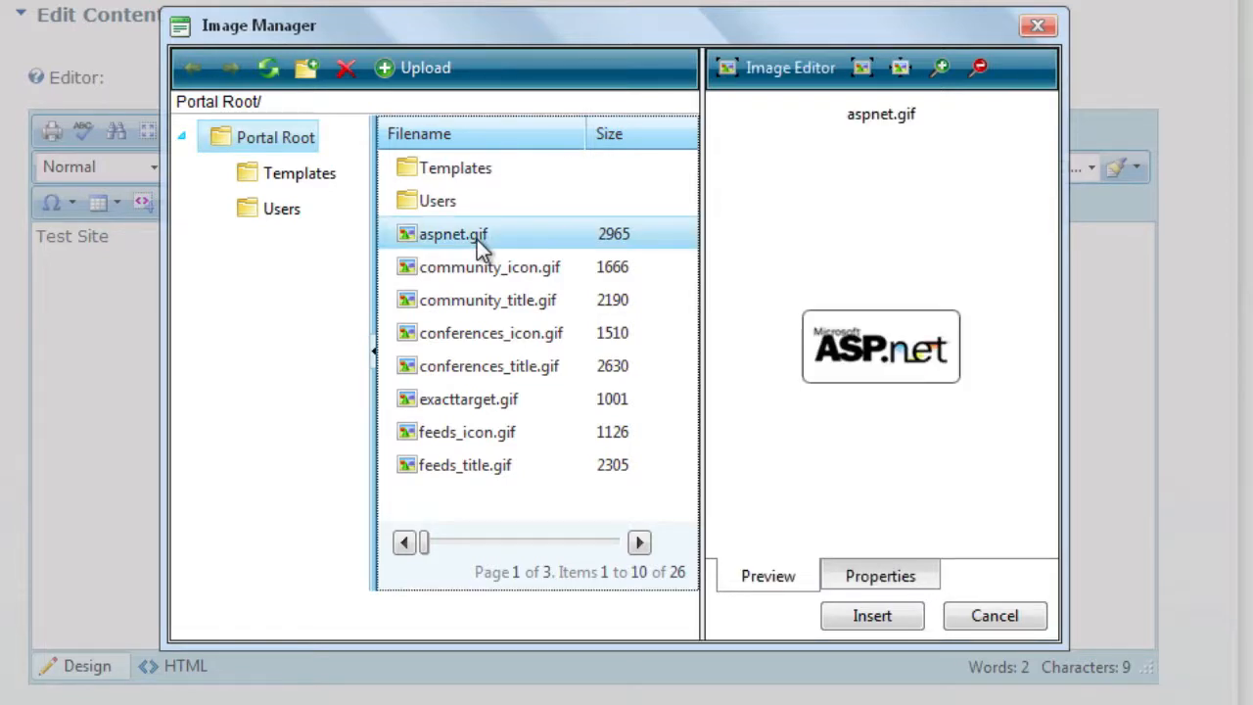
mouse_move(489, 213)
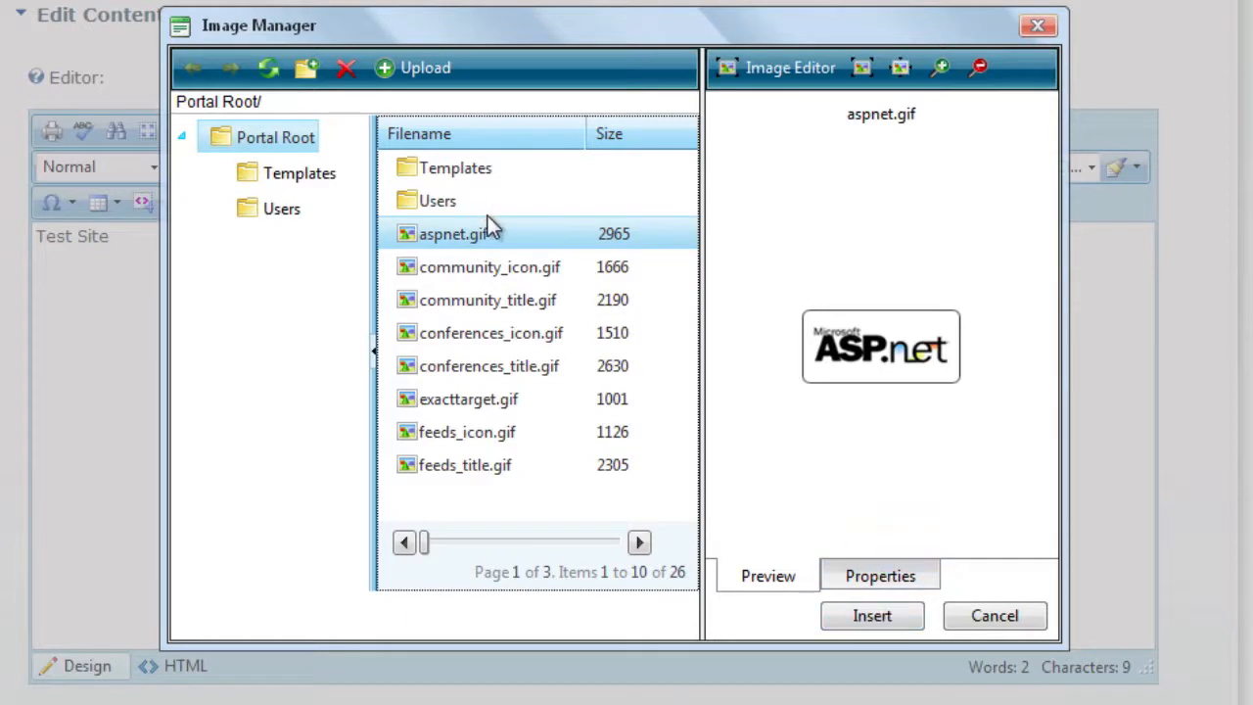
mouse_move(480, 267)
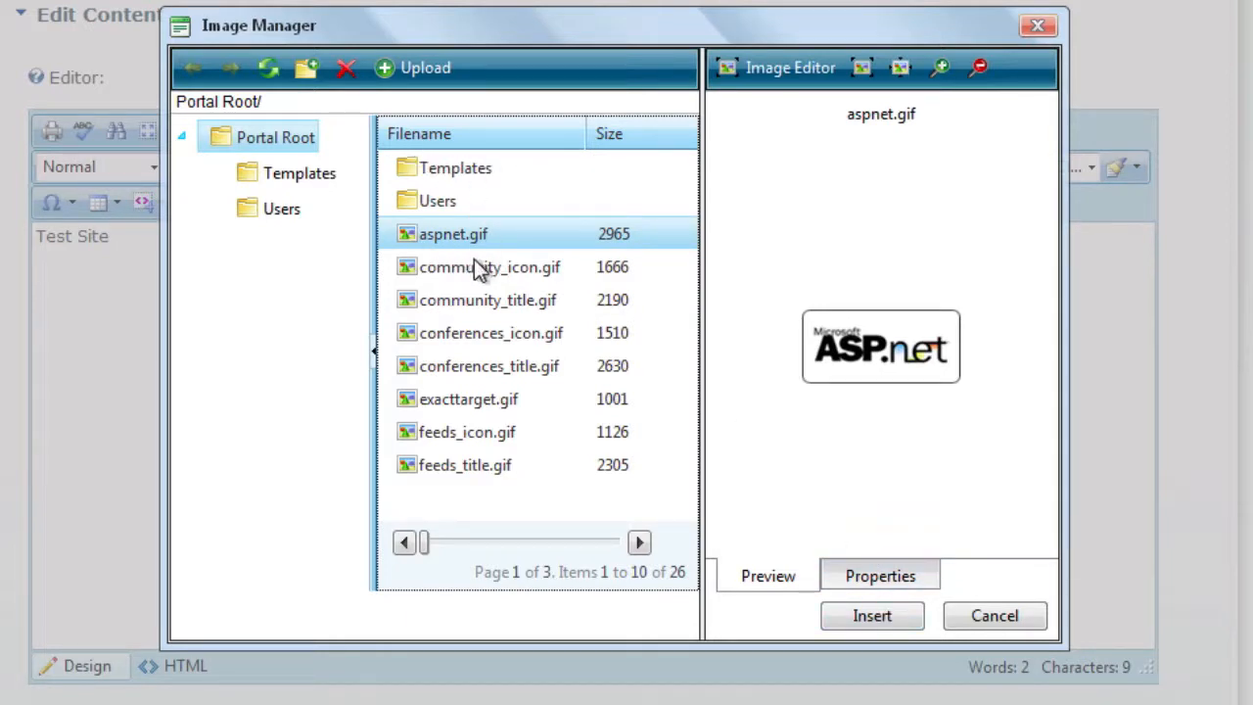
mouse_move(428, 266)
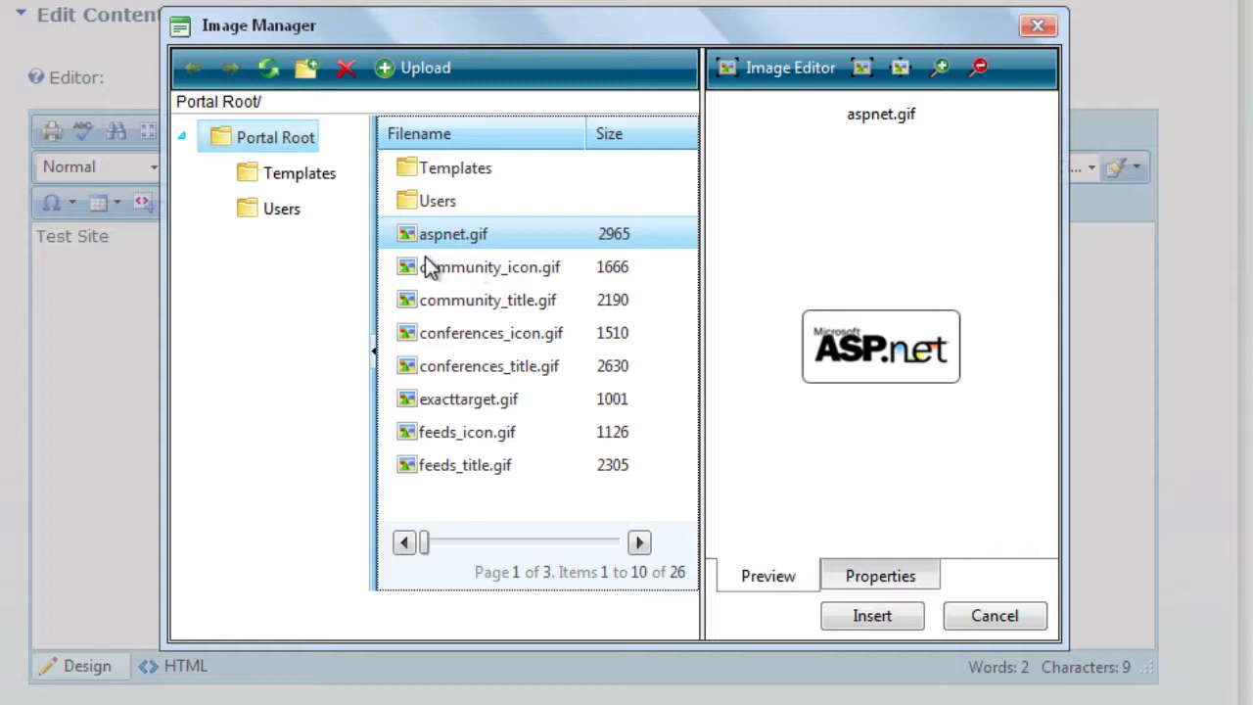
mouse_move(419, 82)
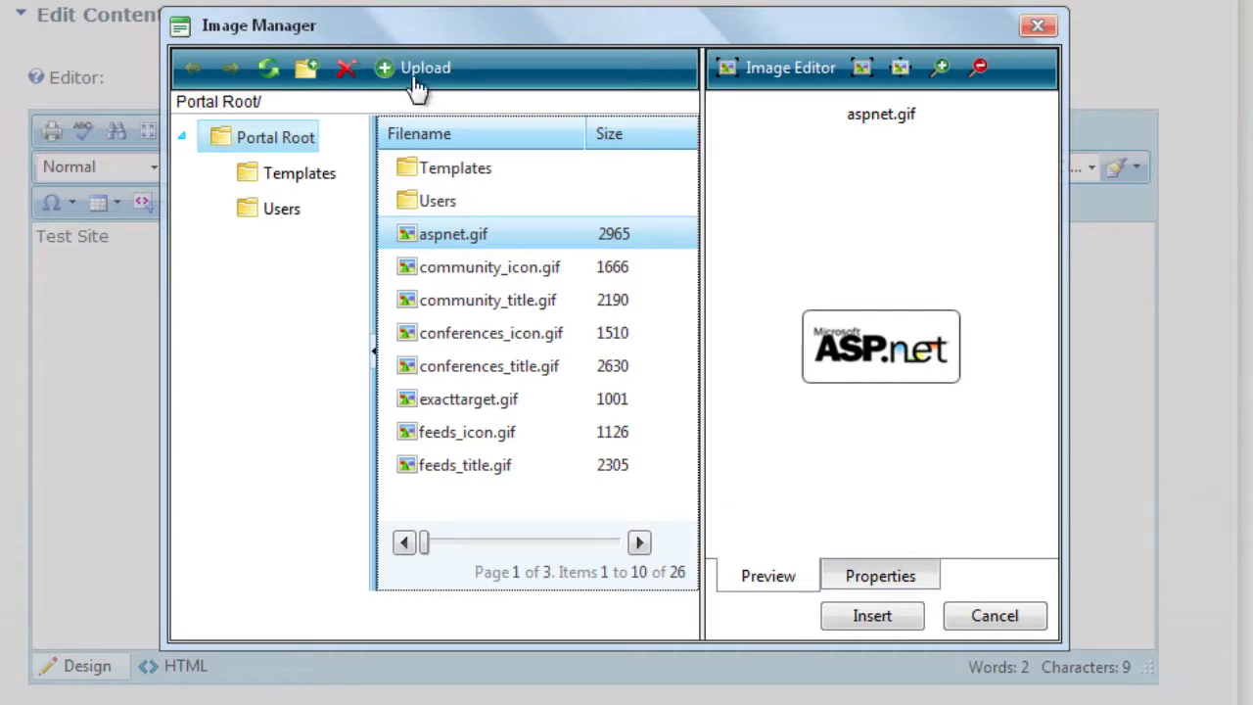
mouse_move(760, 563)
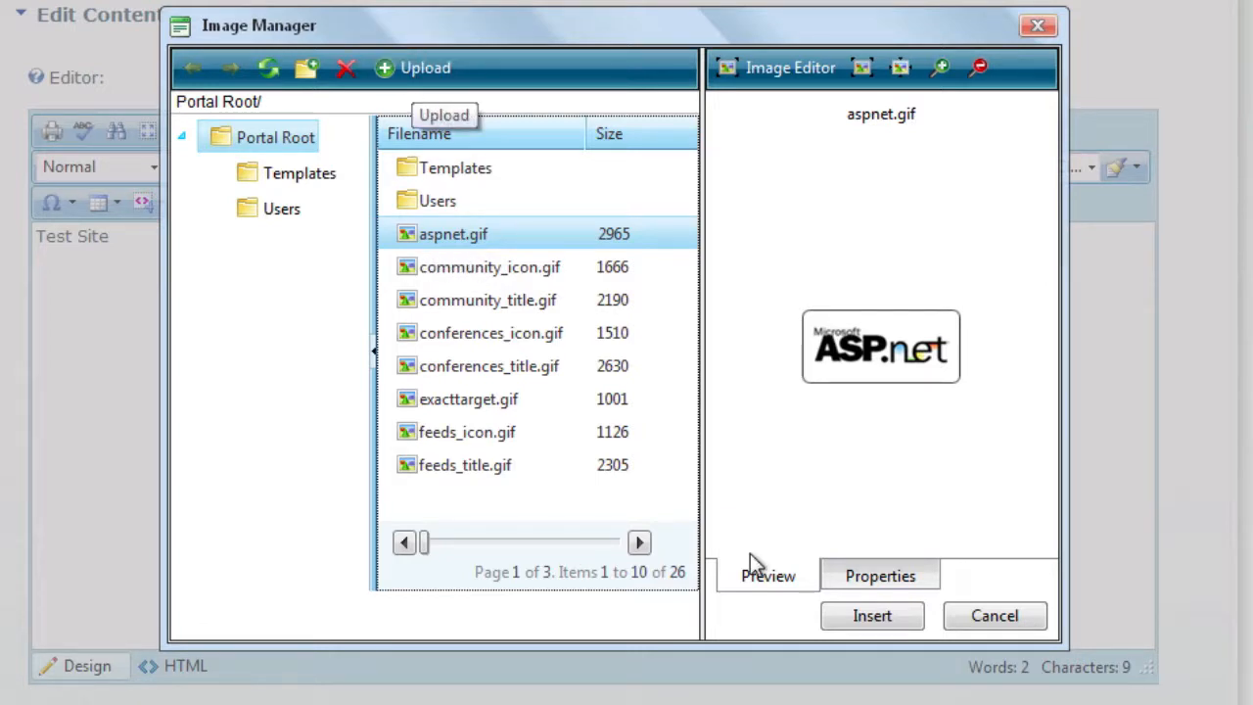
left_click(869, 615)
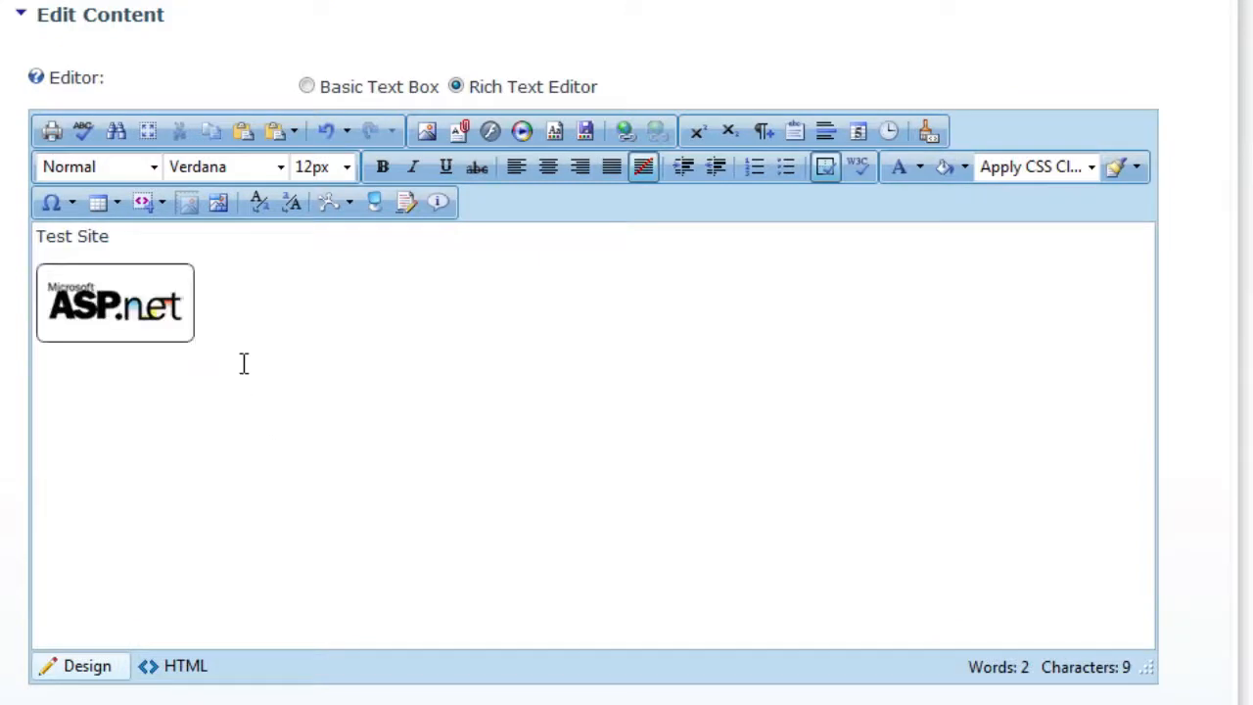
left_click(113, 301)
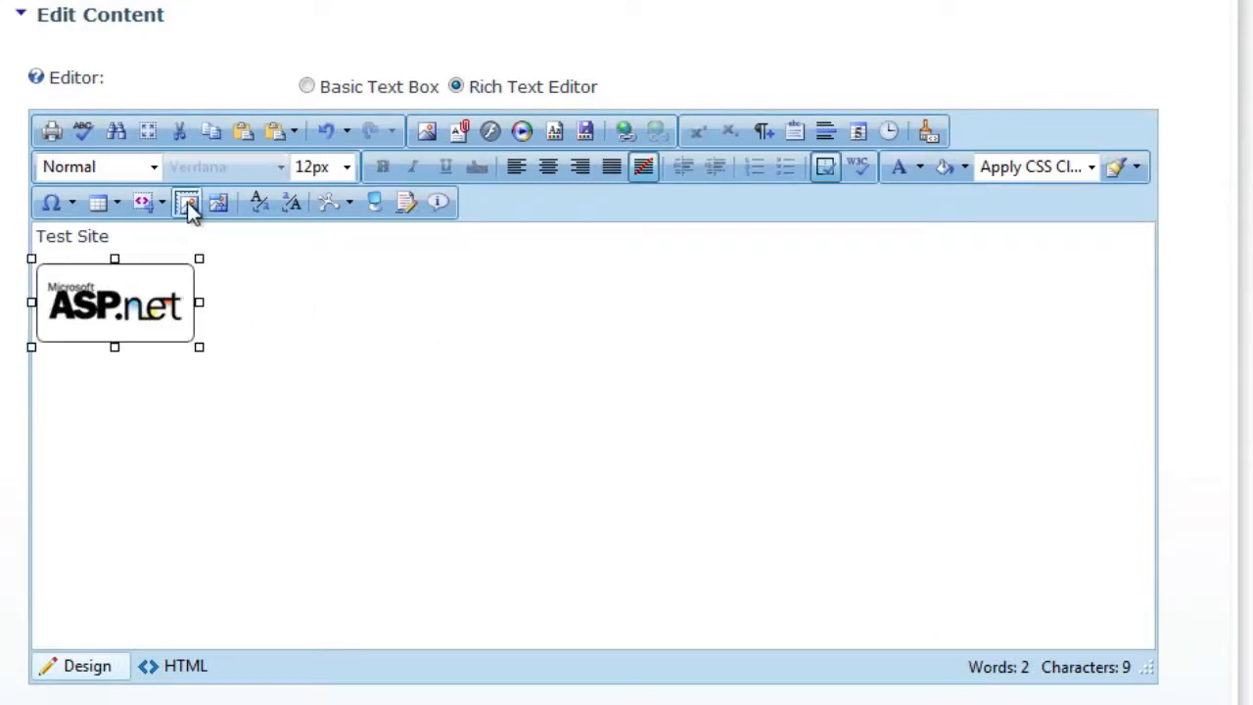
mouse_move(218, 202)
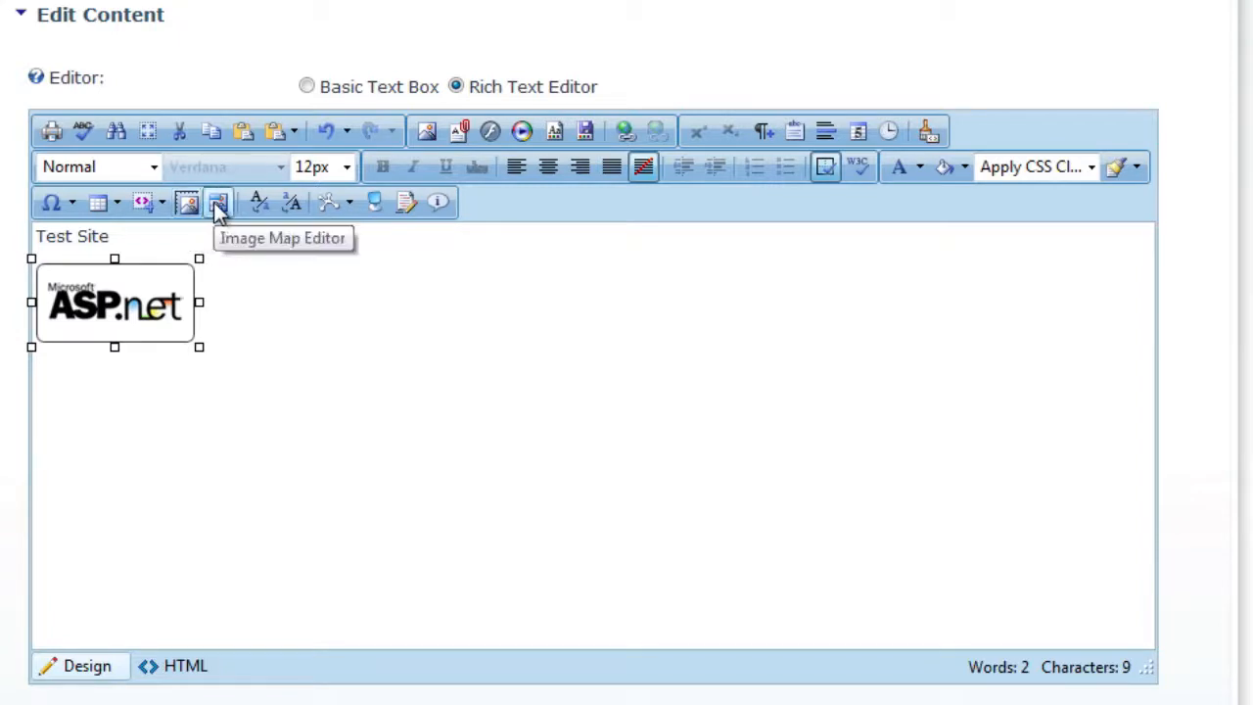
left_click(217, 201)
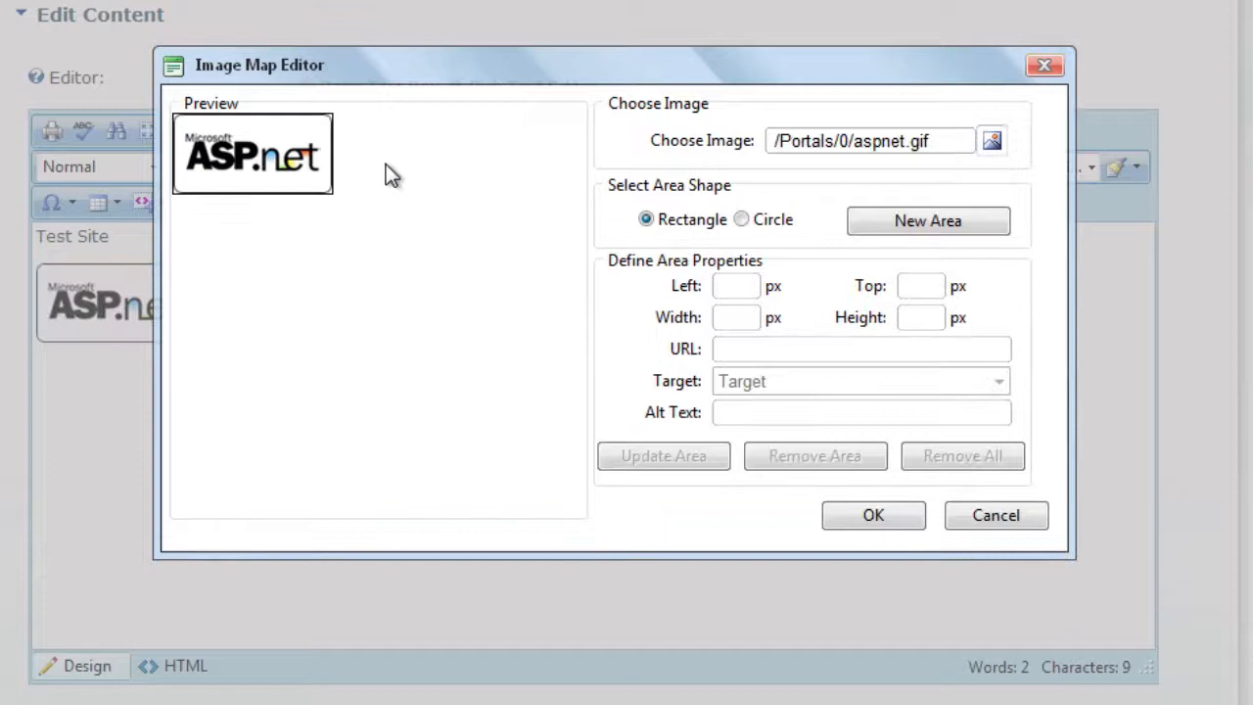
left_click(928, 220)
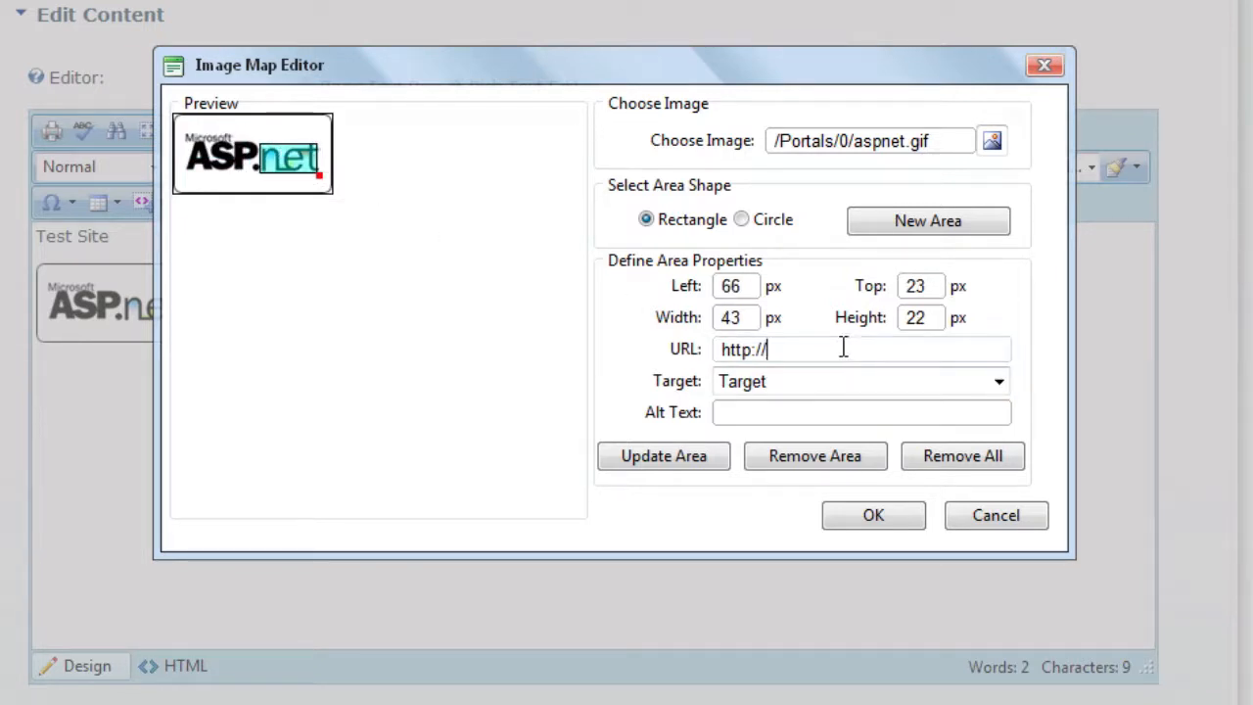
type("google.com")
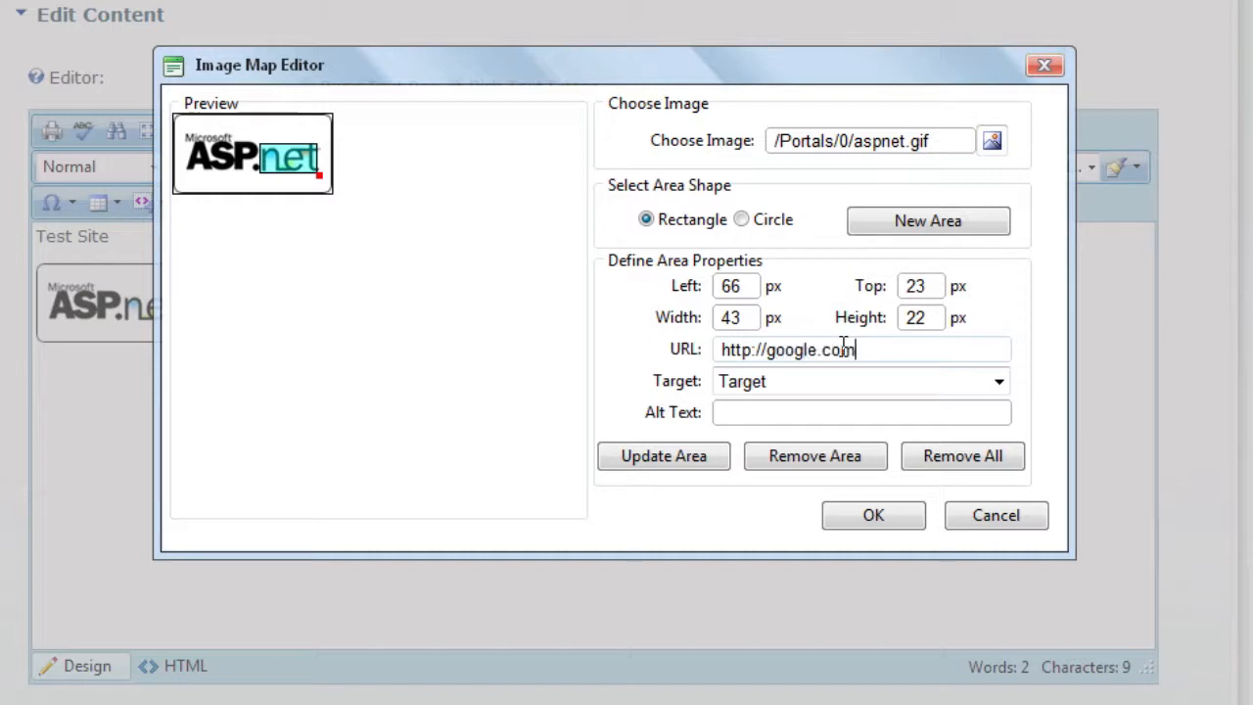
left_click(999, 380)
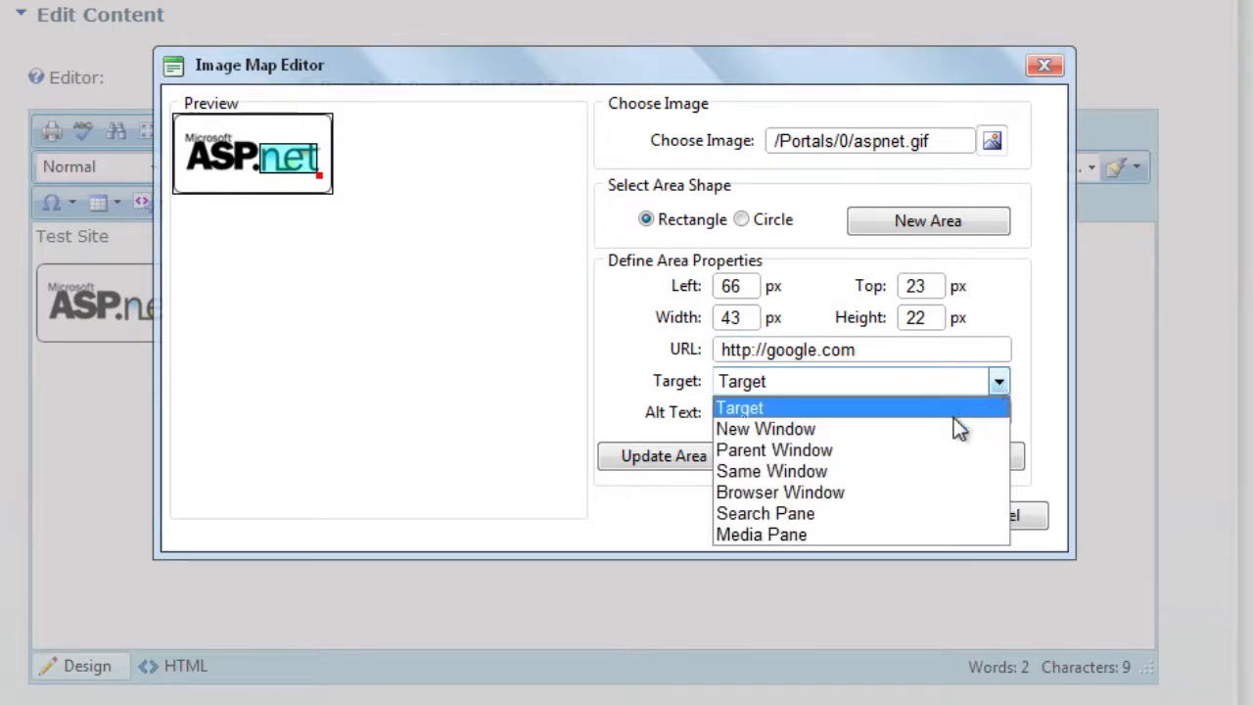
left_click(765, 429)
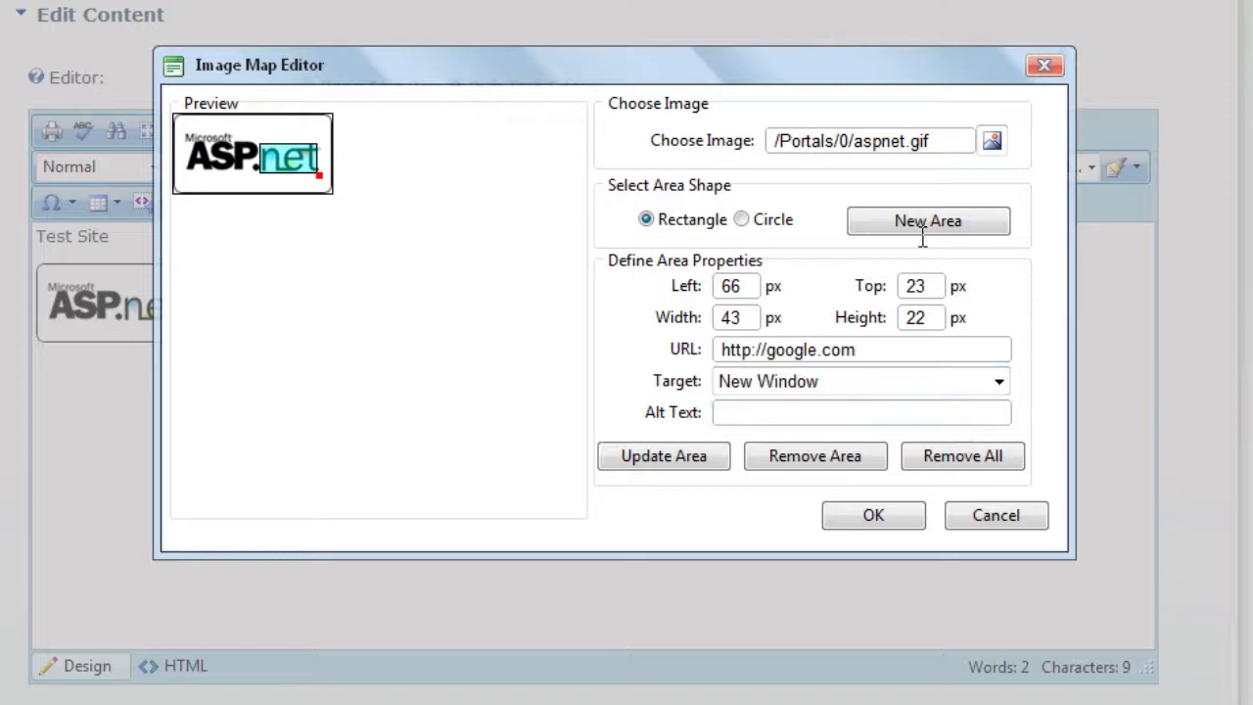
left_click(928, 219)
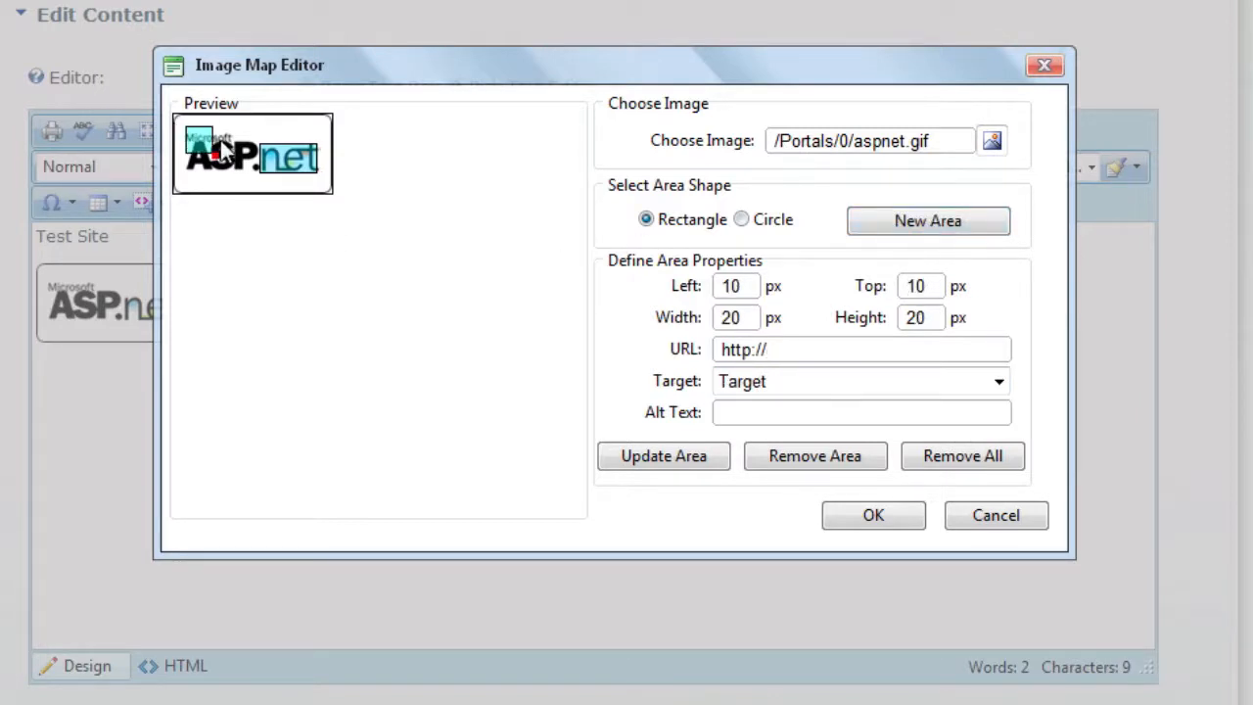
left_click_drag(217, 145, 204, 167)
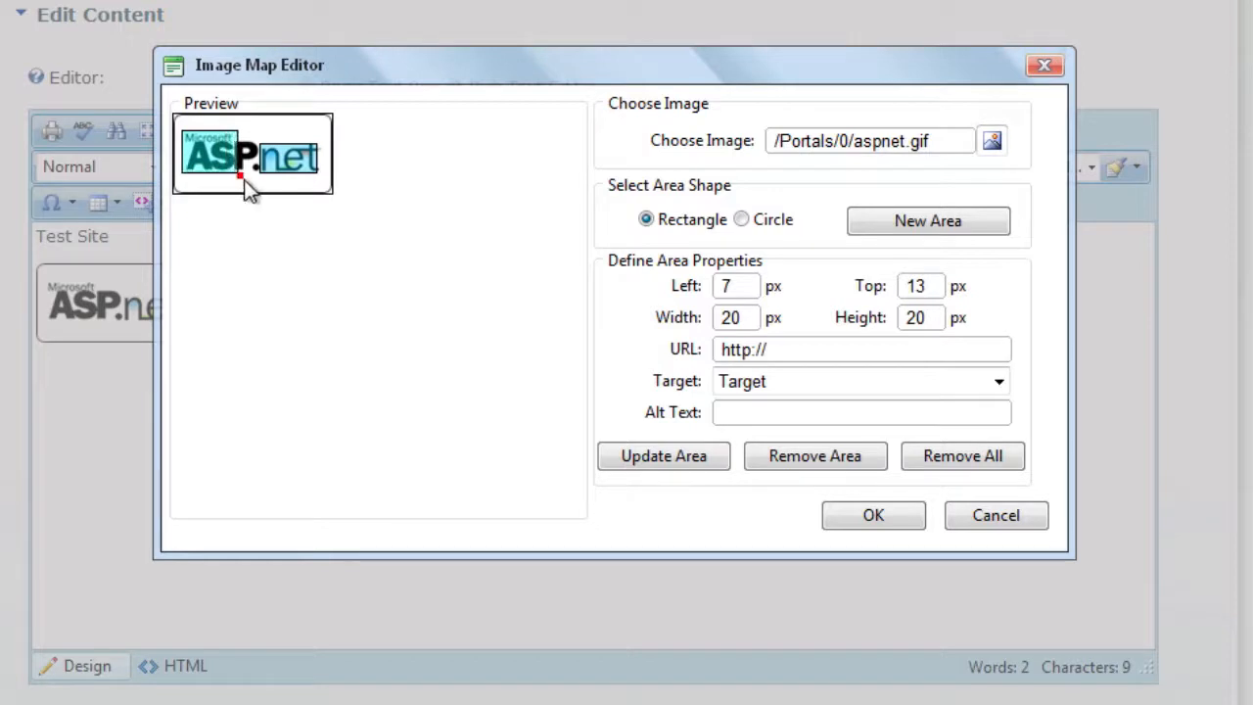
type("ya")
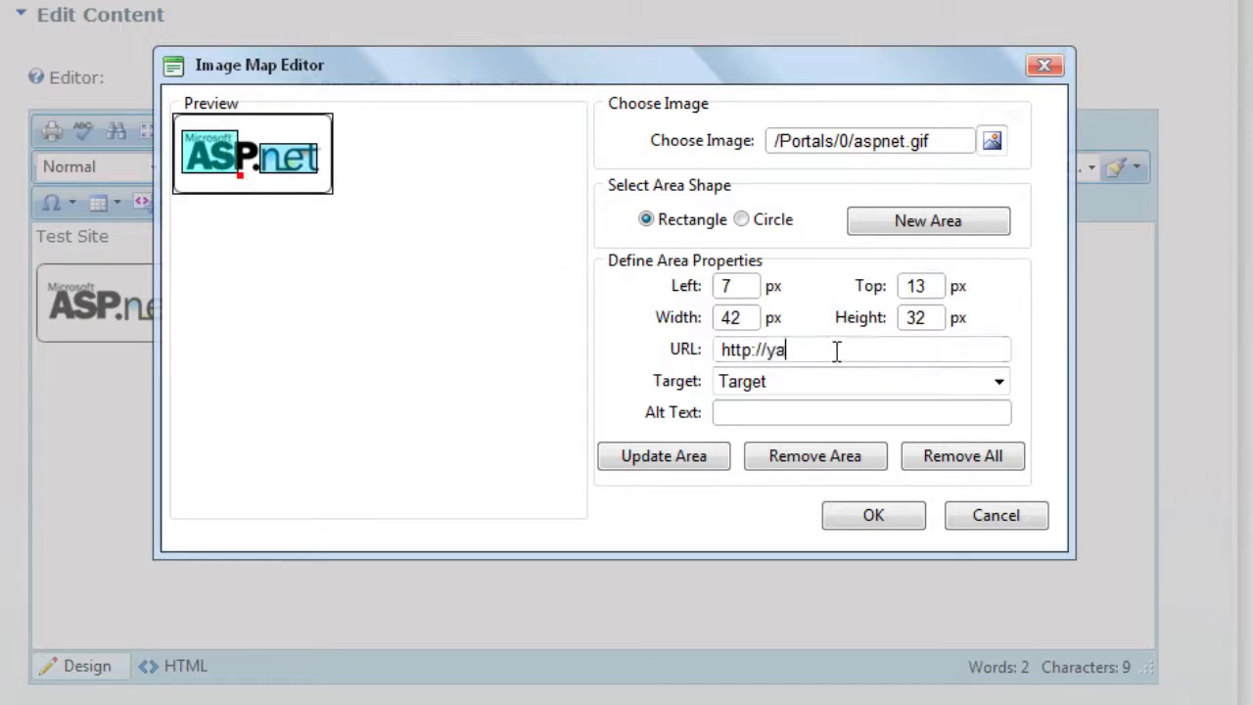
type("hoo.com")
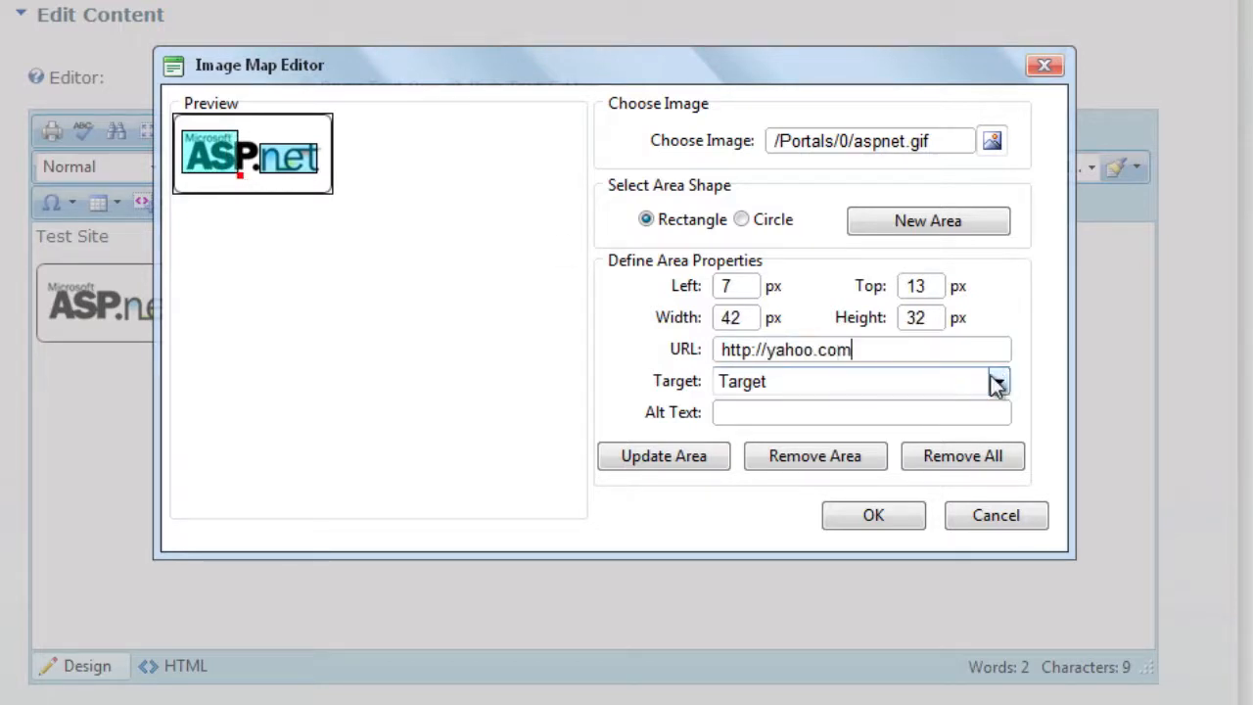
left_click(996, 380)
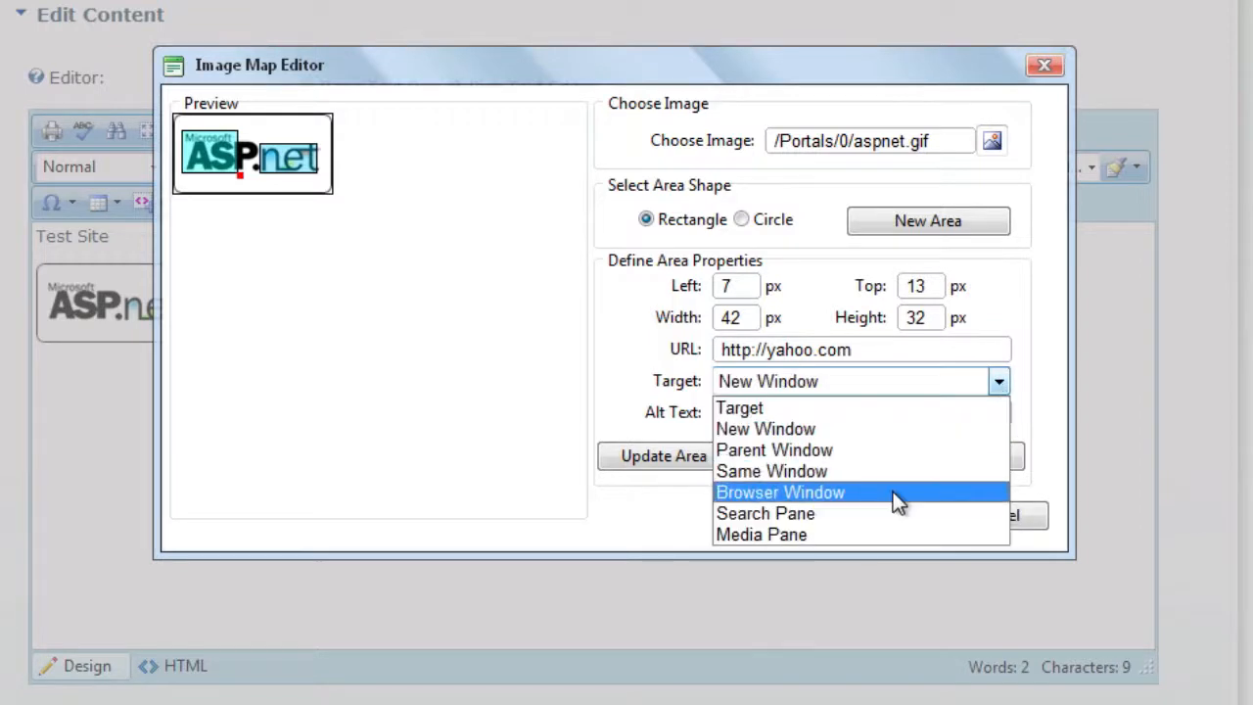
mouse_move(861, 428)
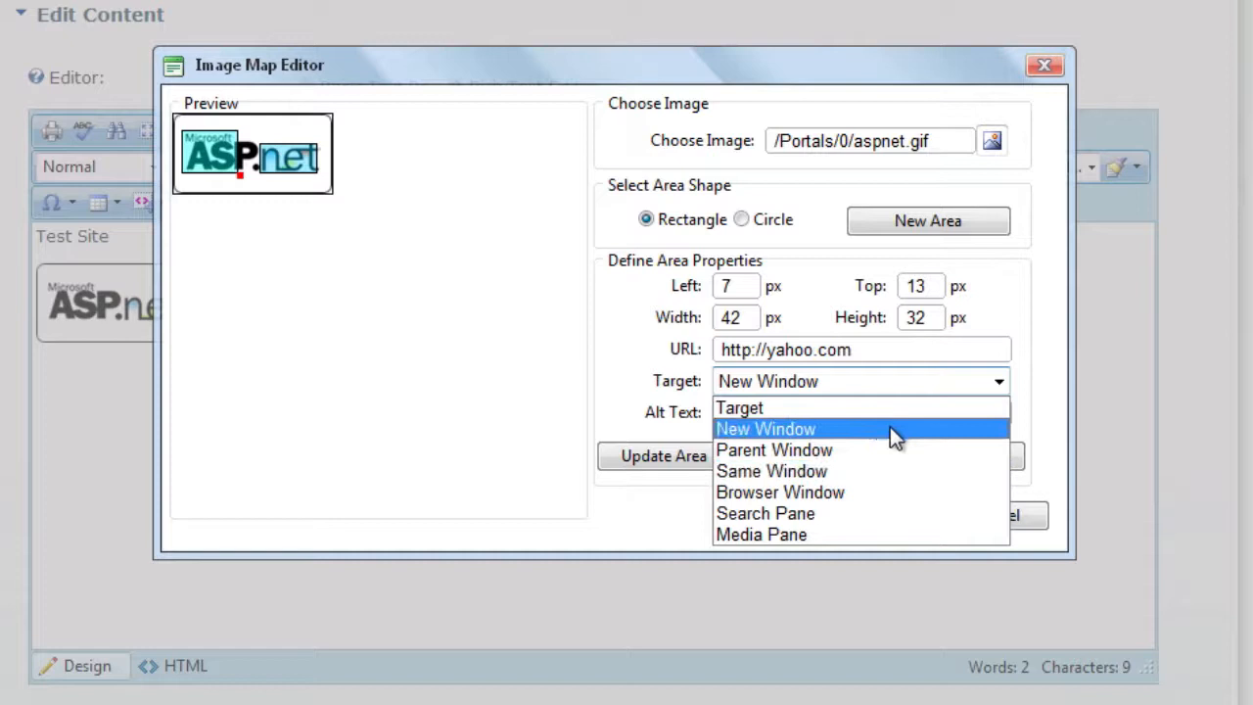
left_click(765, 428)
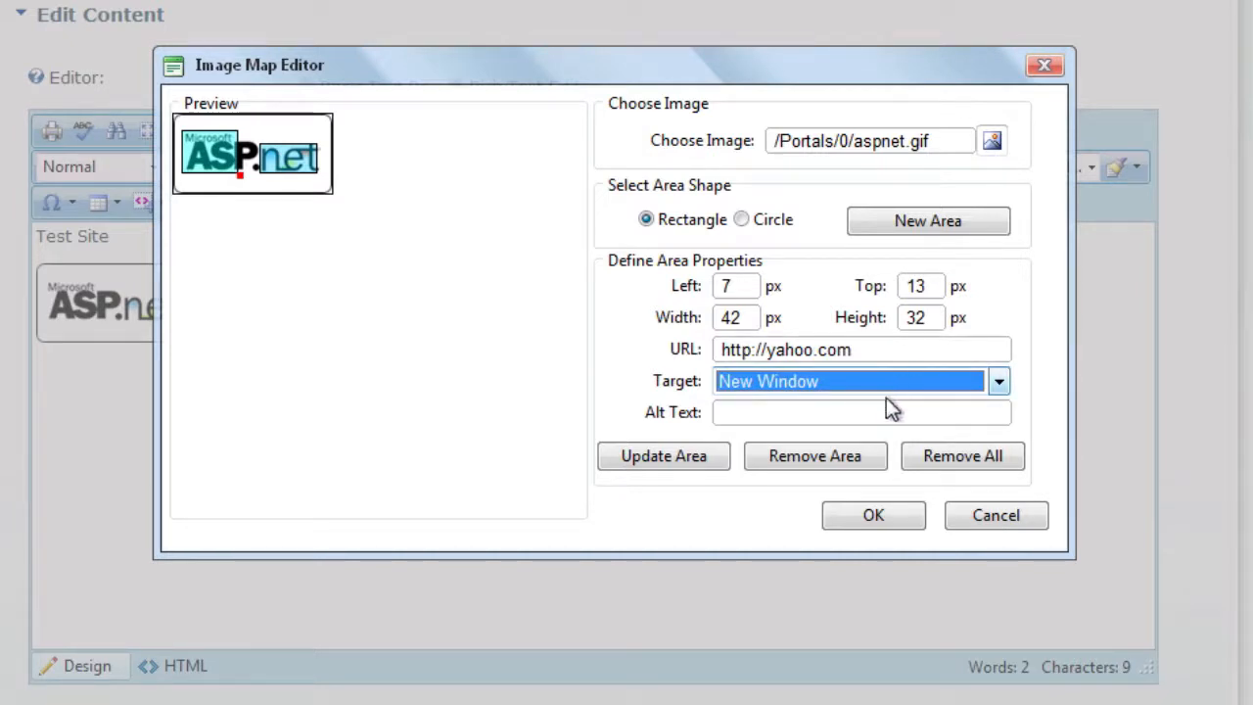
type("Yah")
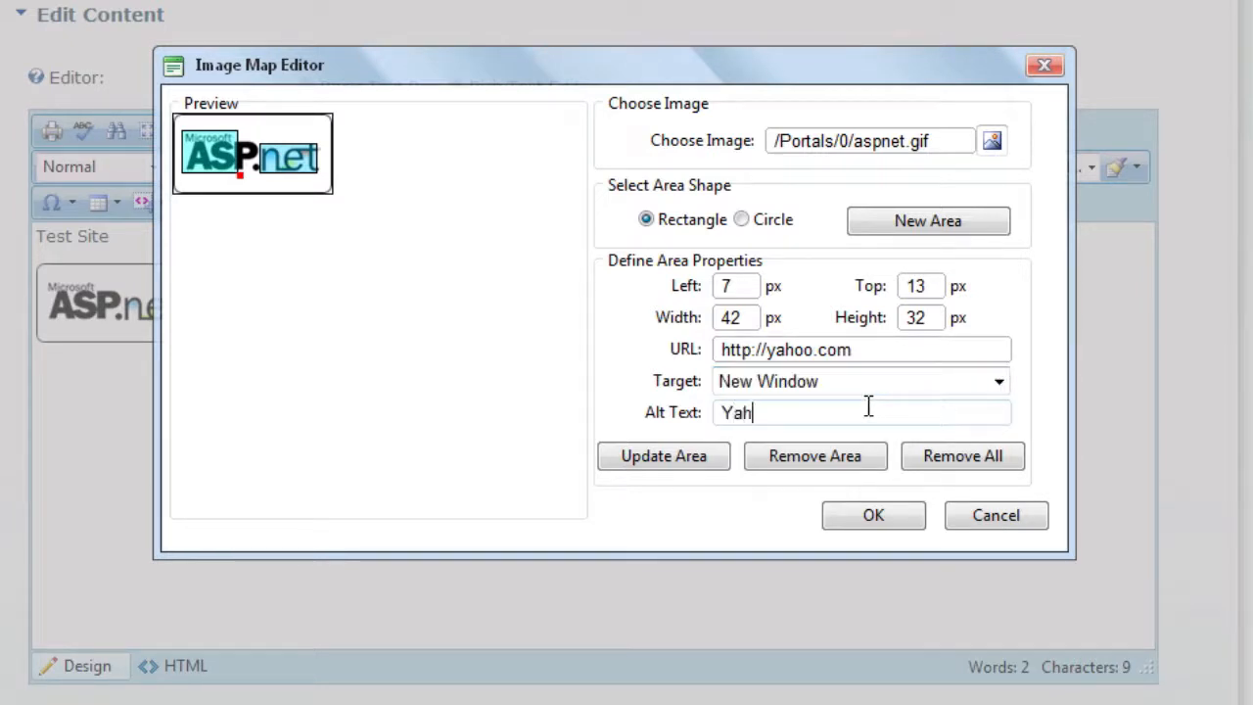
type("oo")
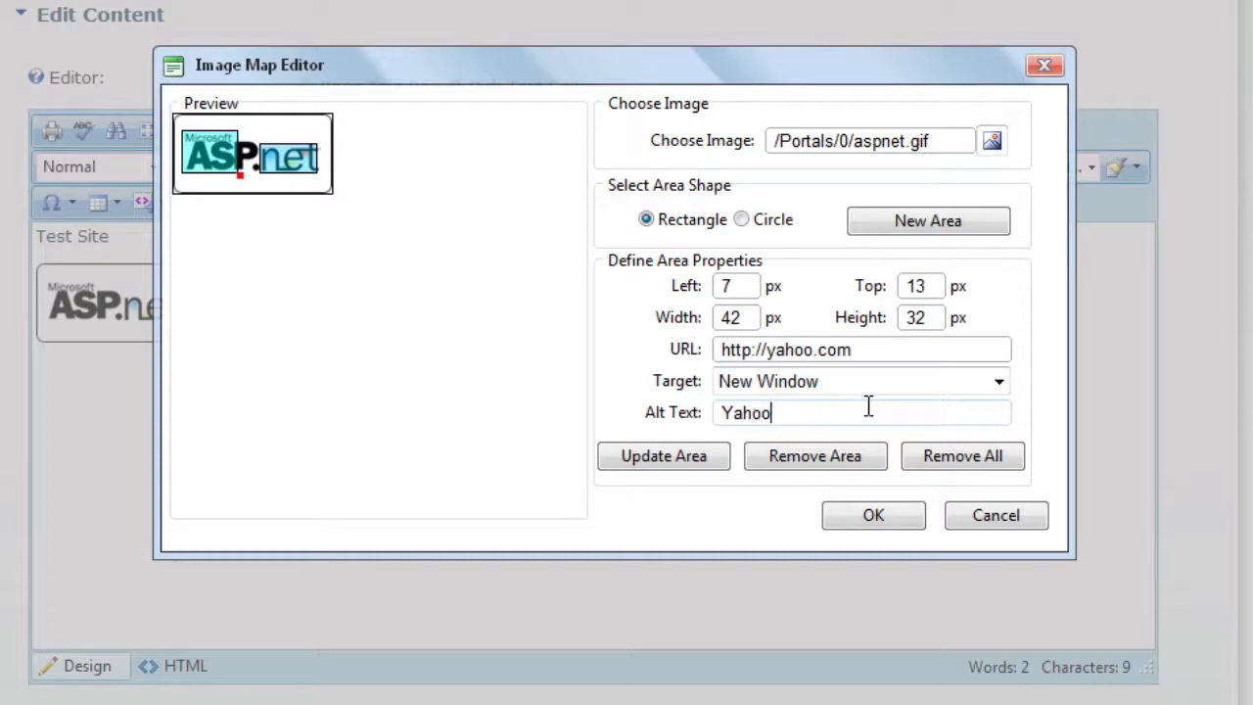
left_click(871, 514)
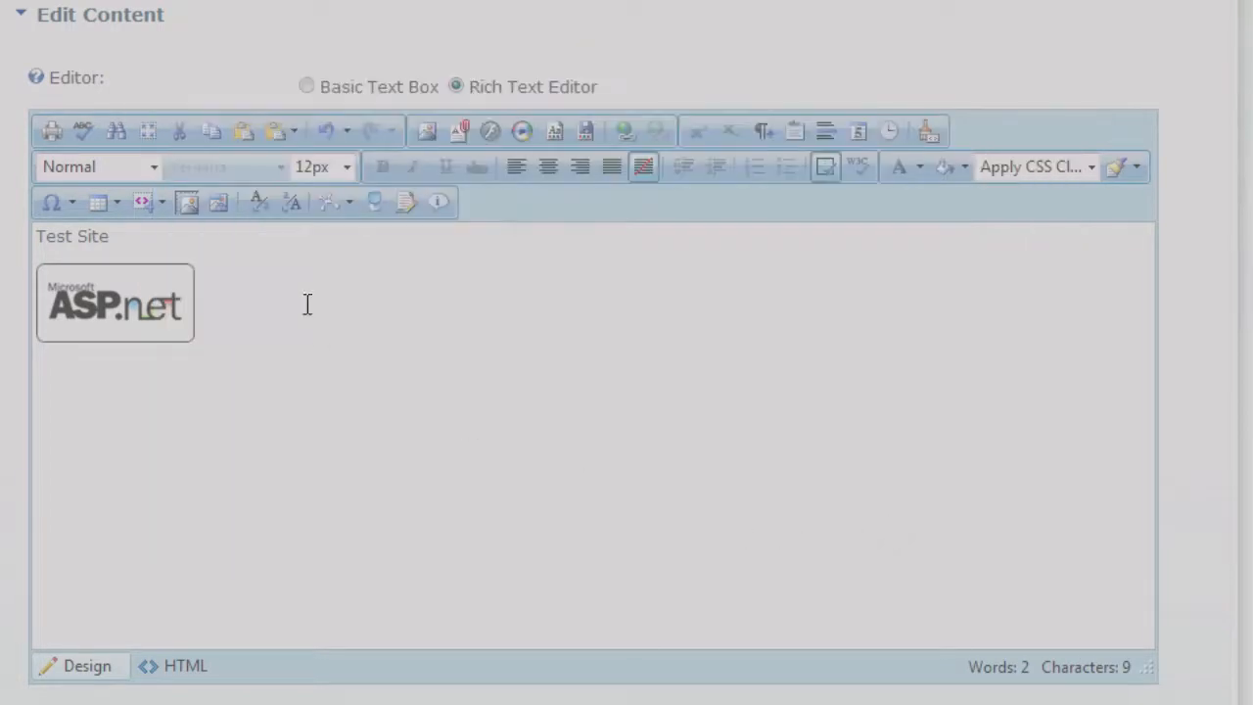
- Insert the current date and time on the line below the ASP.net image
left_click(113, 304)
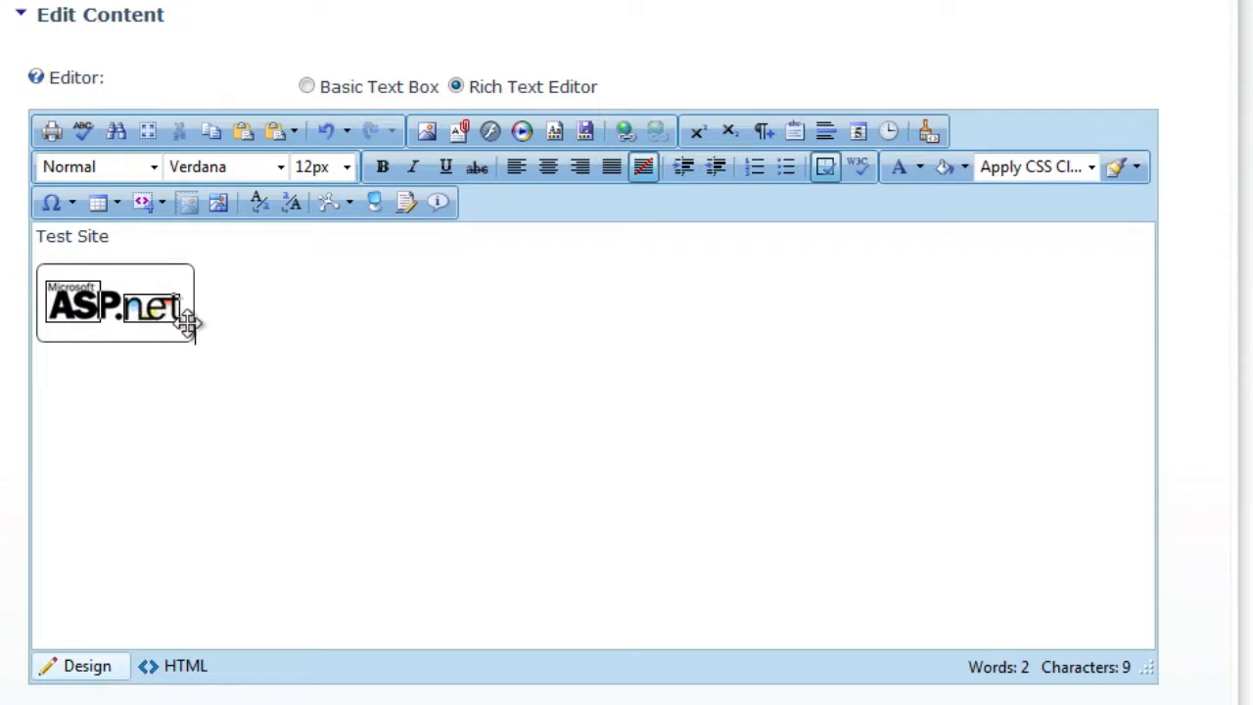
mouse_move(344, 324)
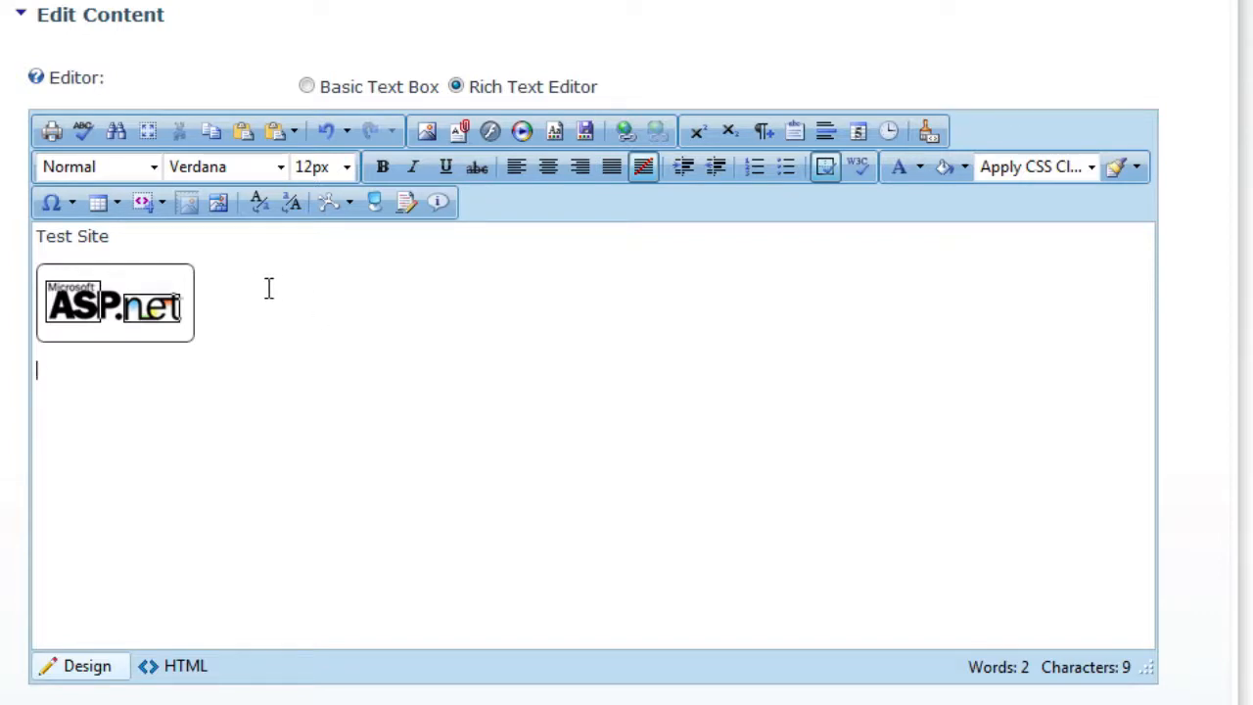
mouse_move(901, 164)
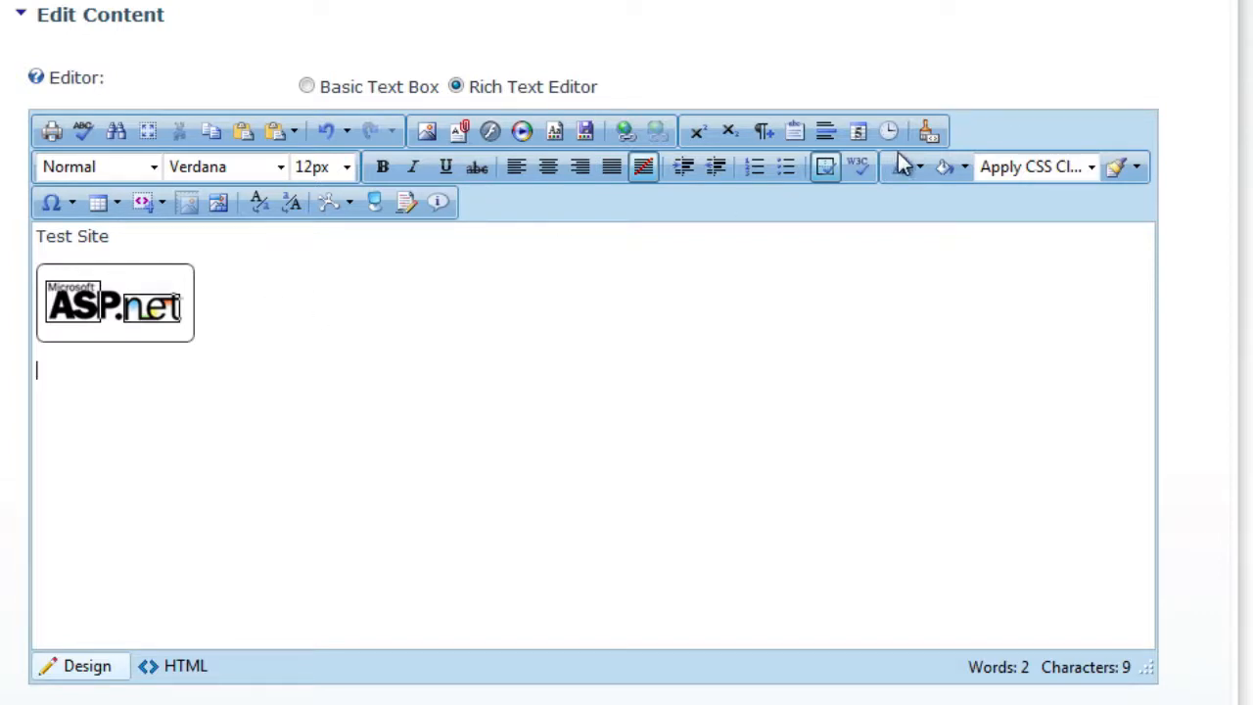
left_click(889, 129)
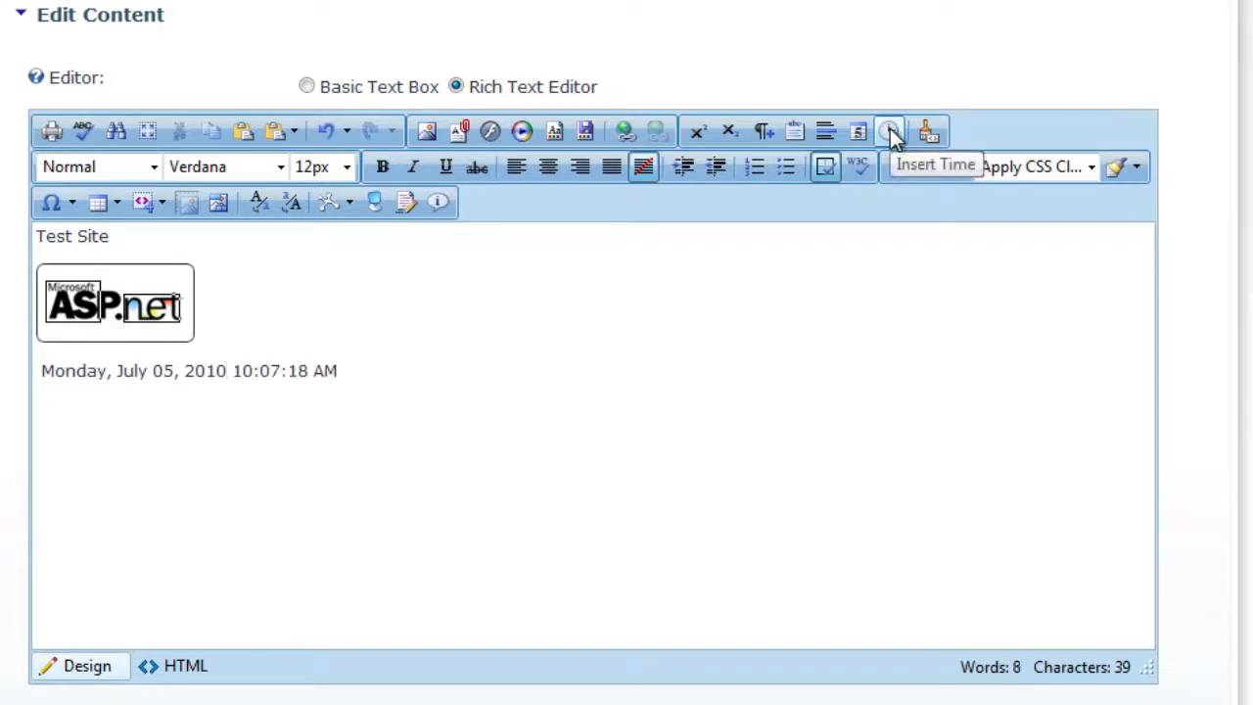
mouse_move(832, 219)
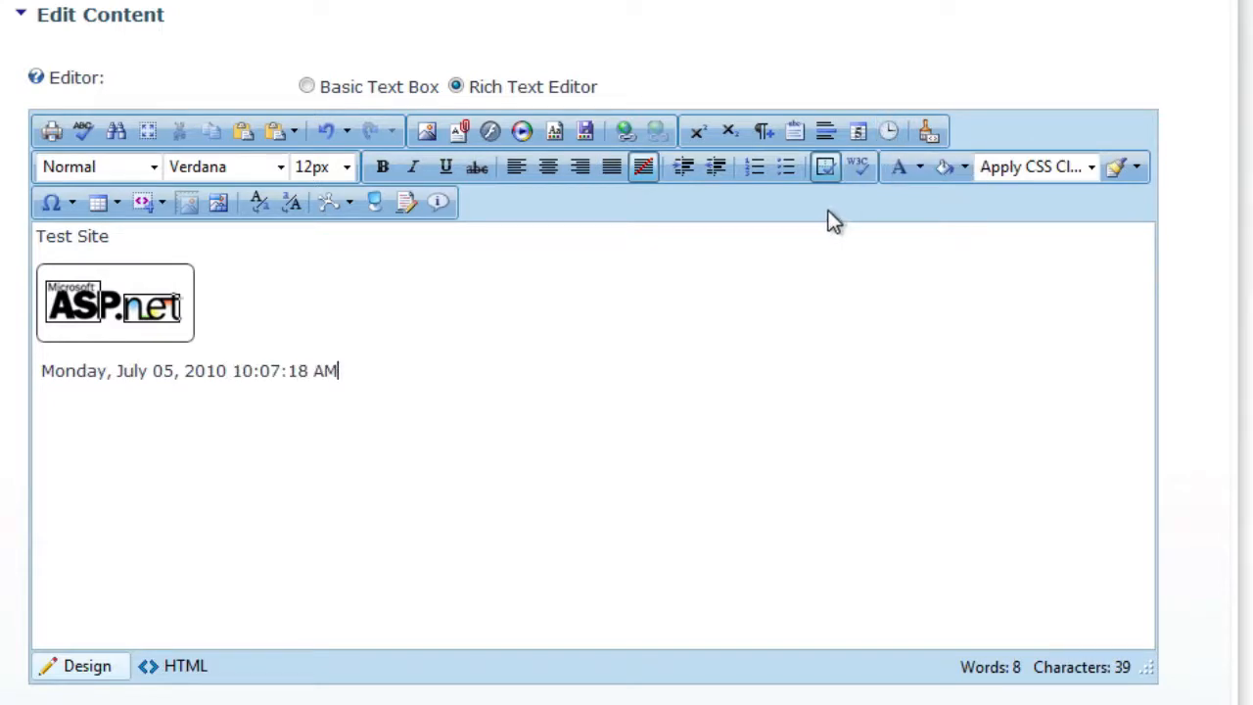
mouse_move(458, 129)
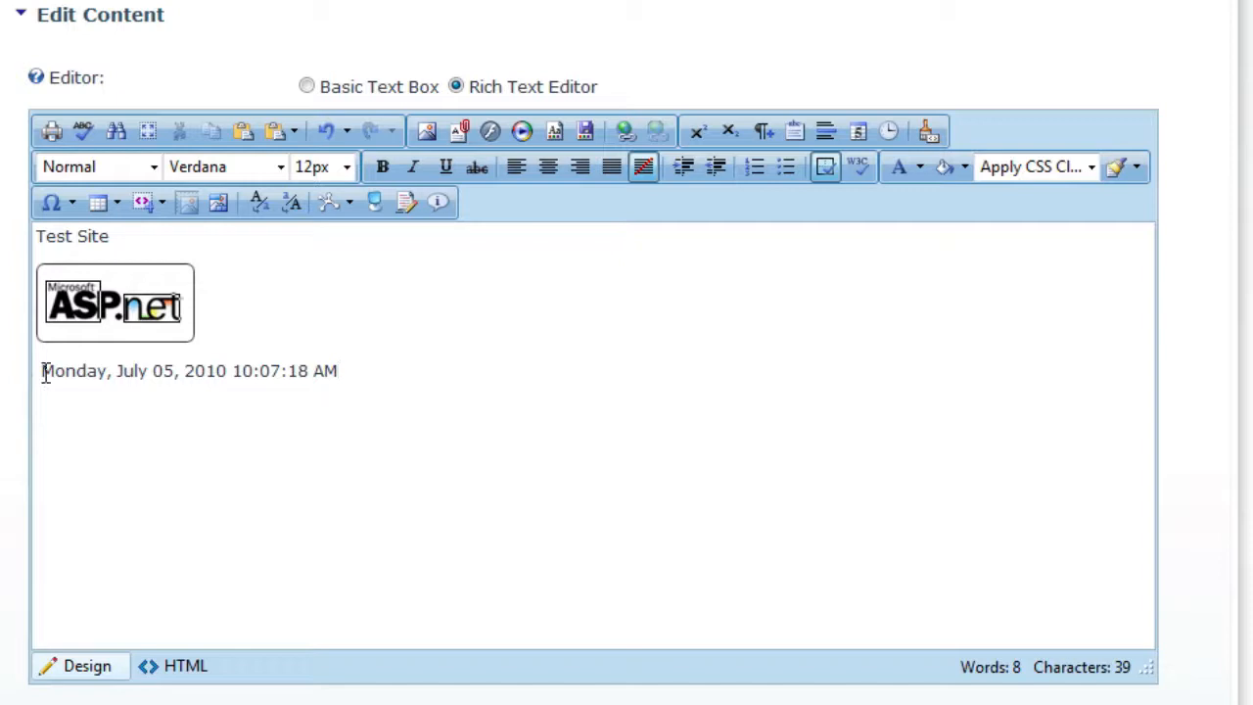
- Link the word Monday to the Home page, opening in the Same Window
double_click(72, 370)
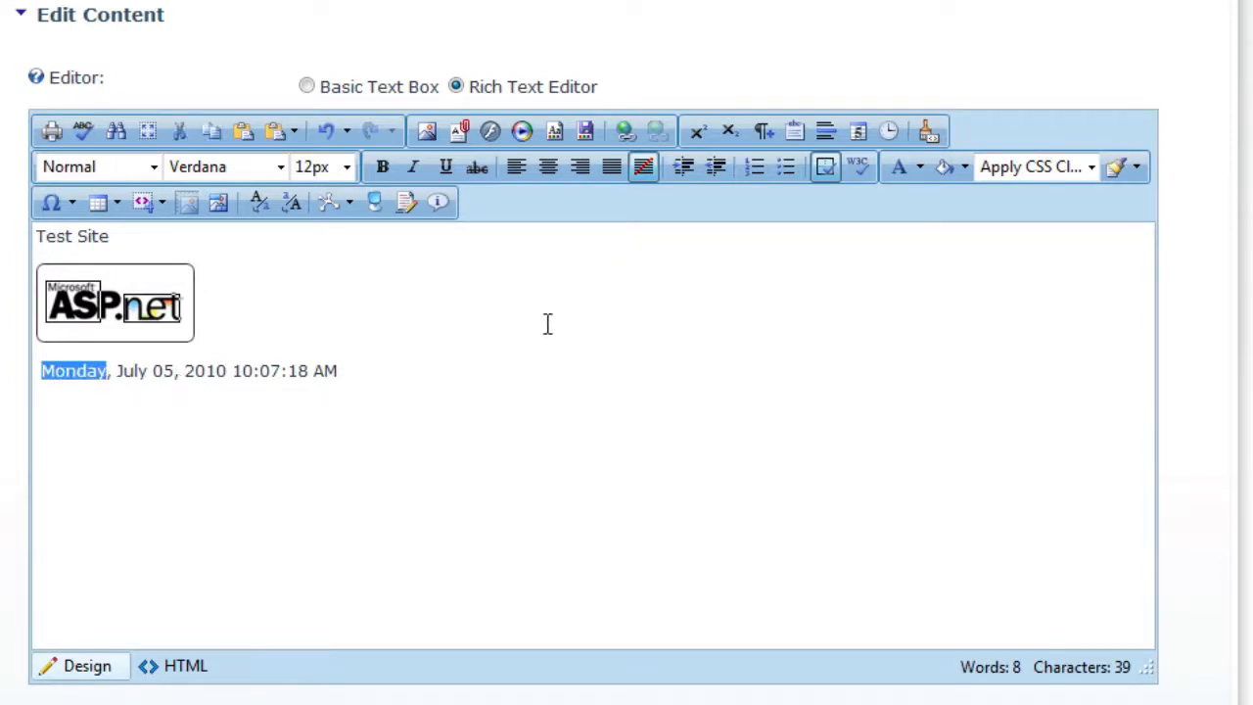
mouse_move(624, 129)
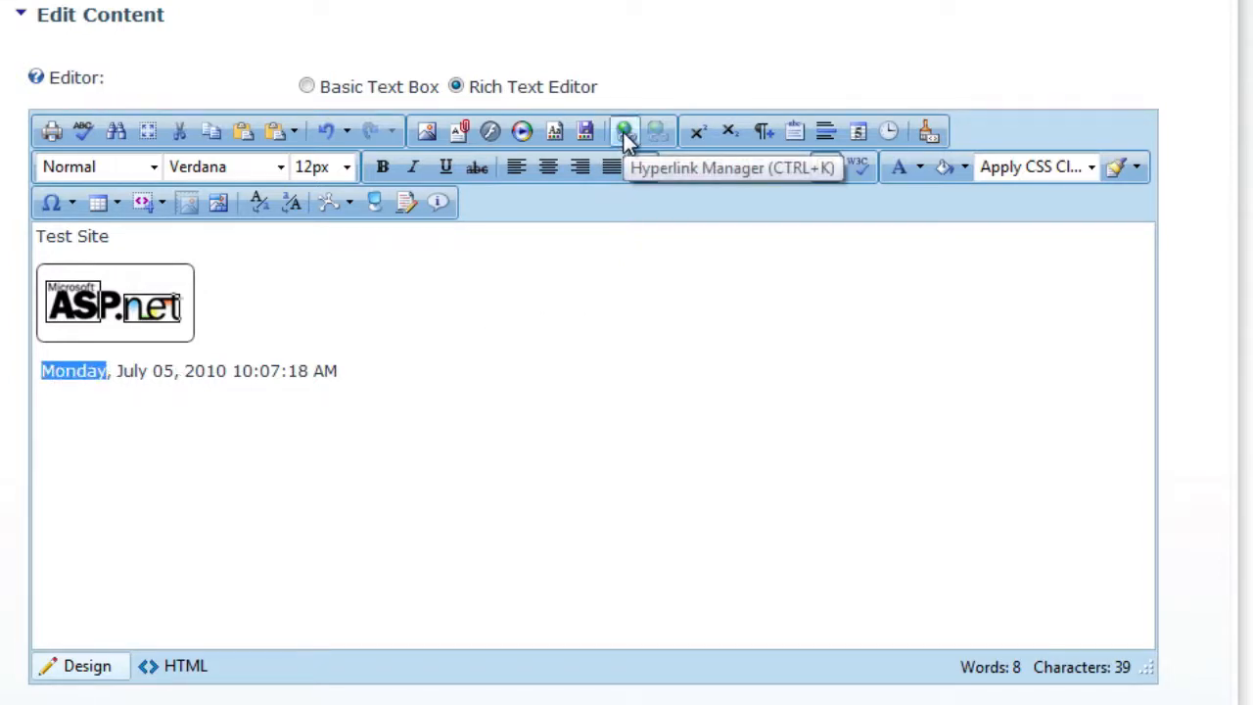
left_click(625, 129)
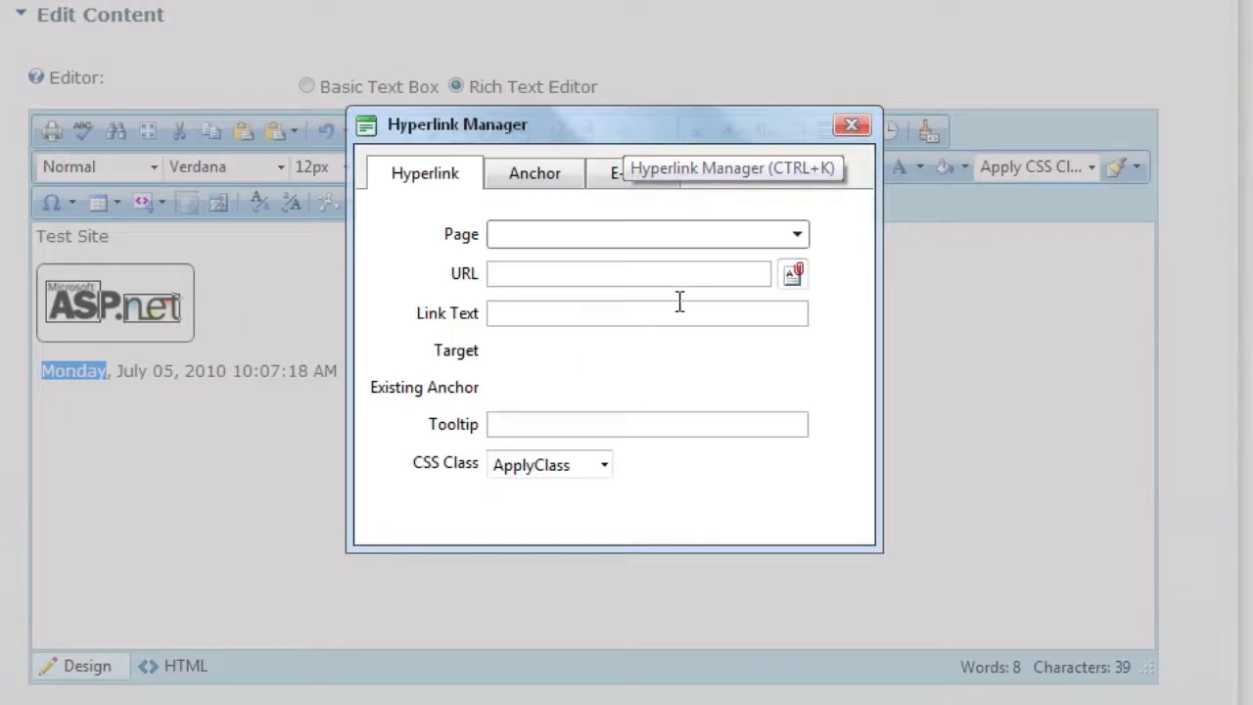
left_click(795, 234)
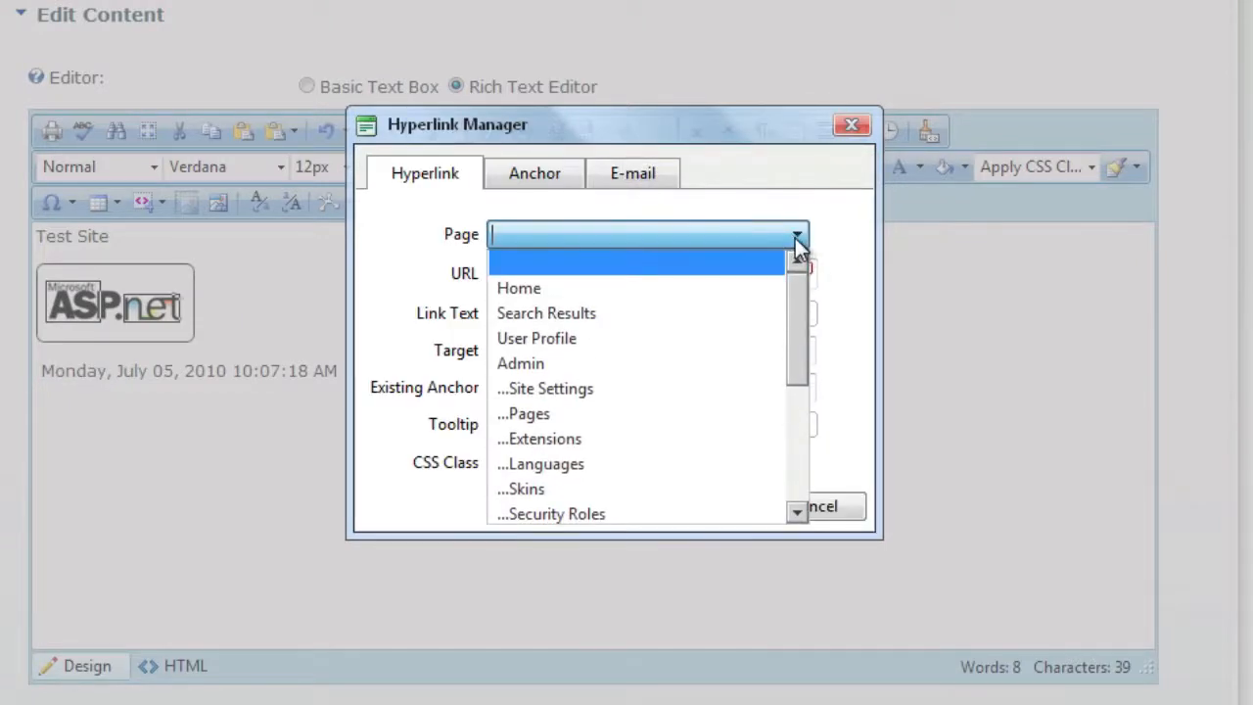
mouse_move(793, 265)
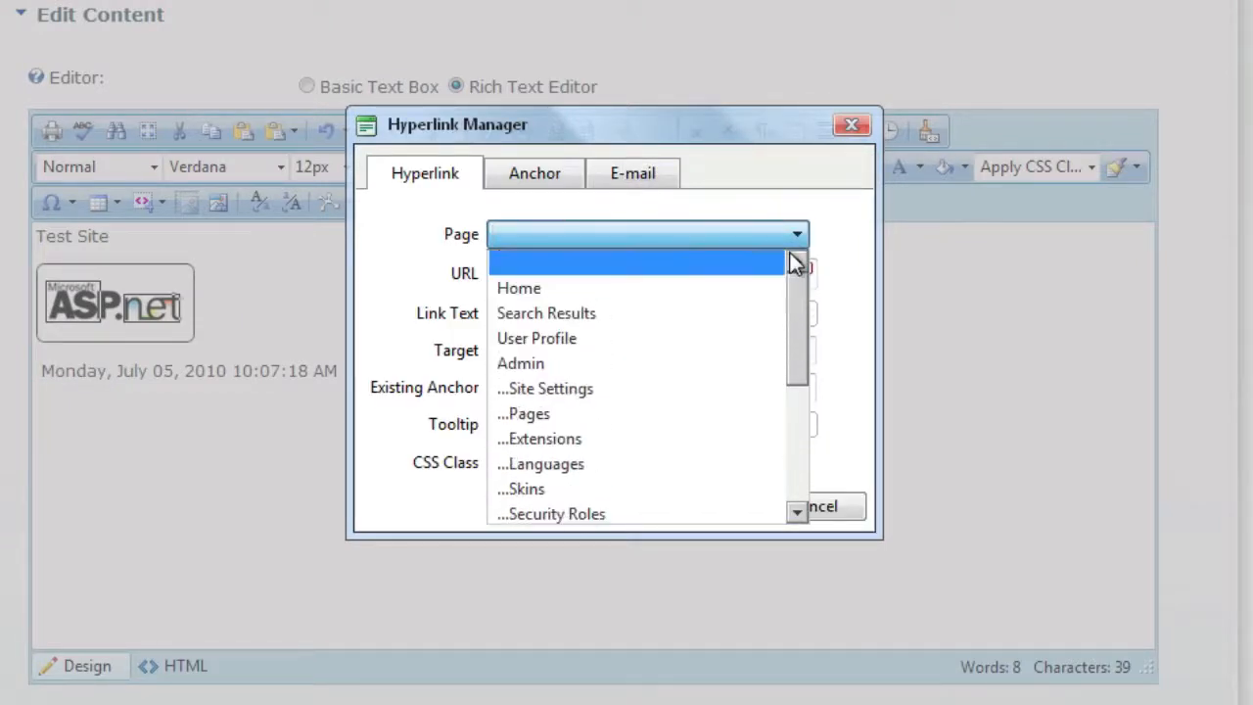
left_click(517, 288)
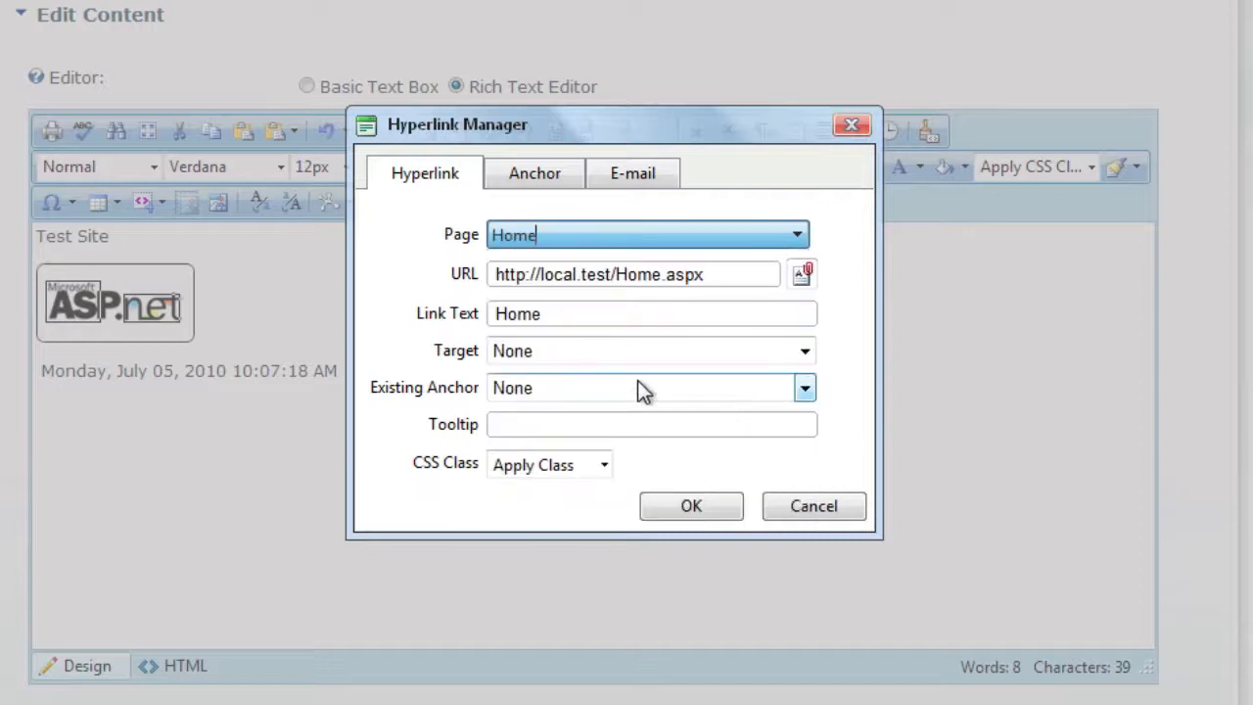
left_click(805, 351)
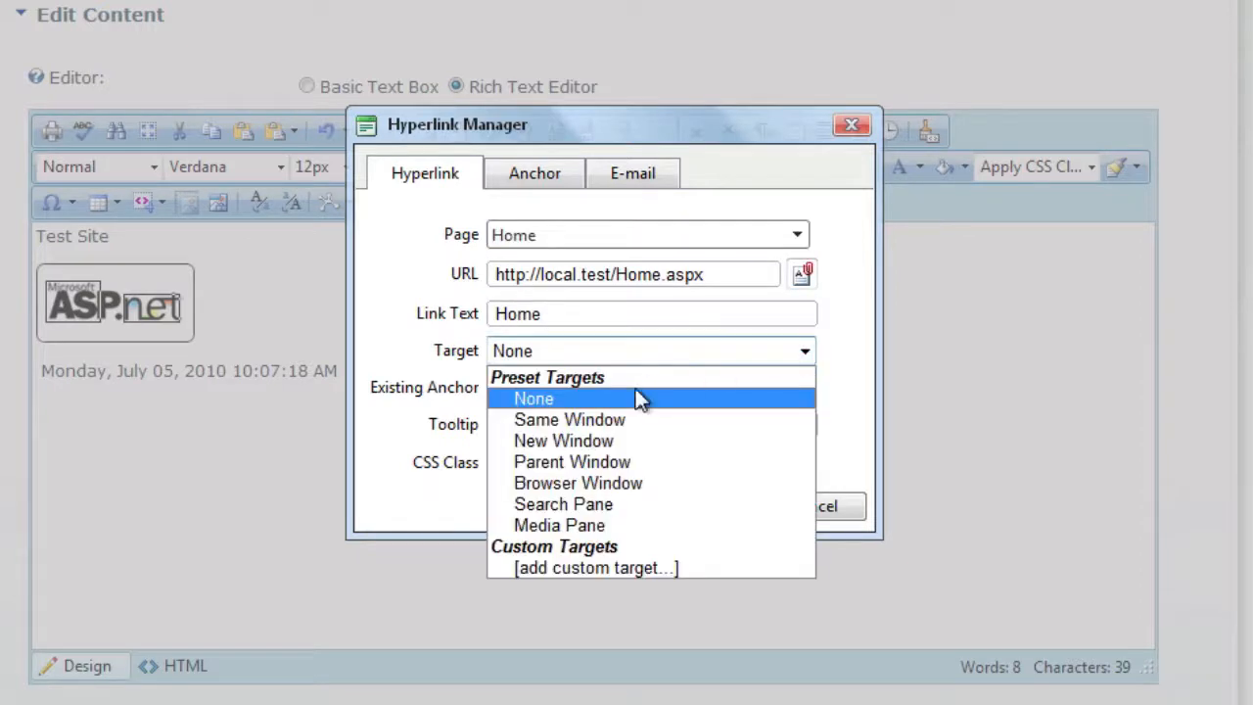
left_click(569, 419)
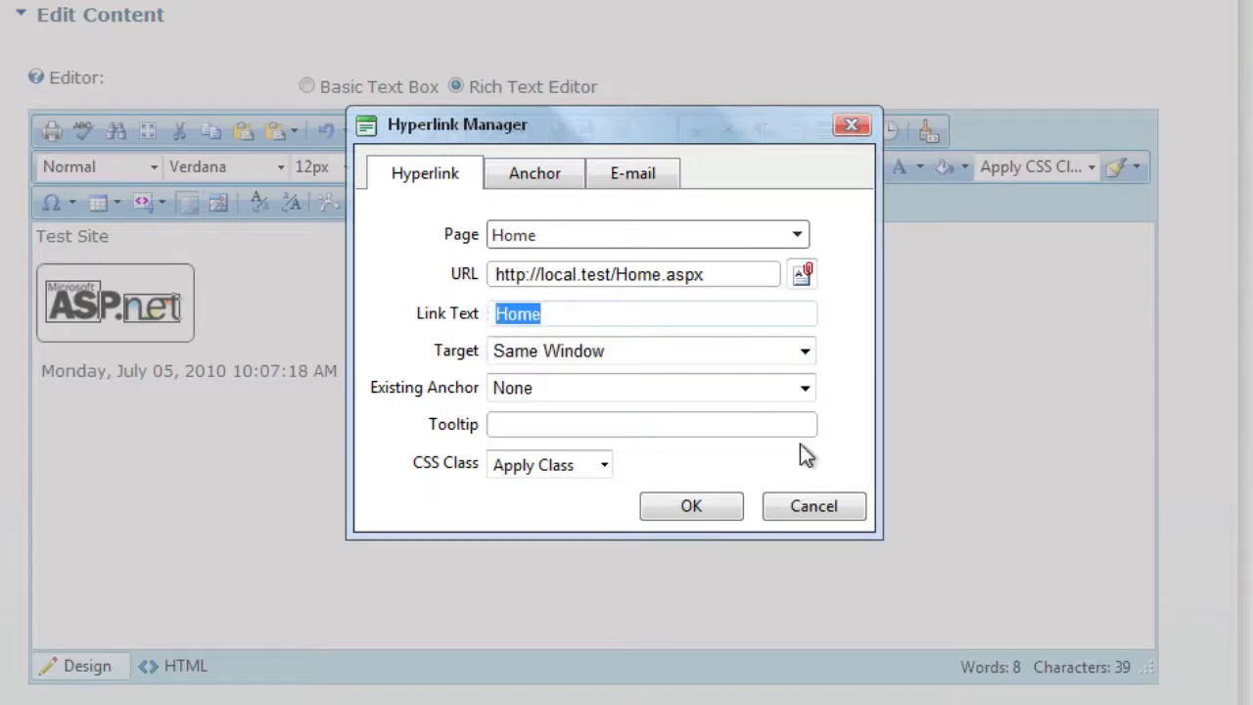
- Set link text 'Click here to go home' and tooltip 'Home Link', then confirm
type("Click here to")
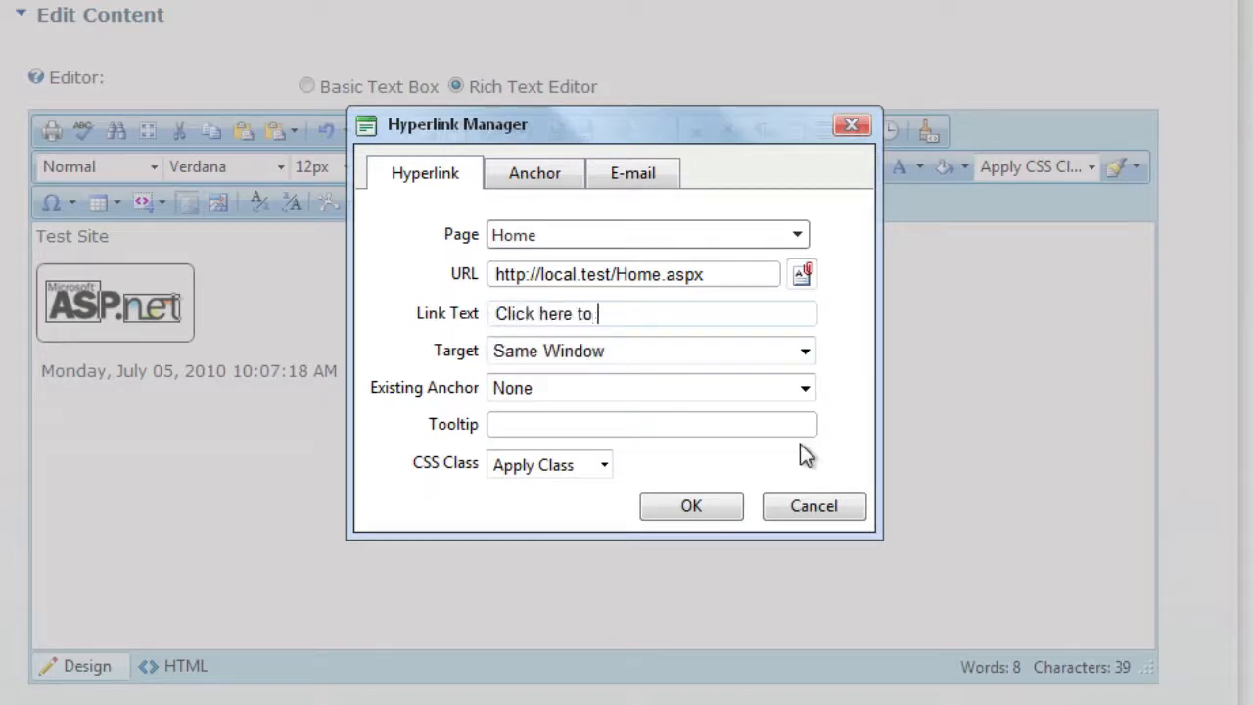
type("go home")
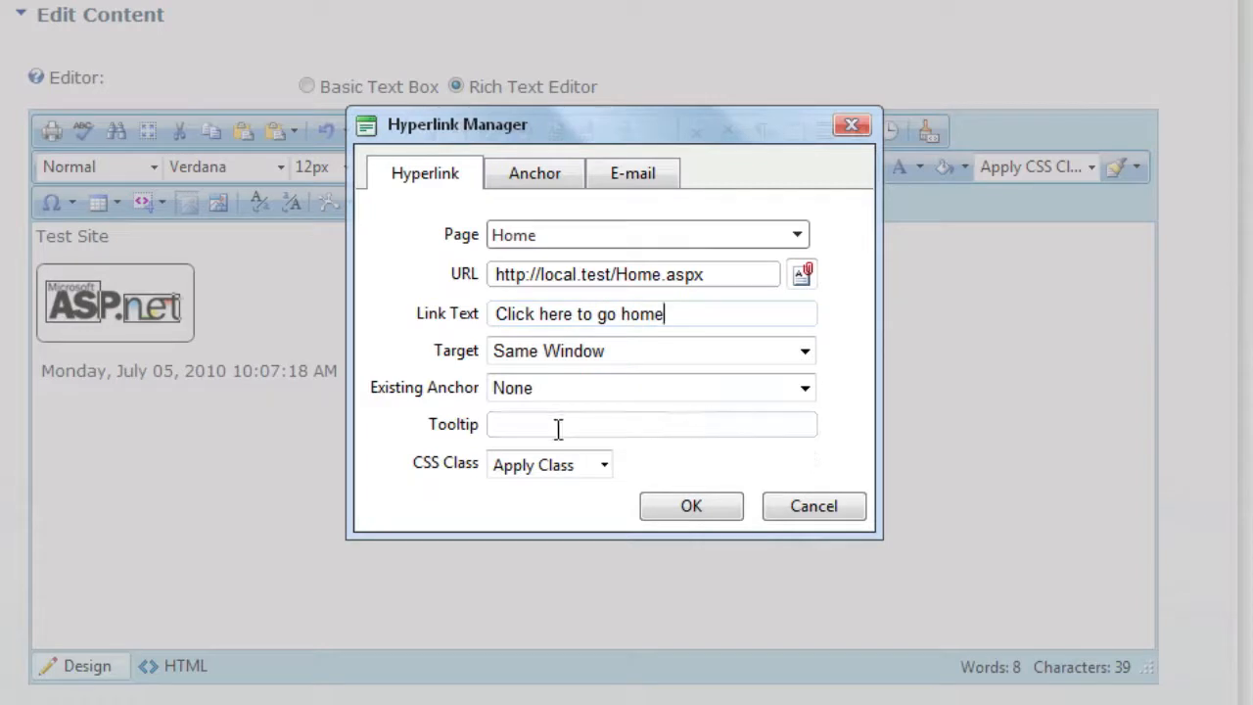
type("Hom")
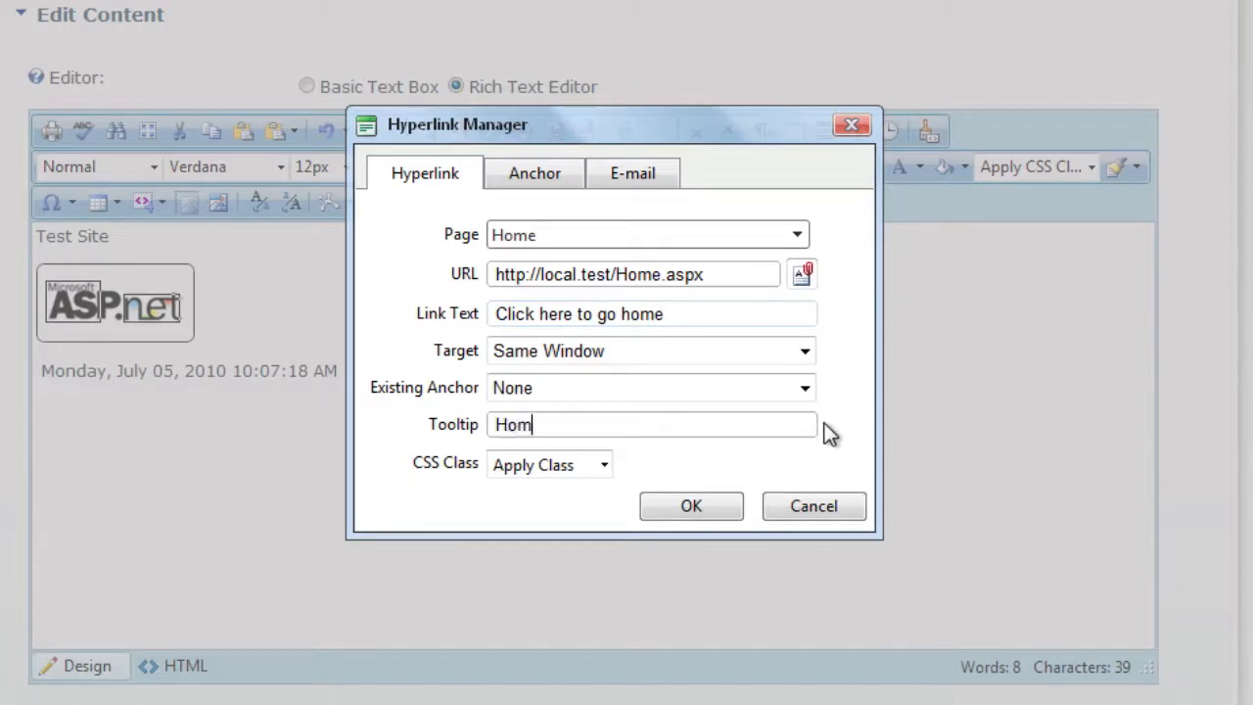
type("e Link")
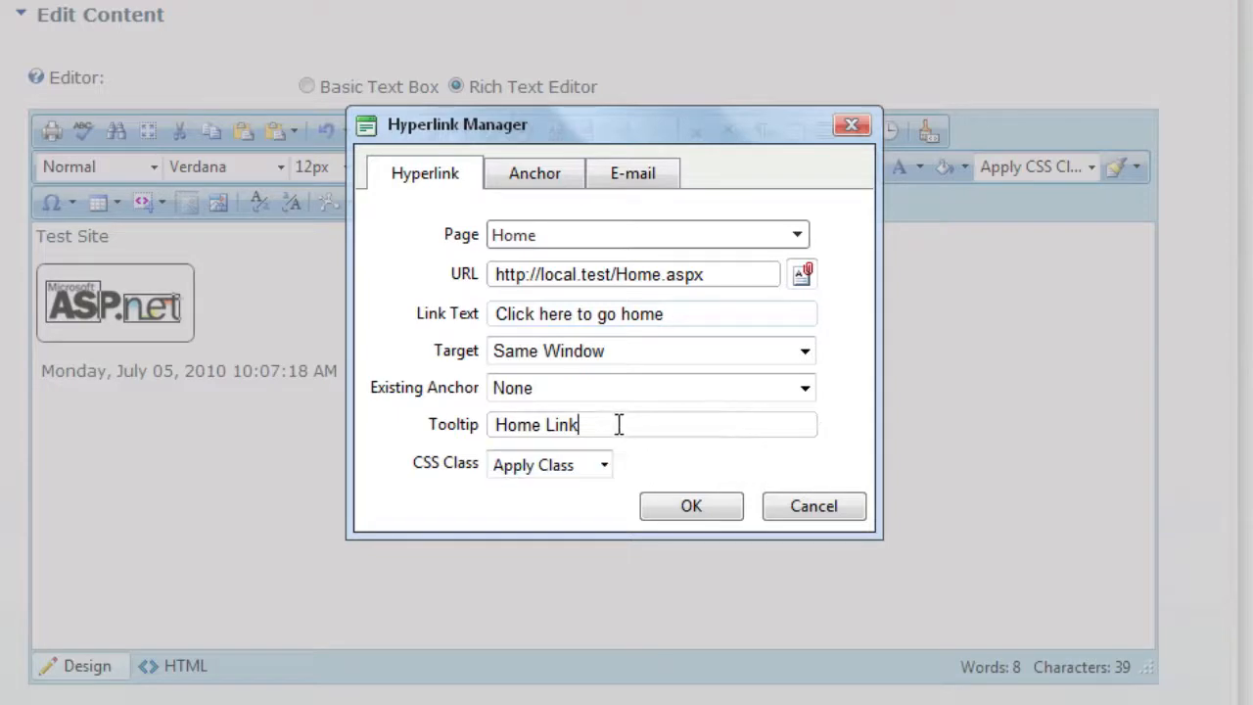
left_click(689, 505)
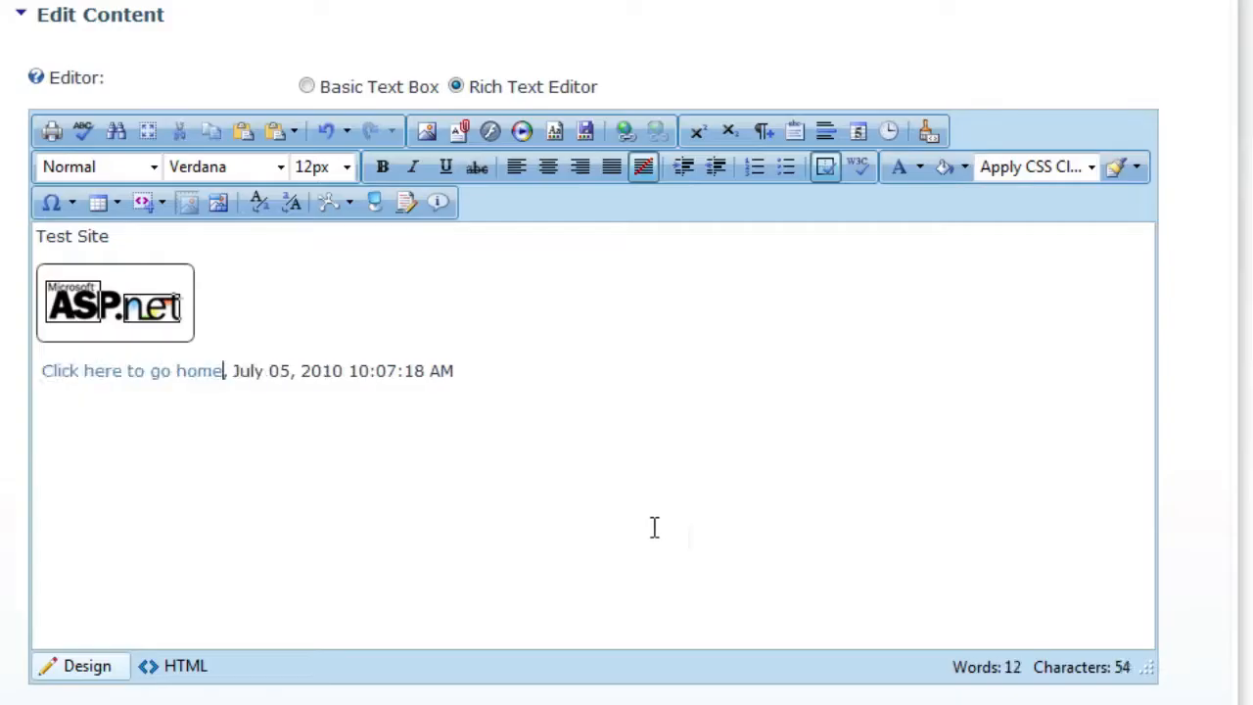
mouse_move(133, 370)
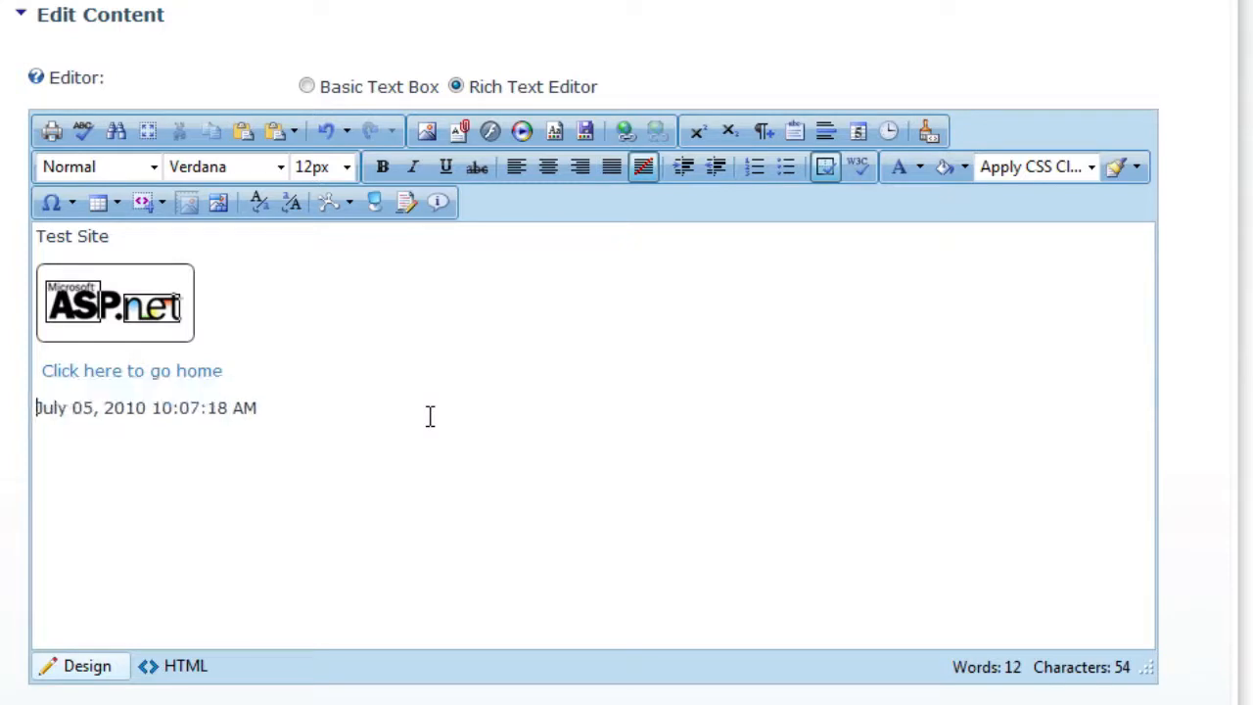
mouse_move(368, 313)
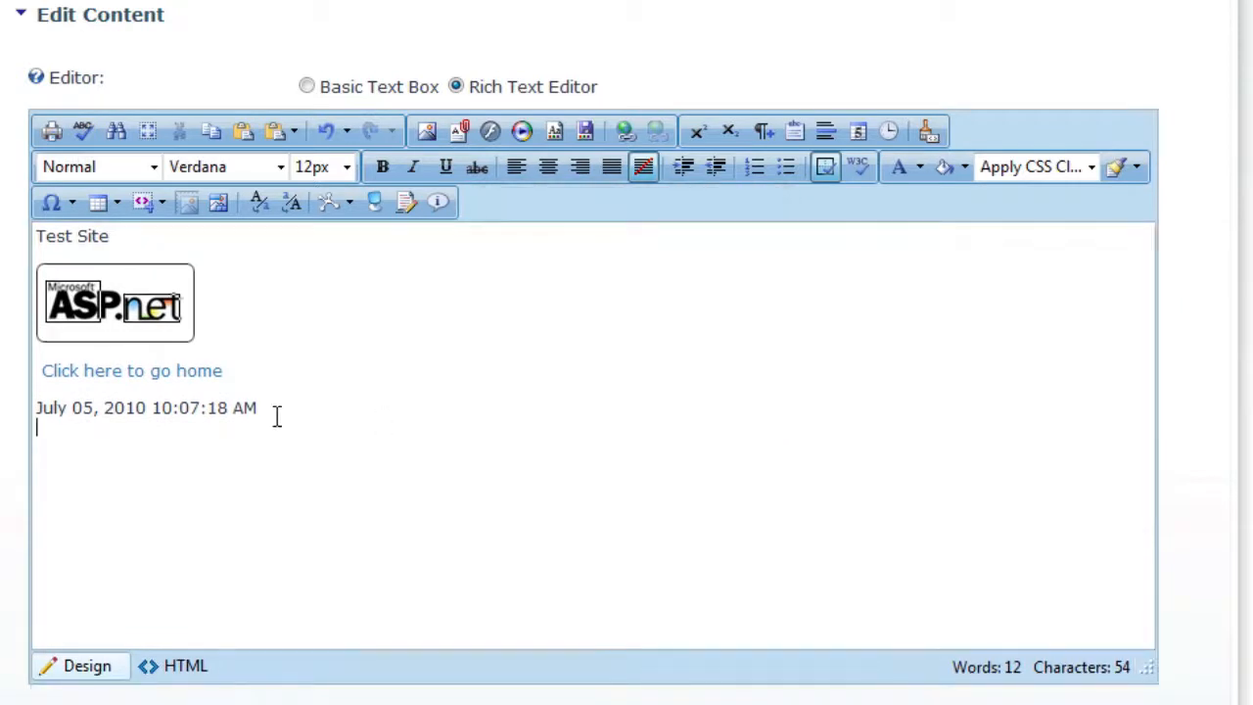
mouse_move(446, 401)
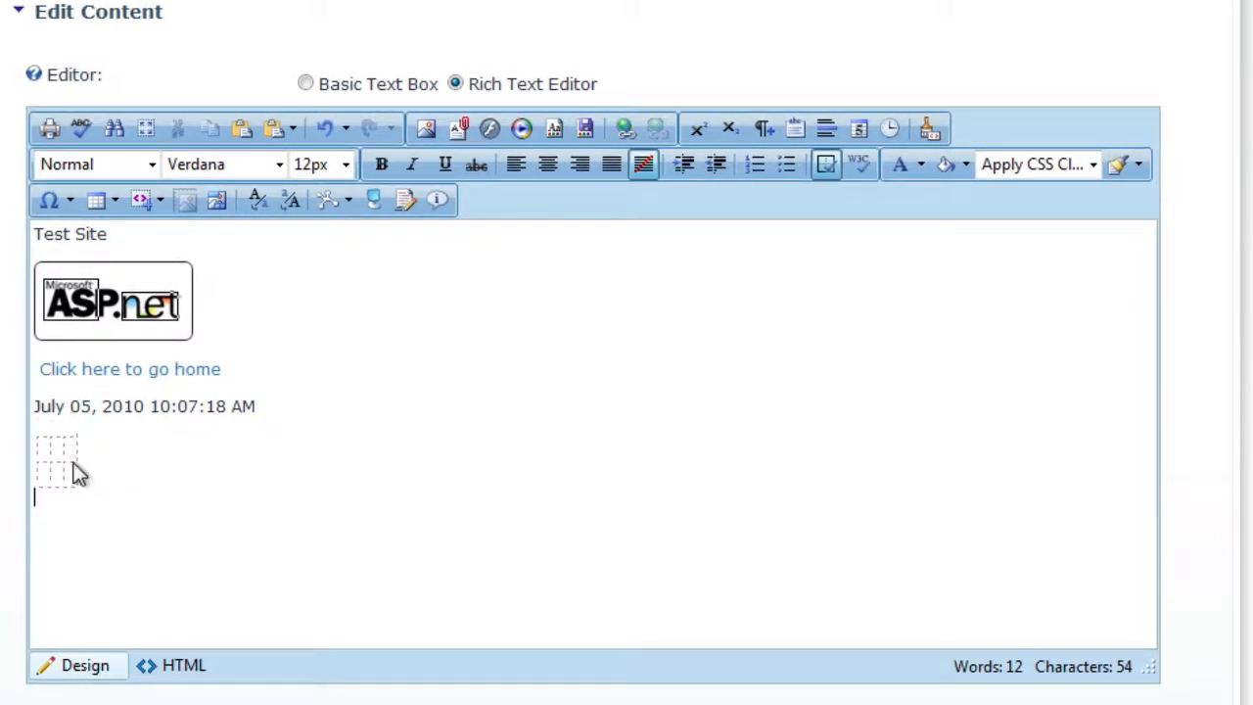
- Bring up the new table's Table Properties from its context menu
right_click(58, 460)
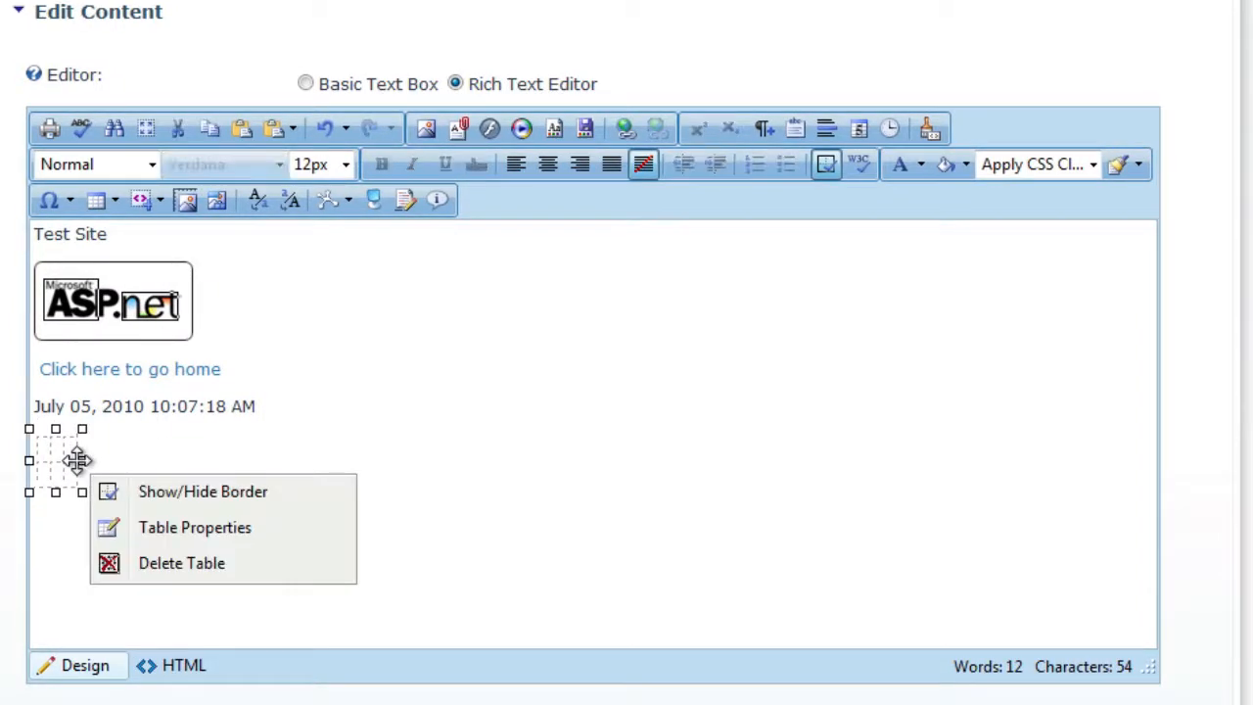
left_click(196, 527)
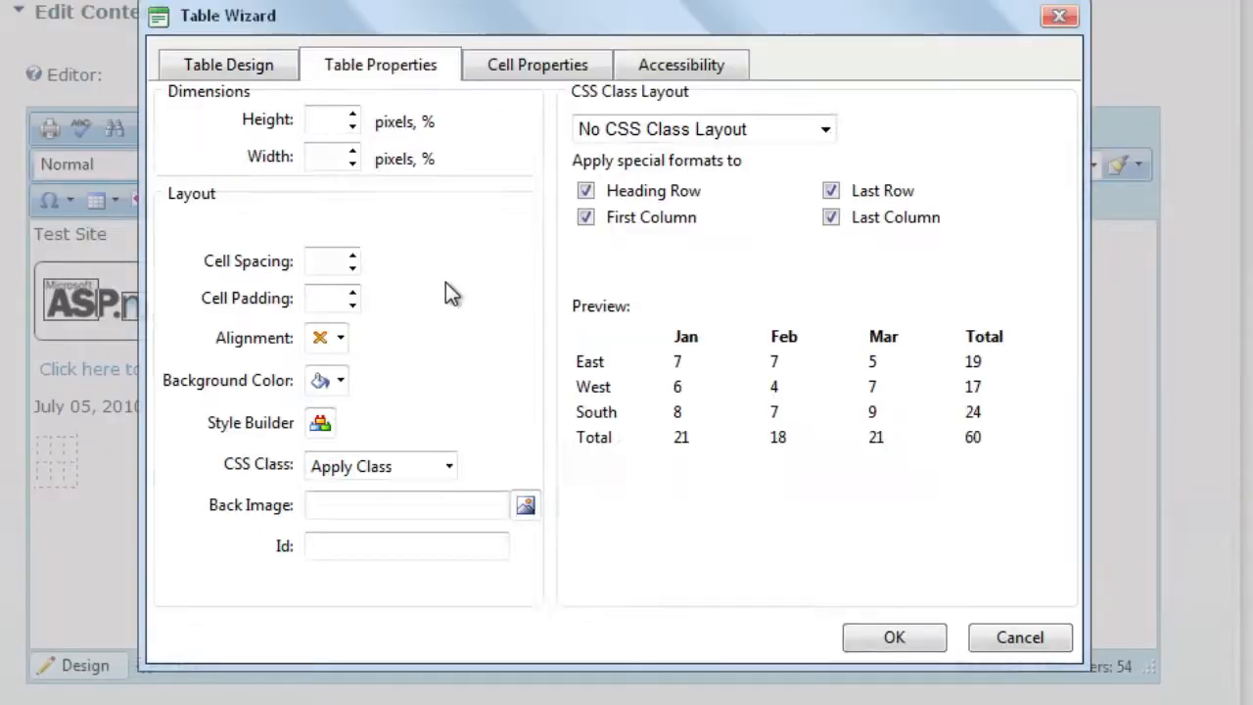
mouse_move(500, 164)
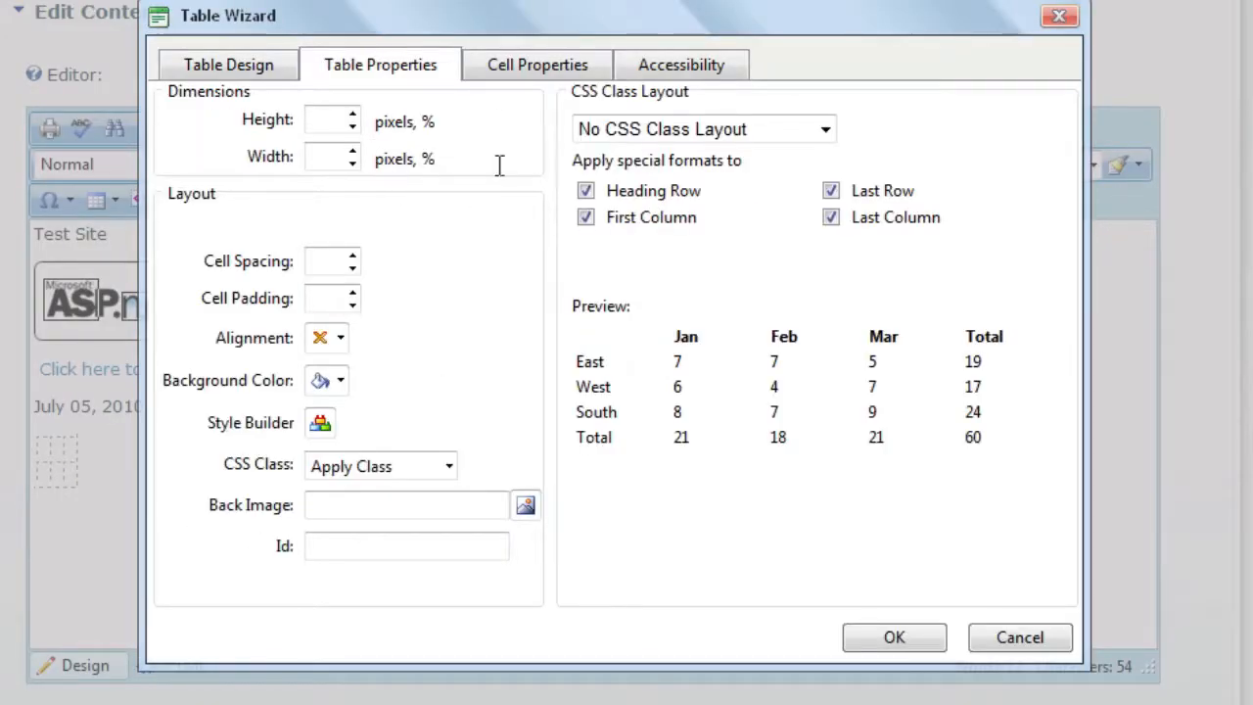
left_click(827, 129)
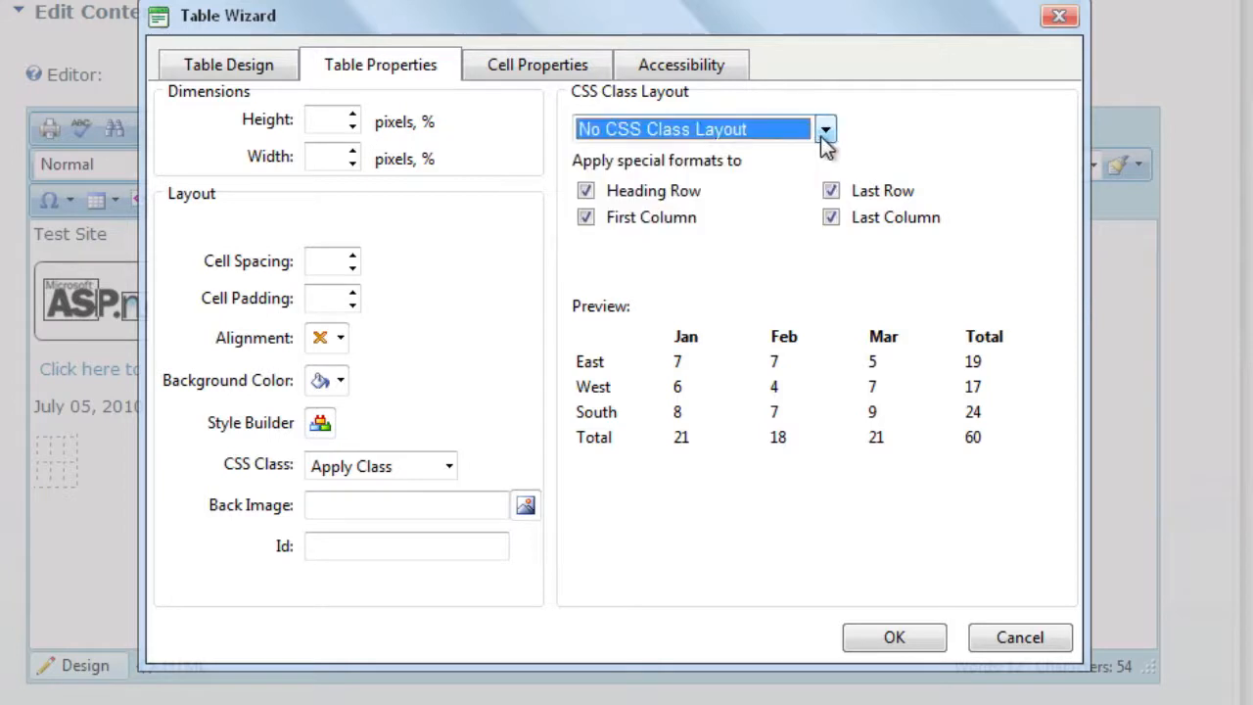
mouse_move(781, 203)
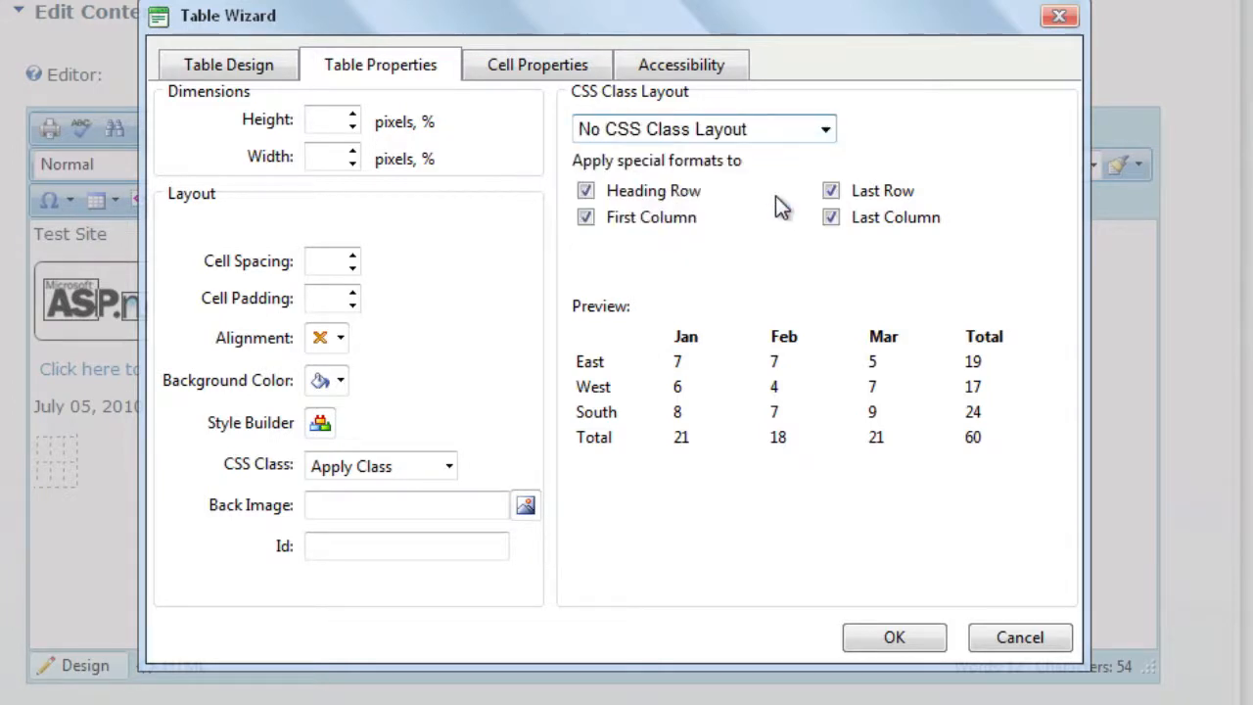
left_click(703, 129)
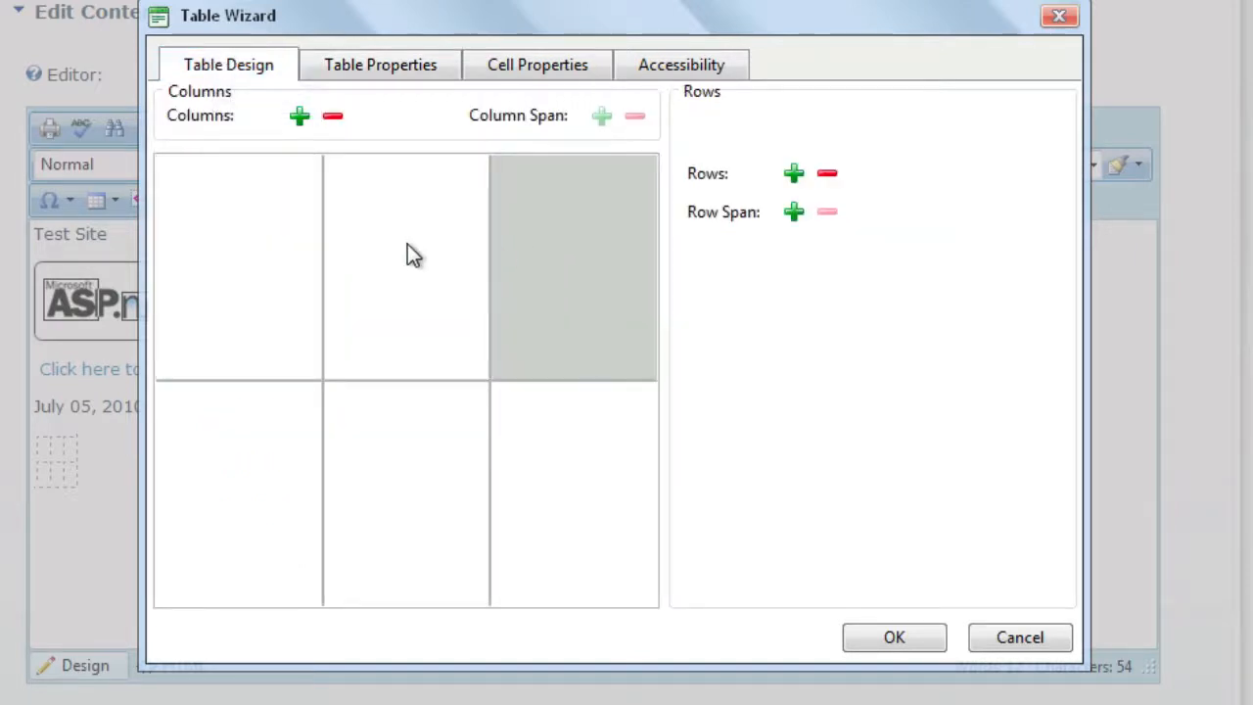
- Try and undo a two-column span, then grow the table to four columns and three rows
left_click(601, 115)
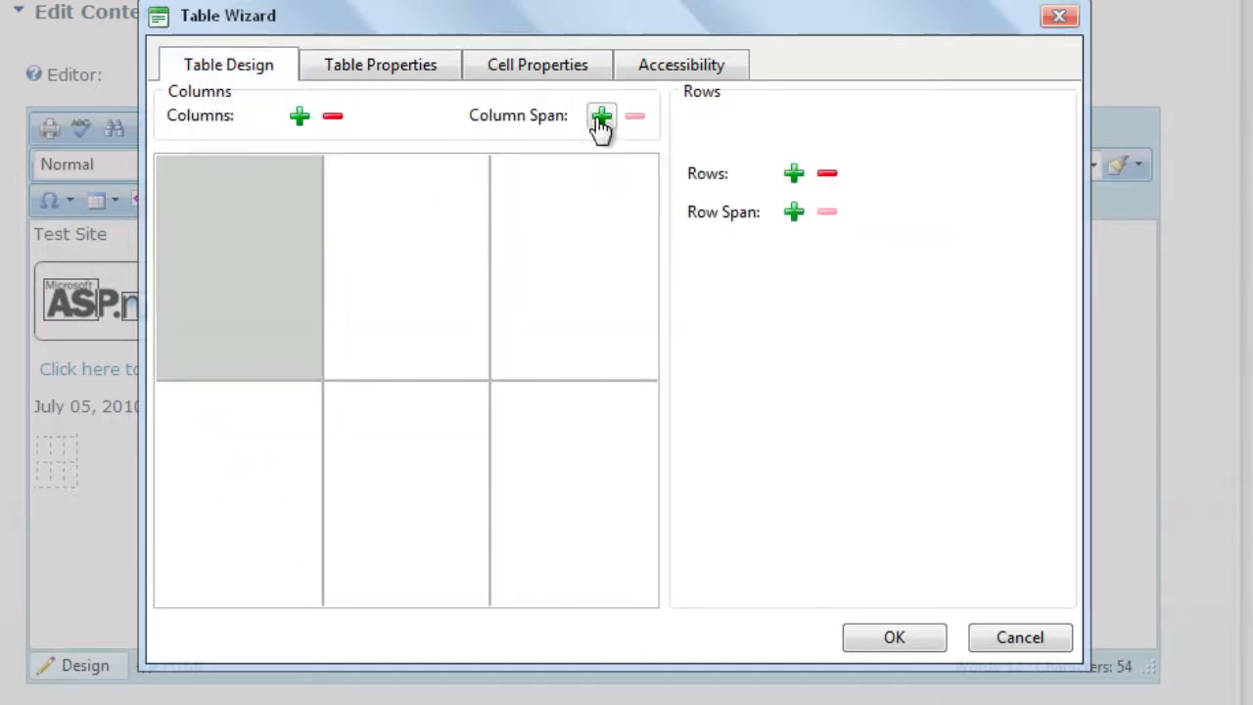
mouse_move(599, 137)
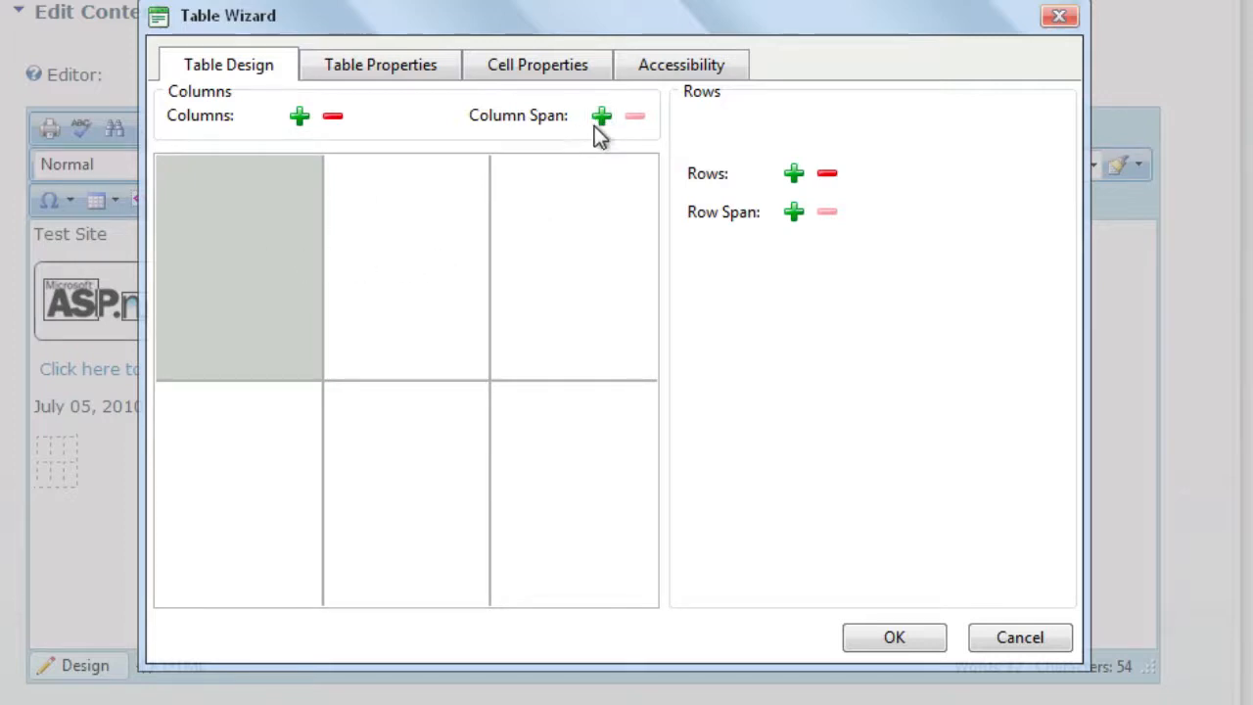
left_click(601, 116)
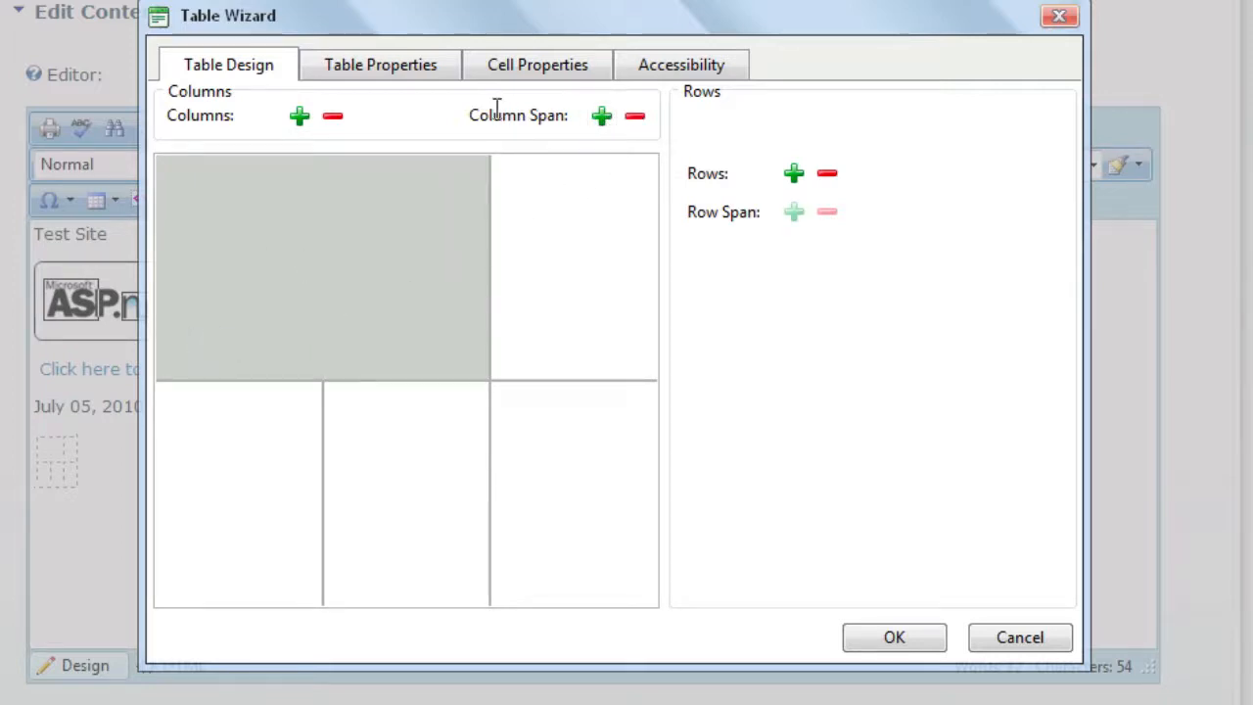
left_click(634, 116)
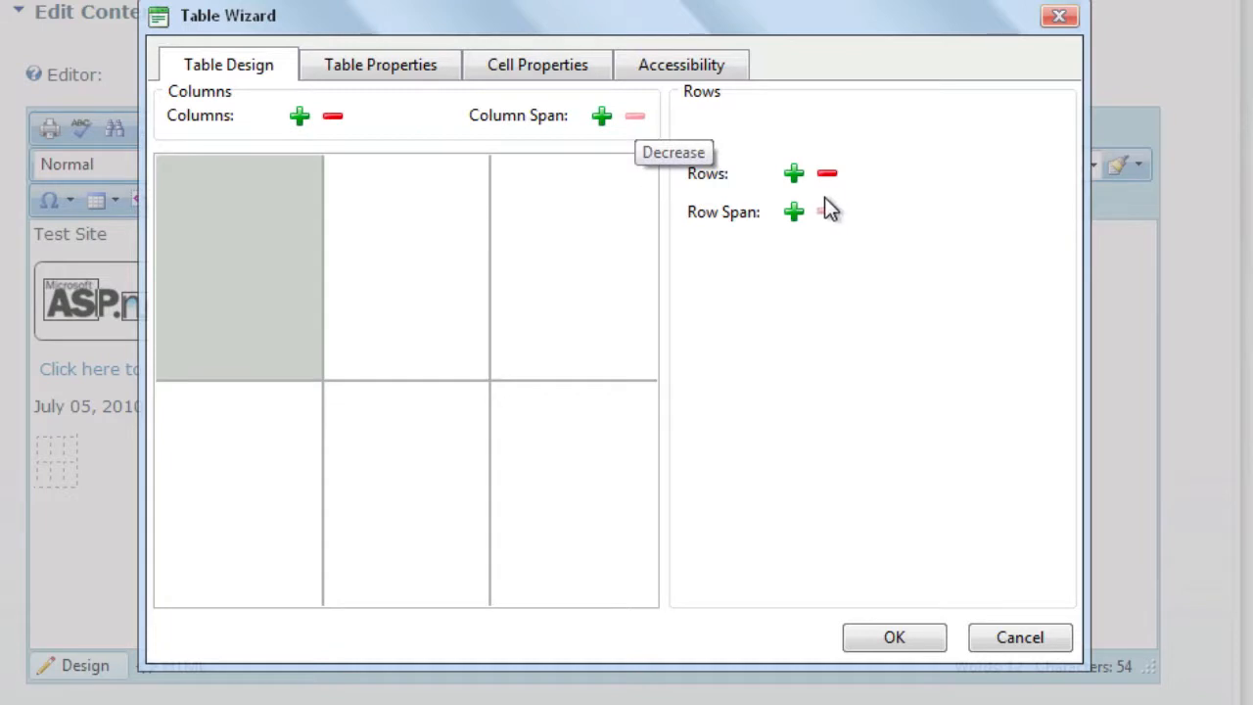
left_click(297, 115)
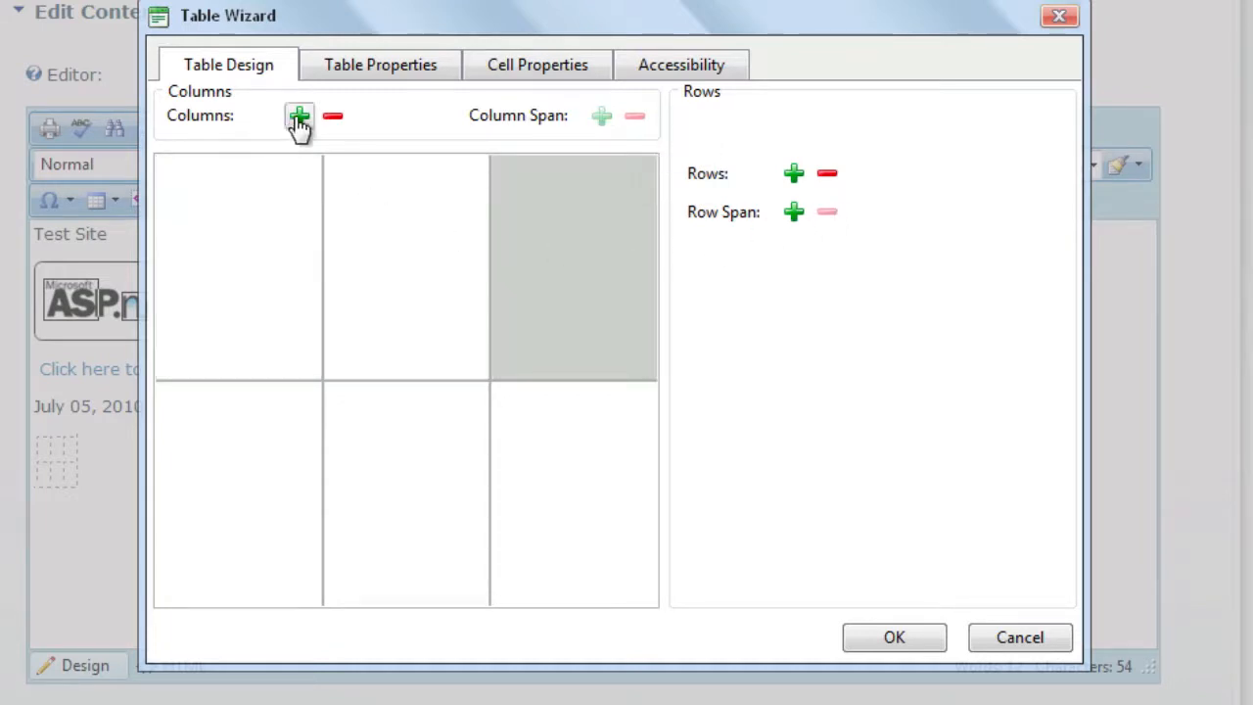
left_click(300, 116)
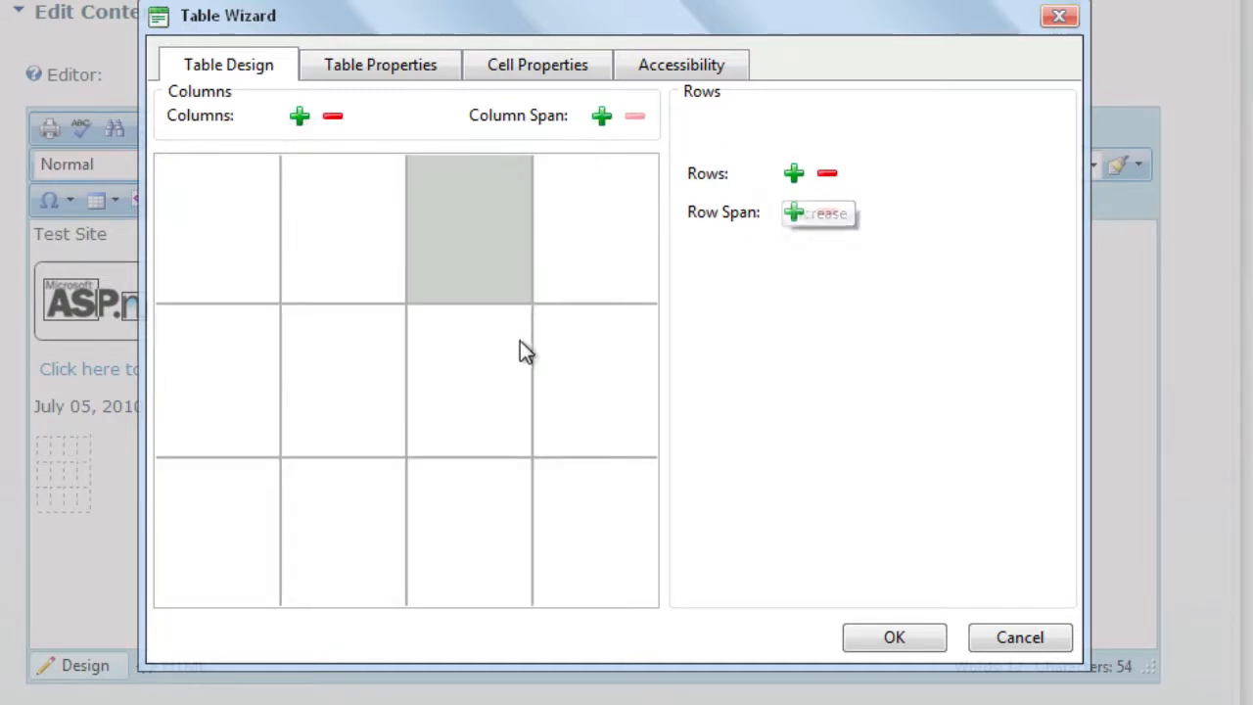
left_click(380, 64)
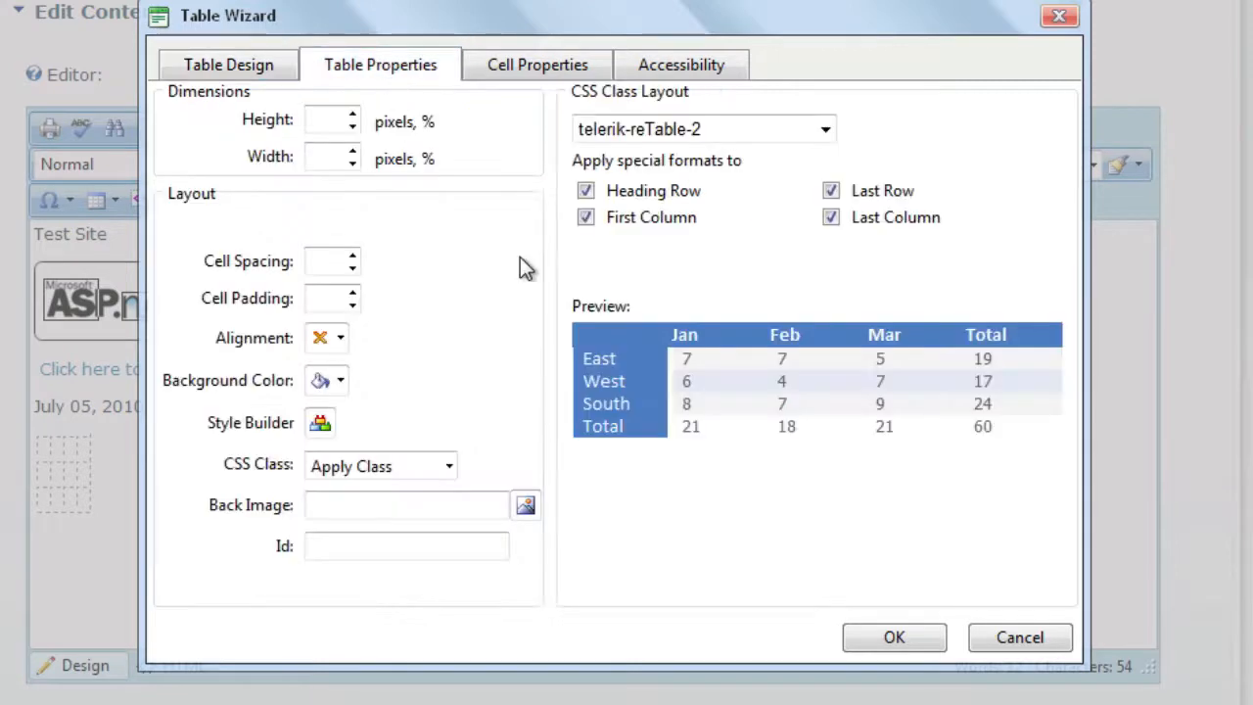
mouse_move(387, 186)
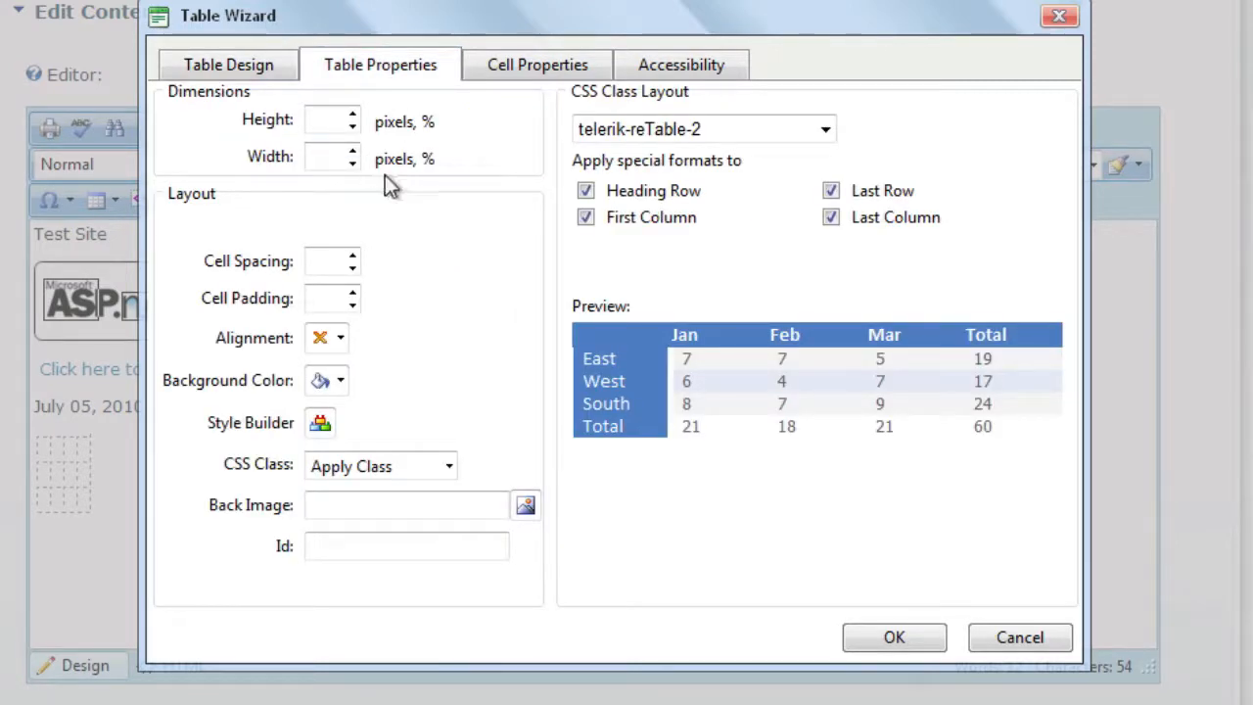
- Set the table width to 80% and insert it beneath the timestamp
left_click(325, 156)
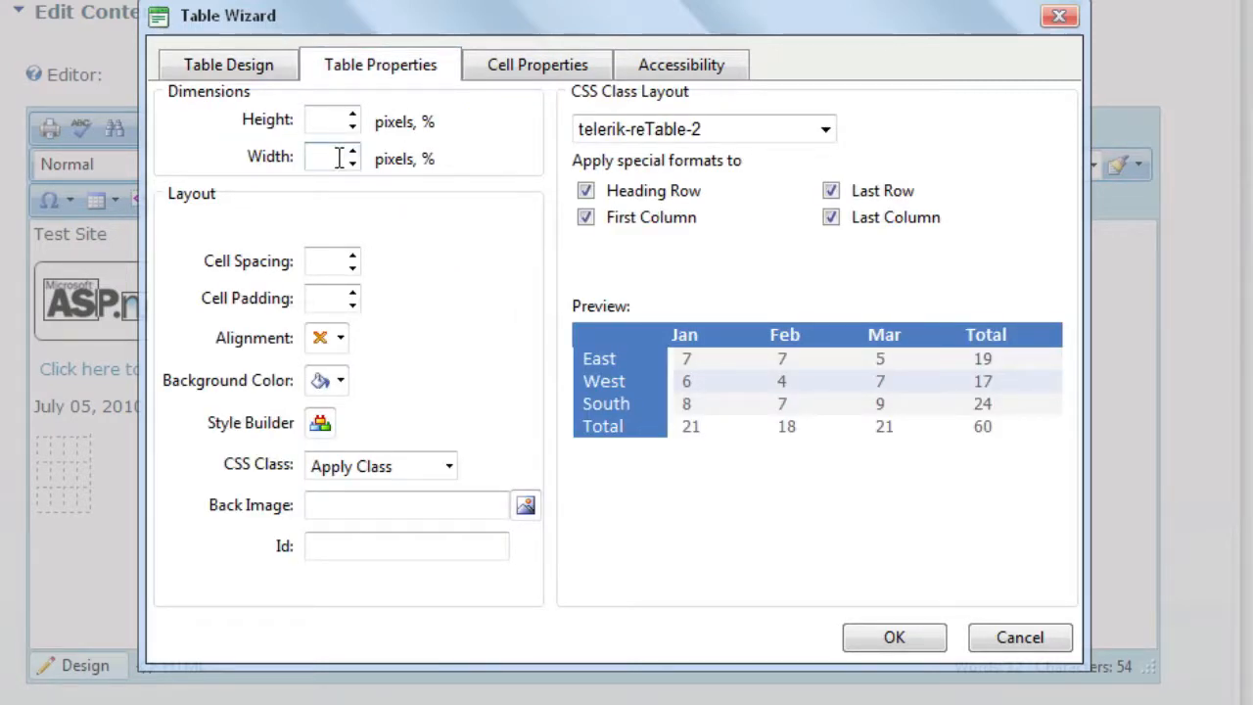
type("80%")
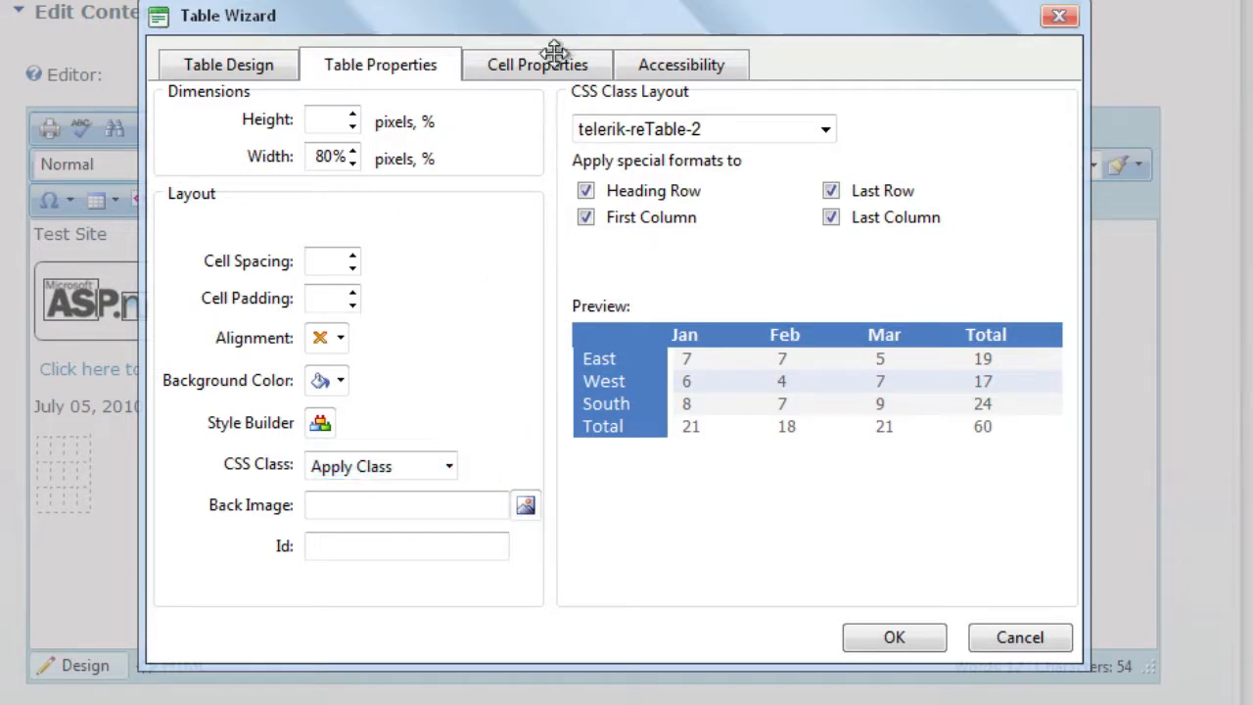
mouse_move(861, 642)
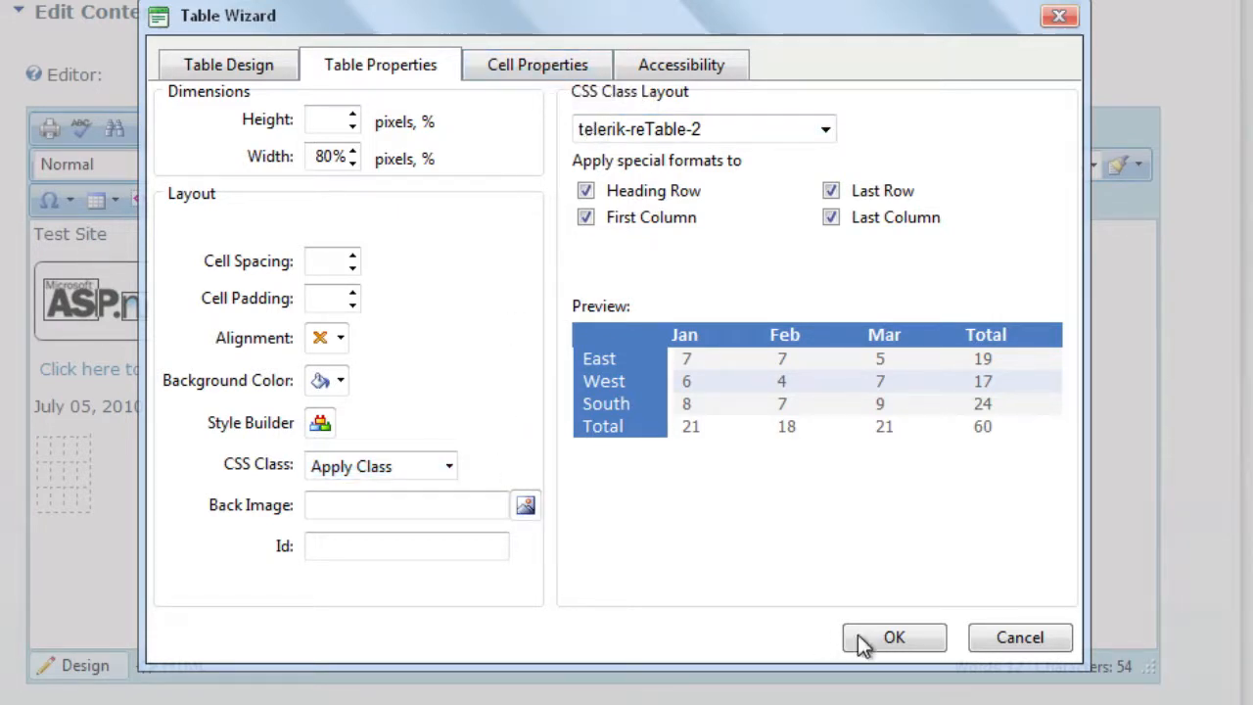
left_click(893, 639)
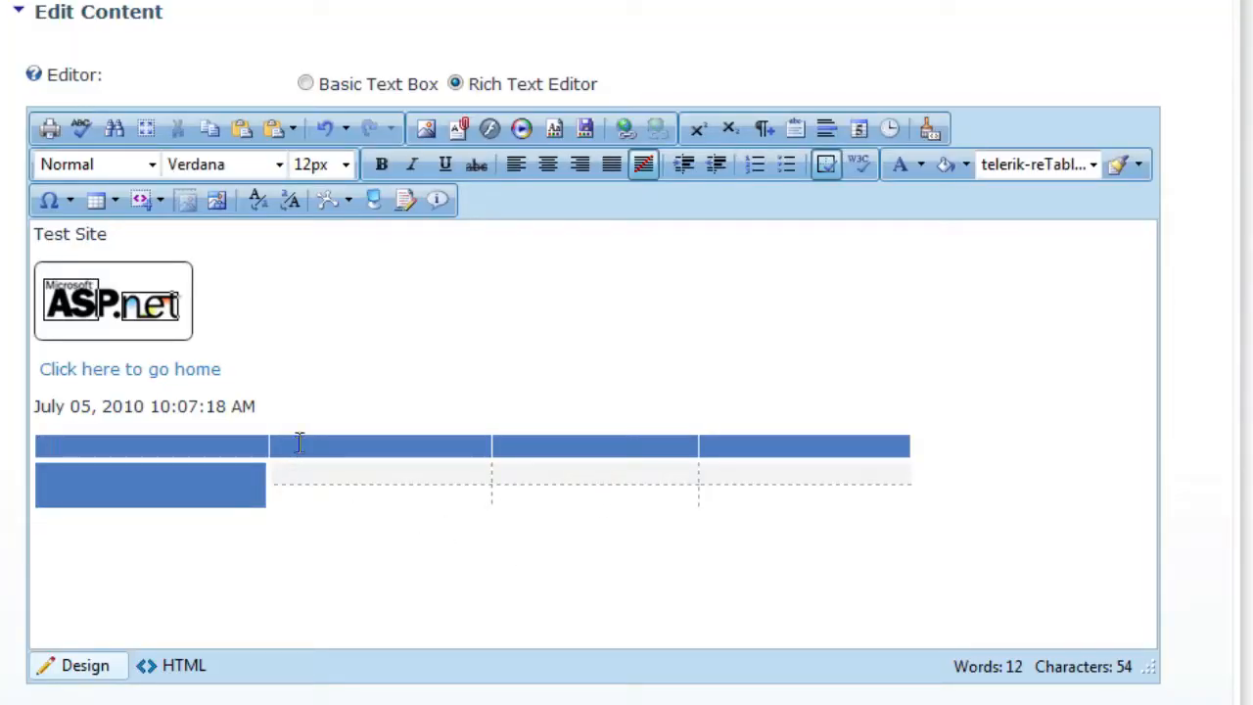
- Enter 'Test' in the first header cell and bring up the table's column options
type("Test")
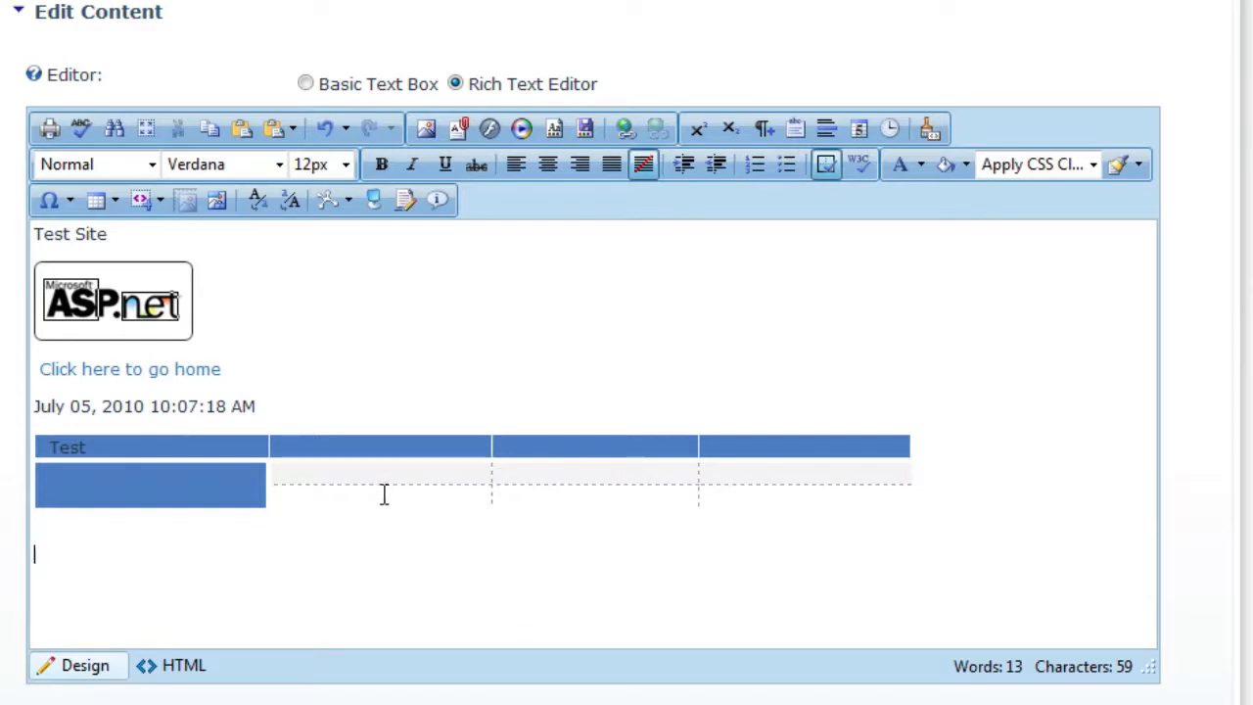
right_click(382, 479)
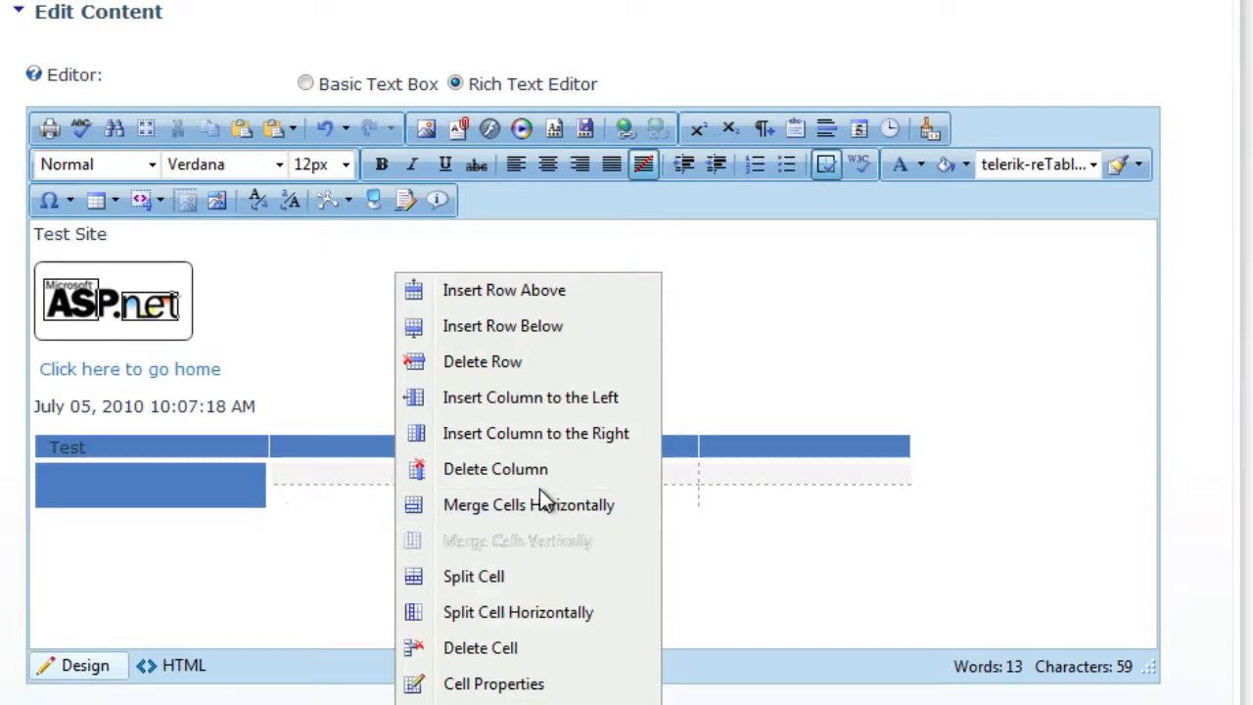
mouse_move(530, 396)
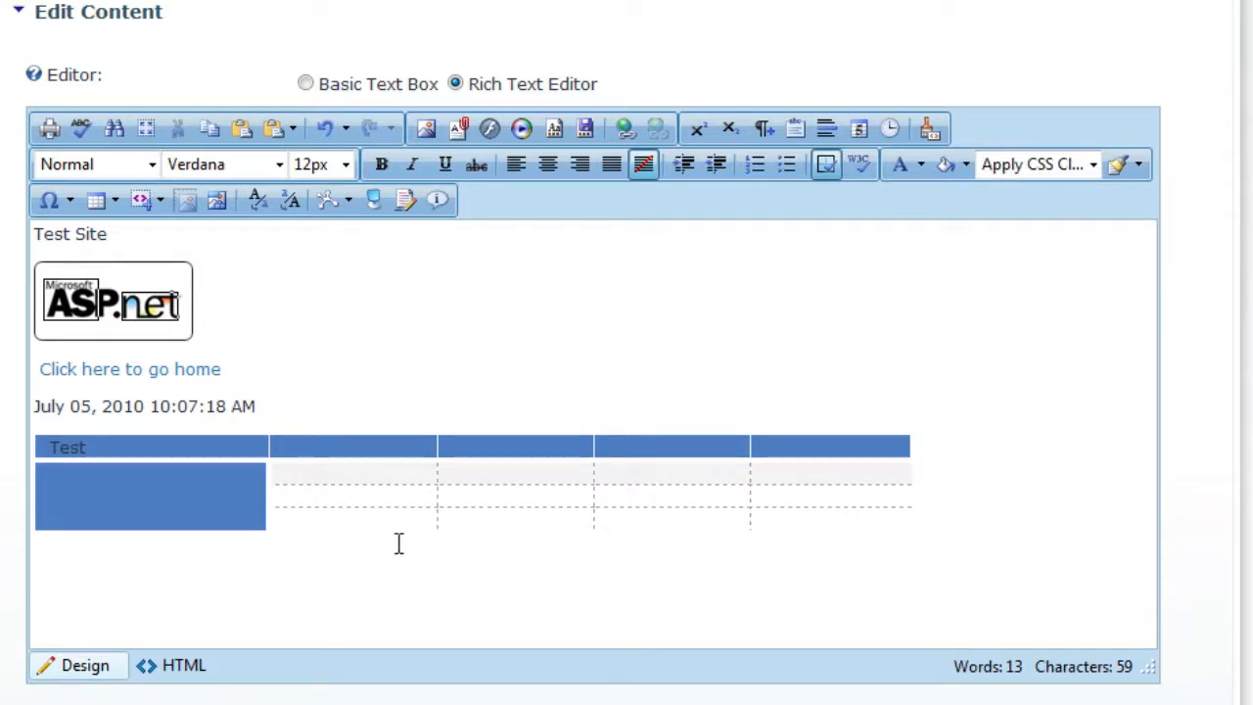
mouse_move(873, 368)
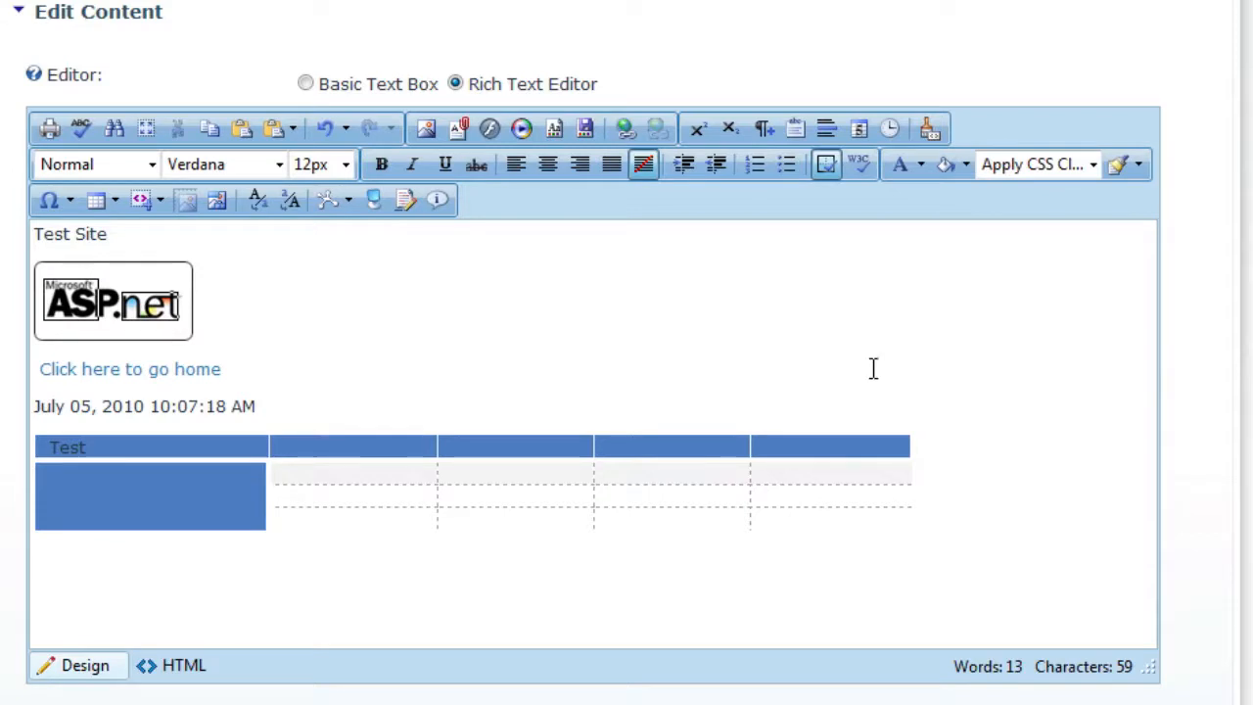
mouse_move(493, 256)
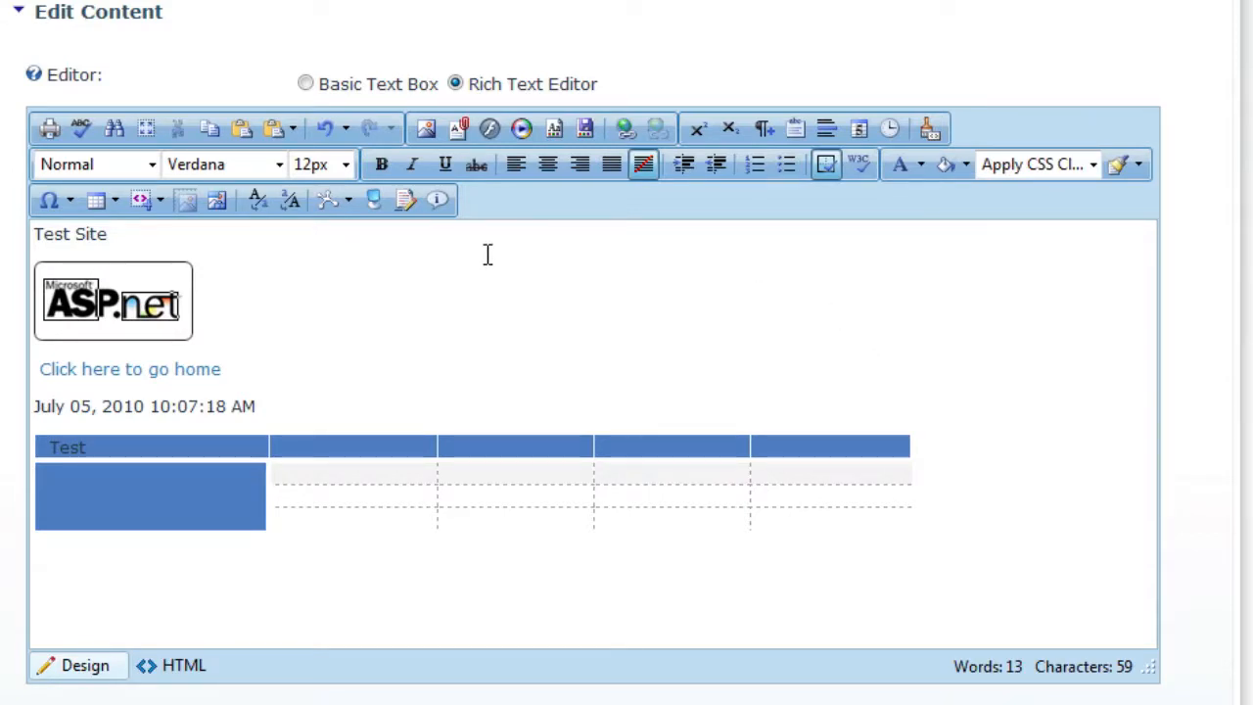
left_click(379, 344)
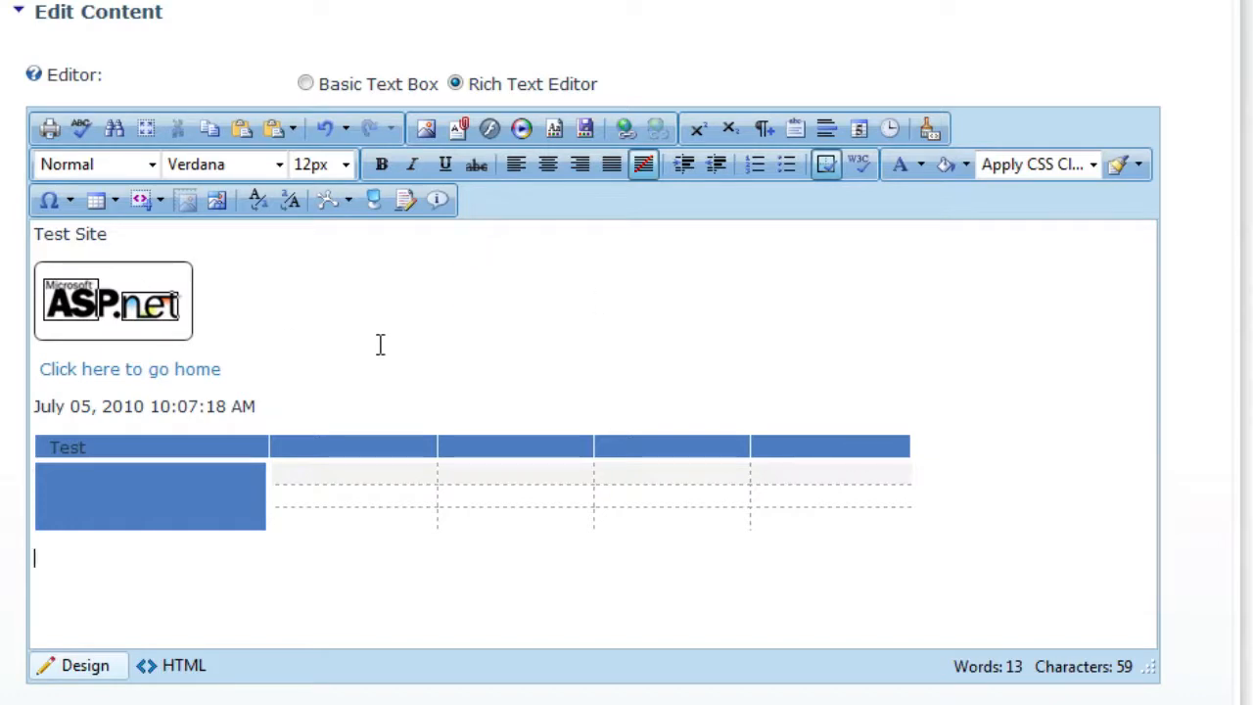
mouse_move(370, 325)
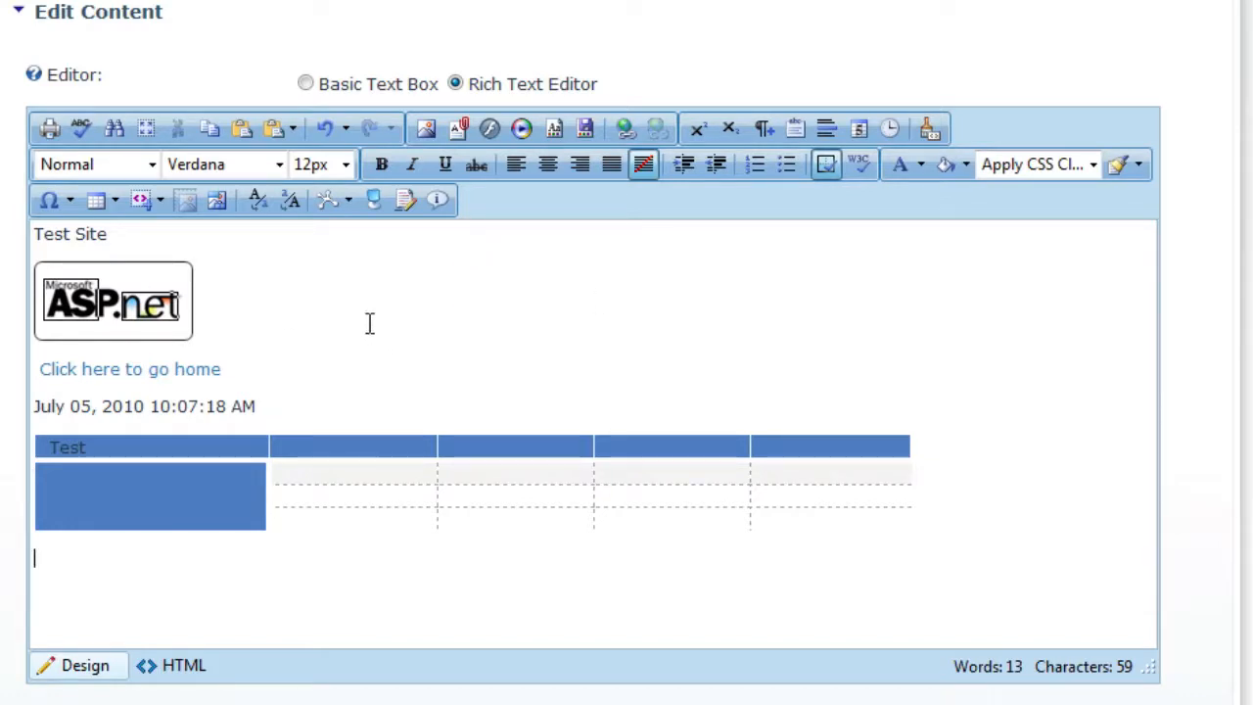
mouse_move(358, 325)
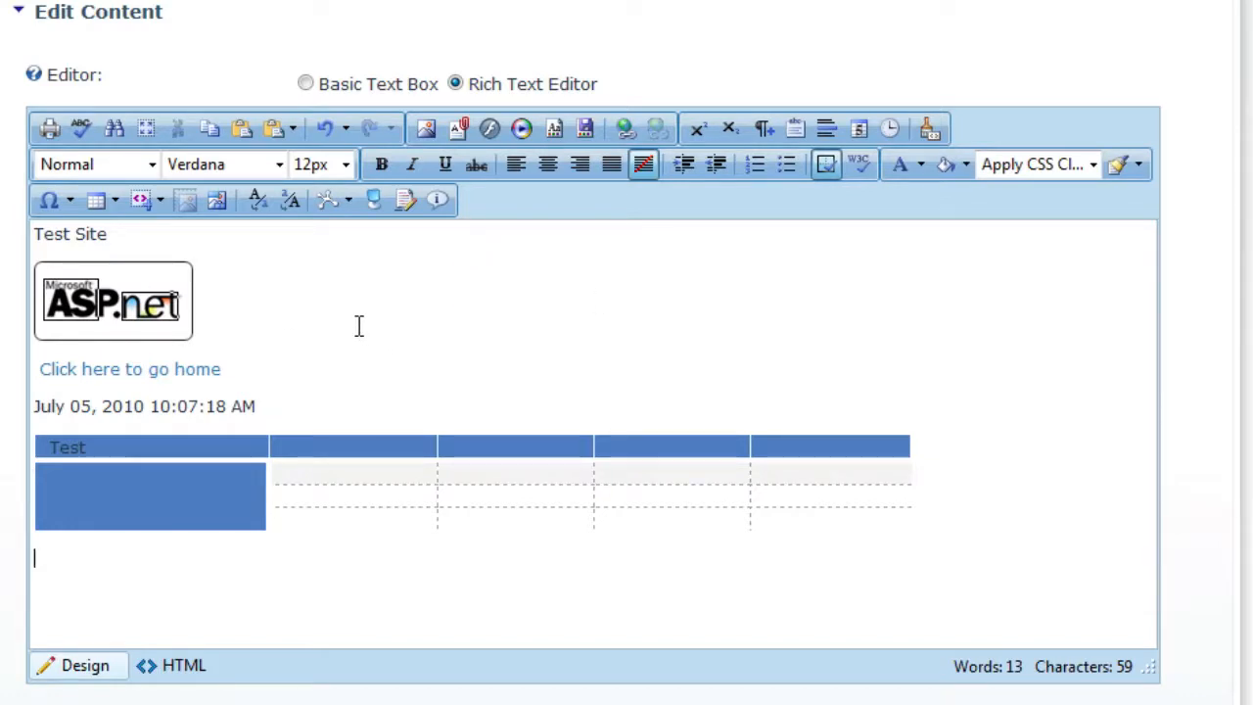
mouse_move(372, 325)
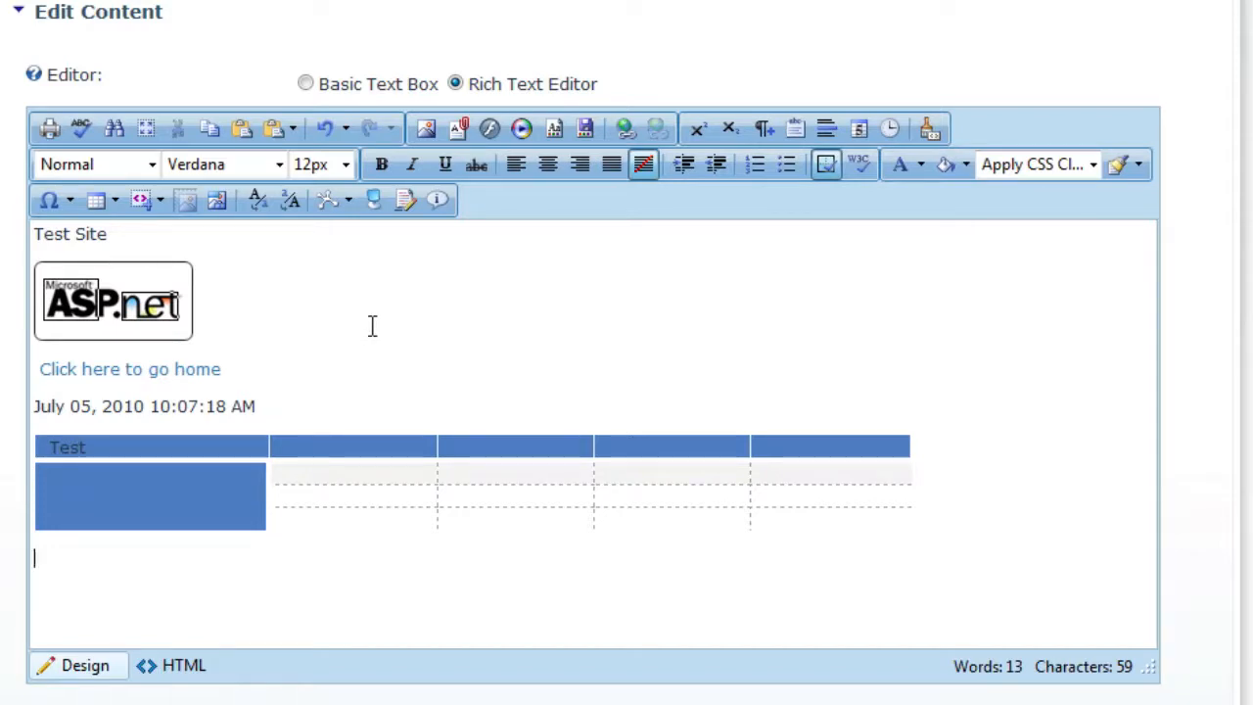